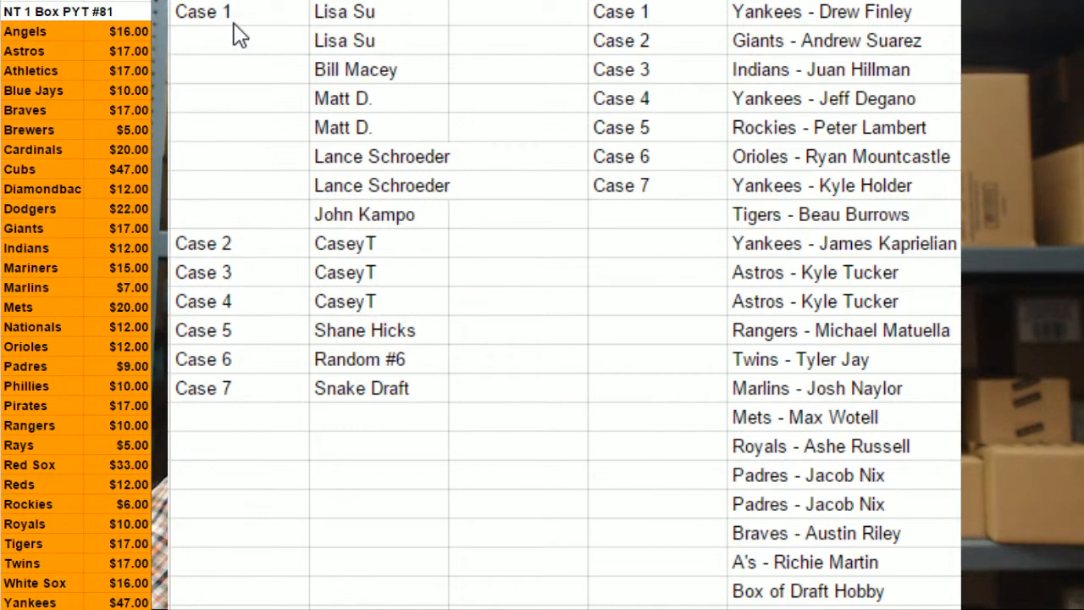
pyautogui.moveTo(337, 30)
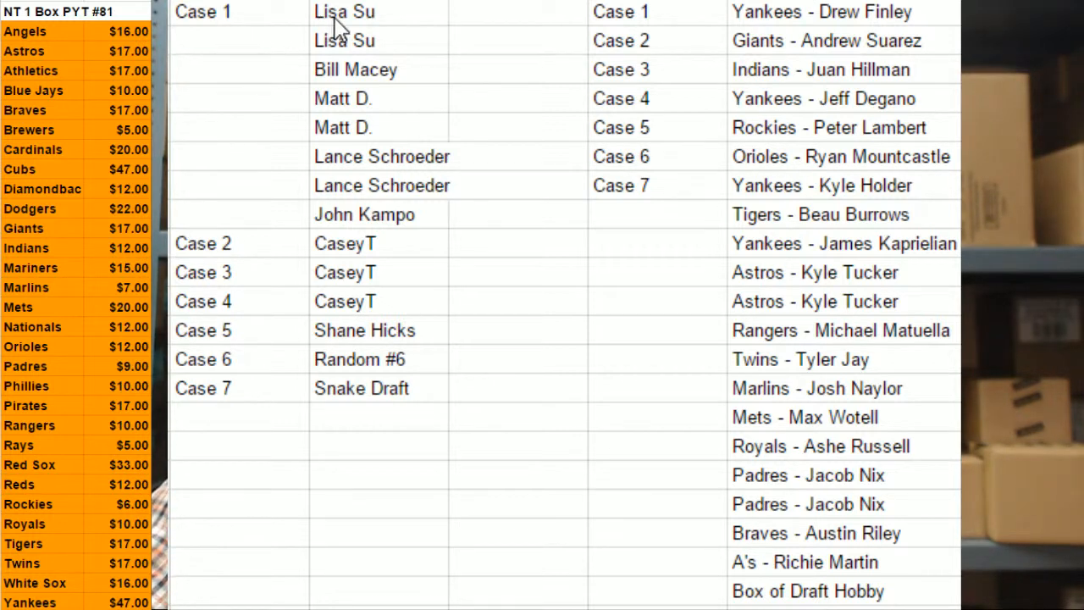
pyautogui.moveTo(379, 136)
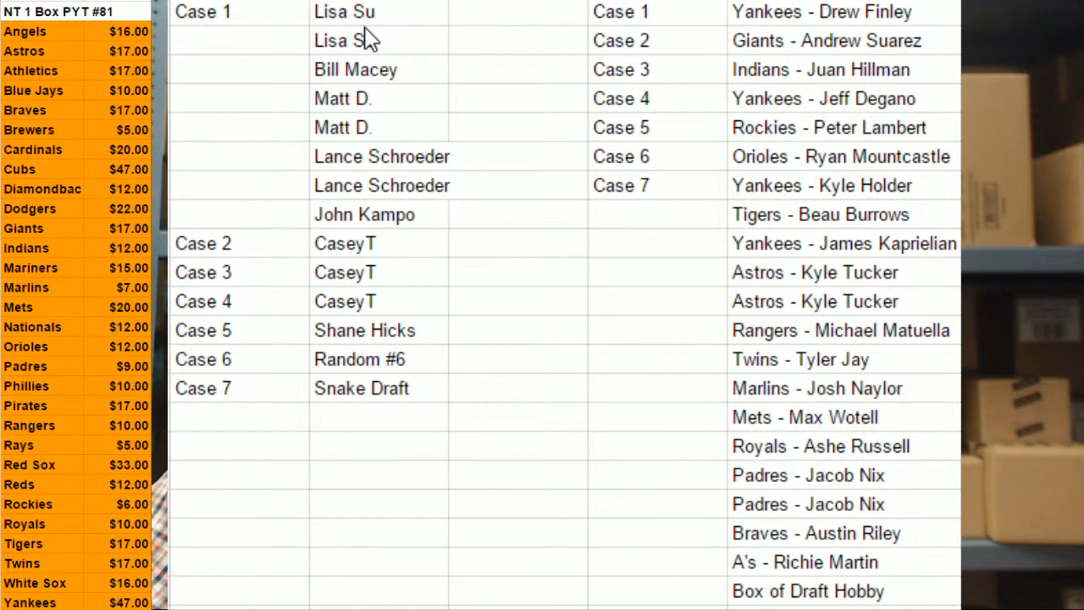
pyautogui.moveTo(354, 227)
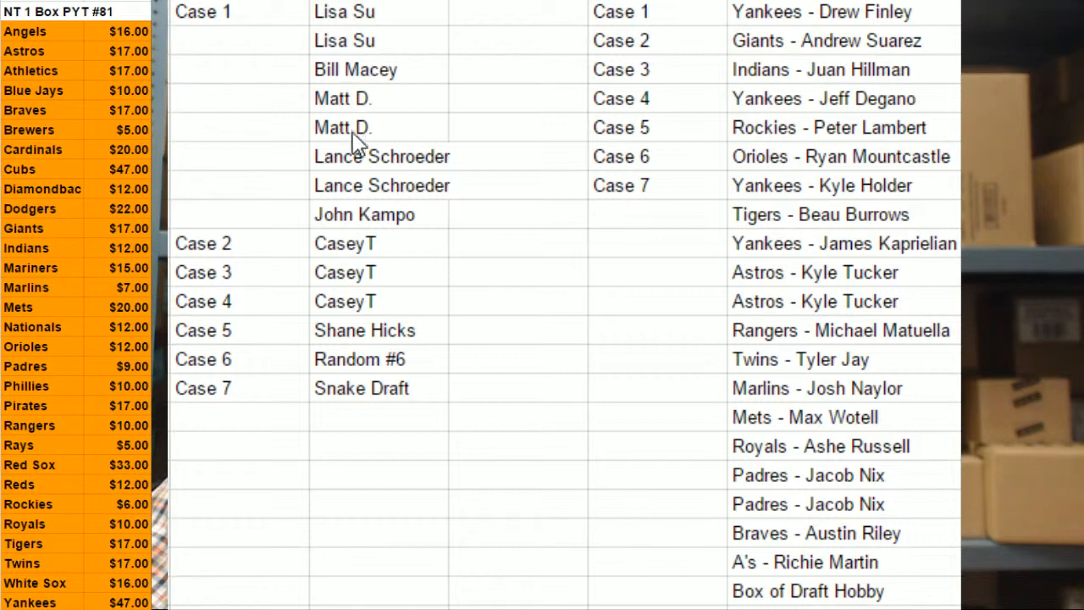
pyautogui.moveTo(237, 31)
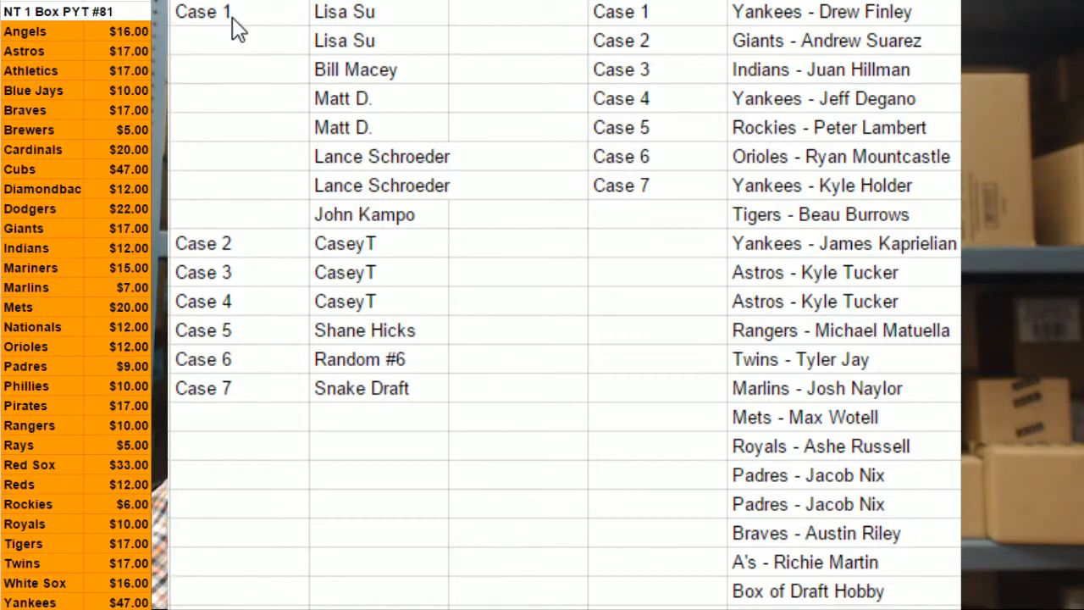
pyautogui.moveTo(284, 258)
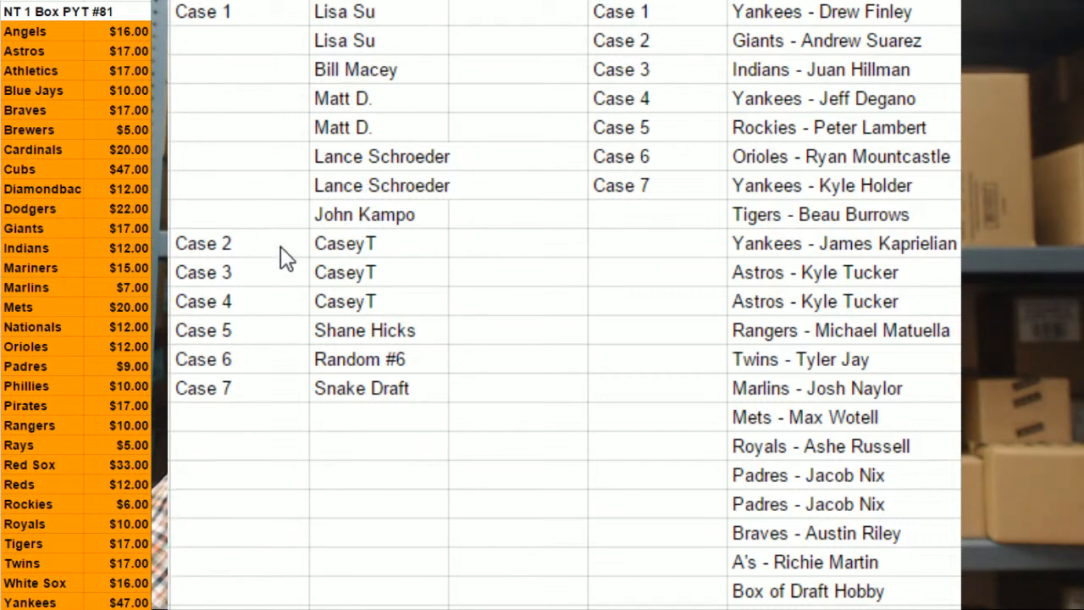
pyautogui.moveTo(359, 257)
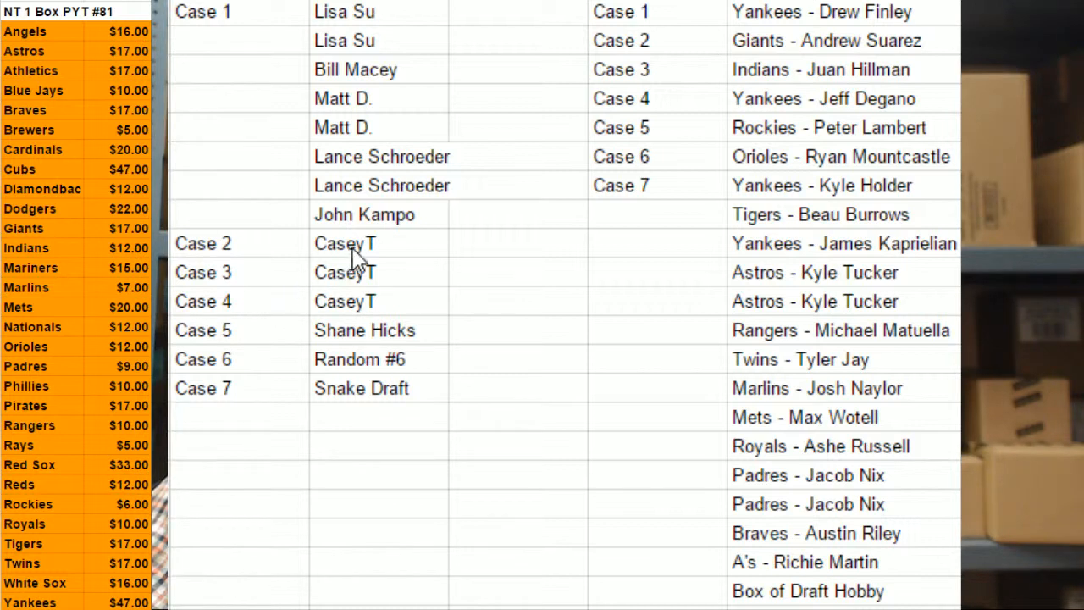
pyautogui.moveTo(258, 306)
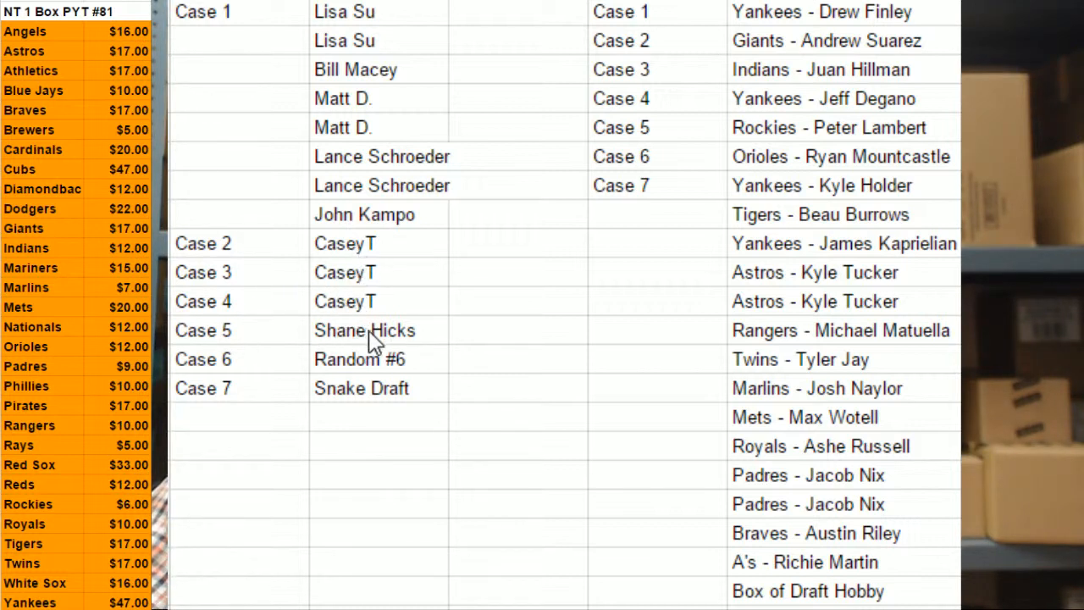
pyautogui.moveTo(390, 342)
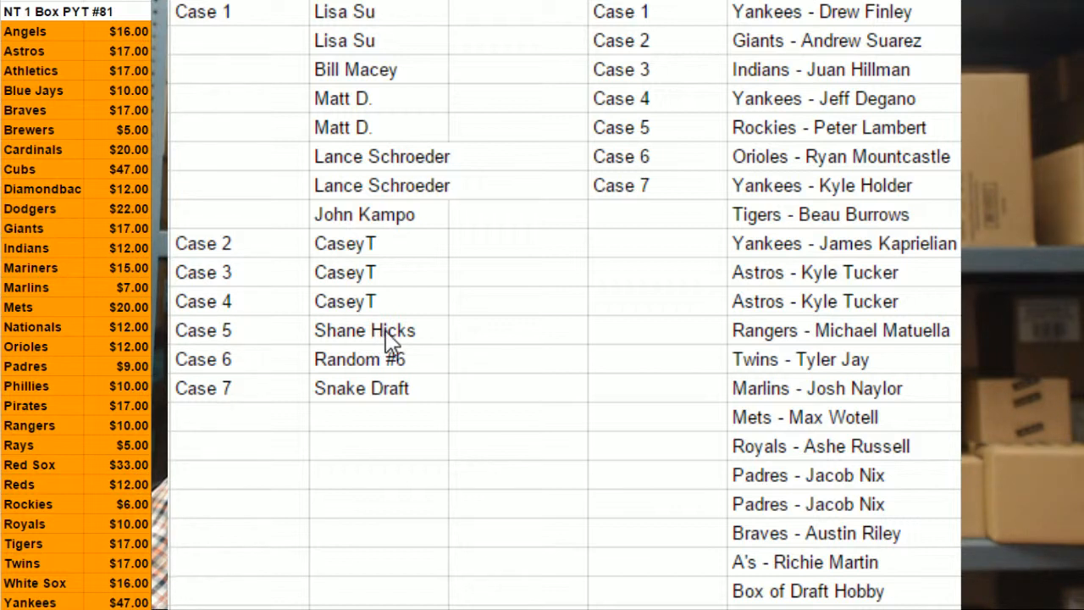
pyautogui.moveTo(250, 376)
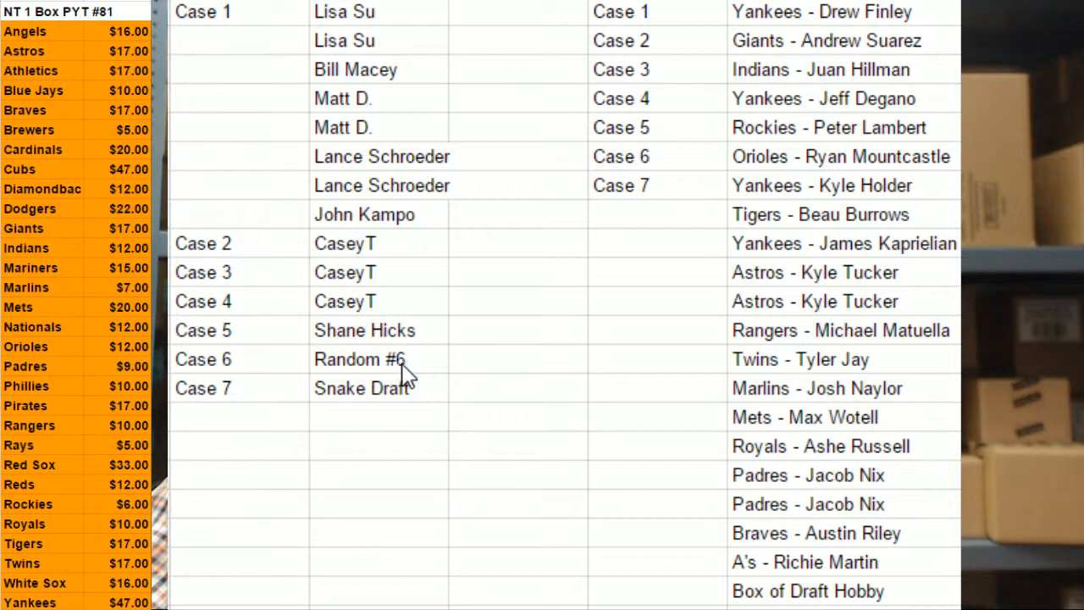
pyautogui.moveTo(345, 413)
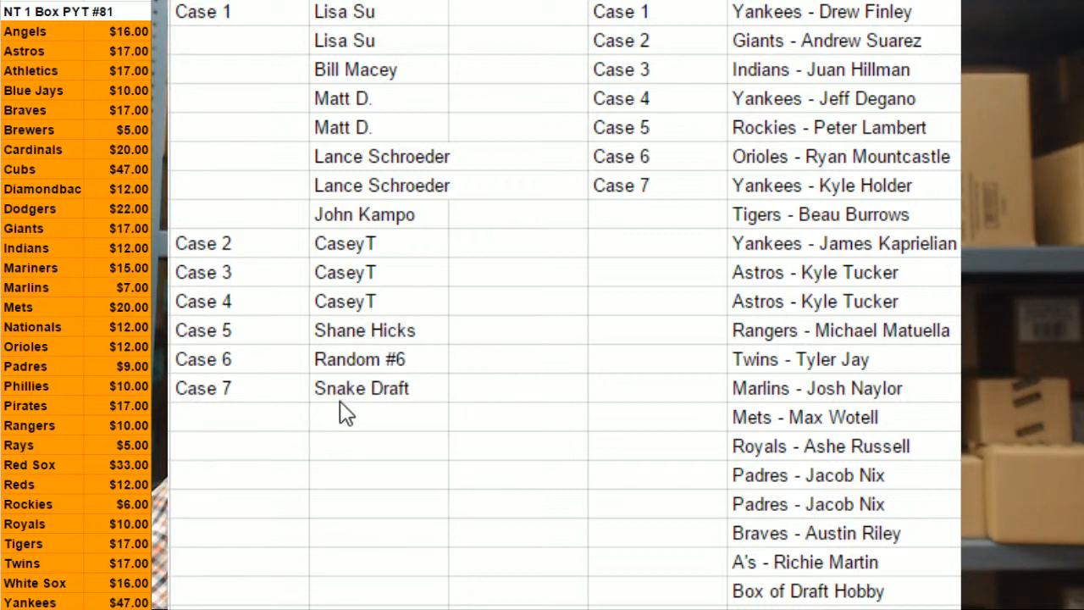
pyautogui.moveTo(397, 407)
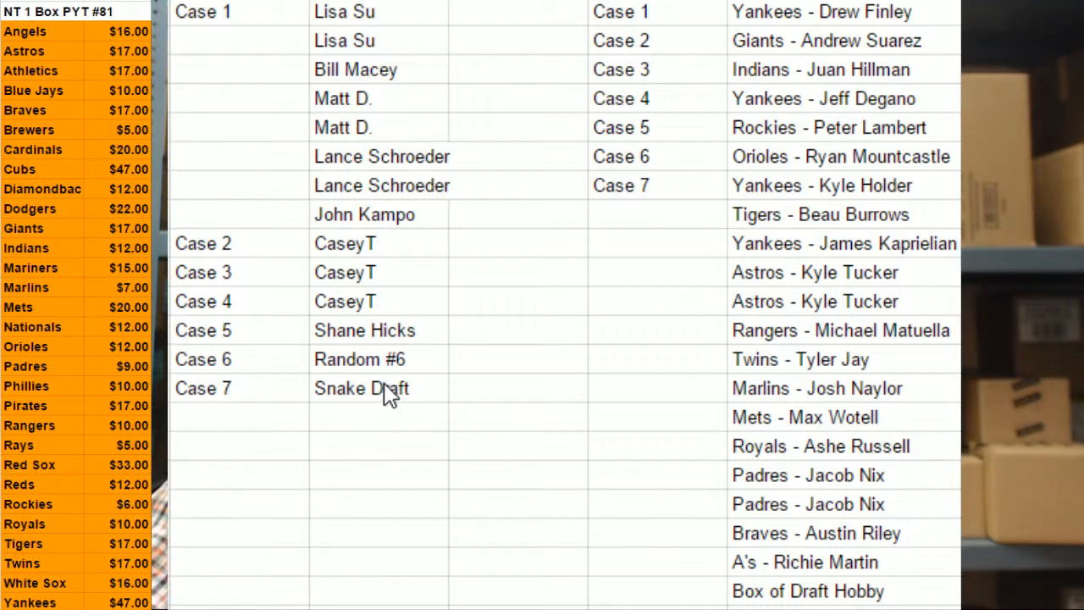
pyautogui.moveTo(364, 373)
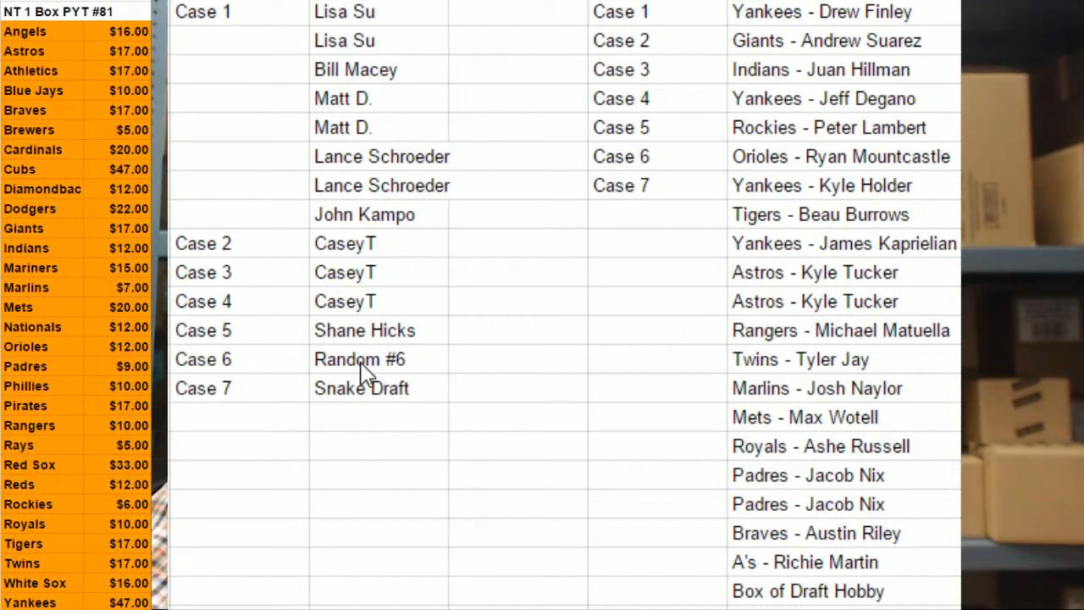
pyautogui.moveTo(517, 458)
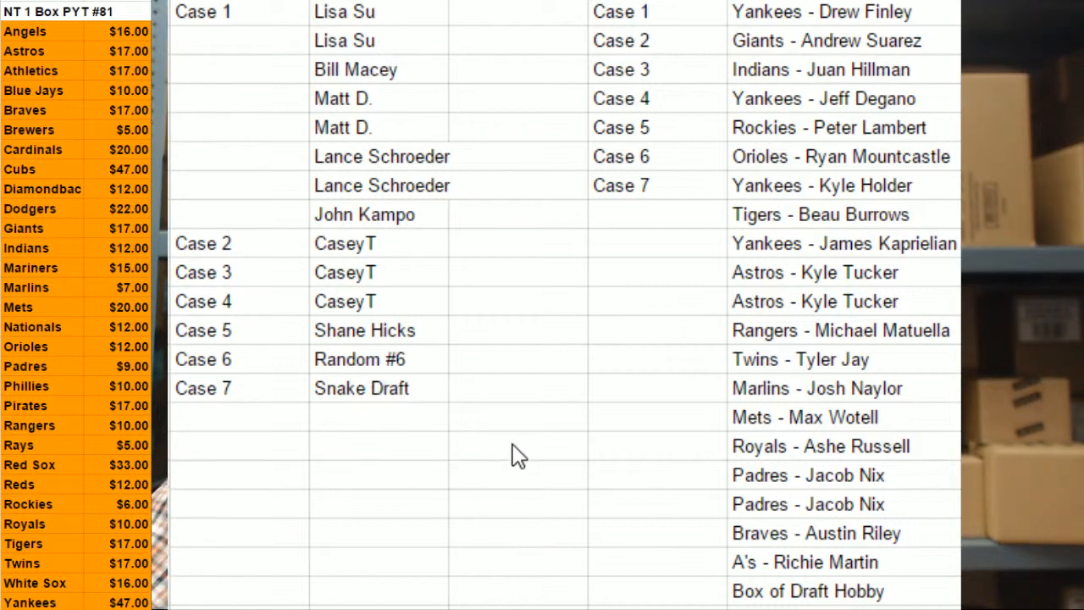
pyautogui.moveTo(671, 21)
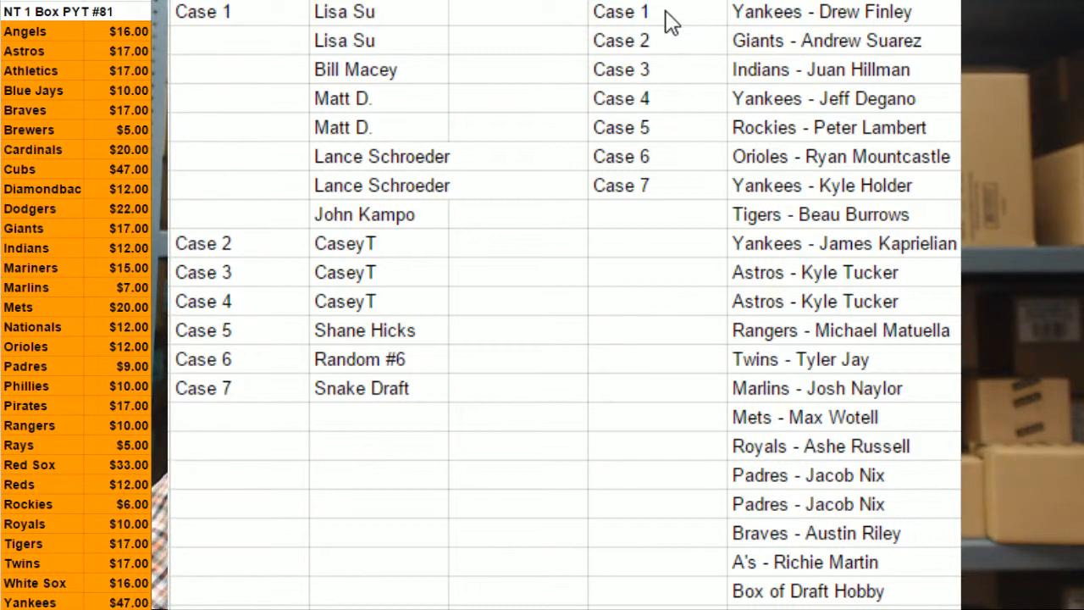
pyautogui.moveTo(732, 125)
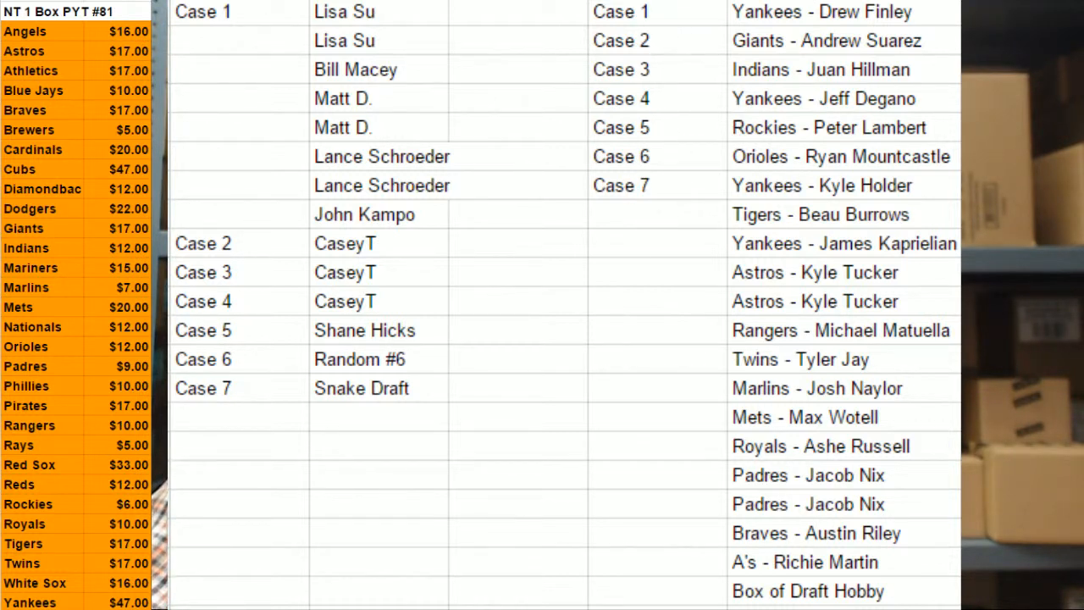
pyautogui.moveTo(809, 381)
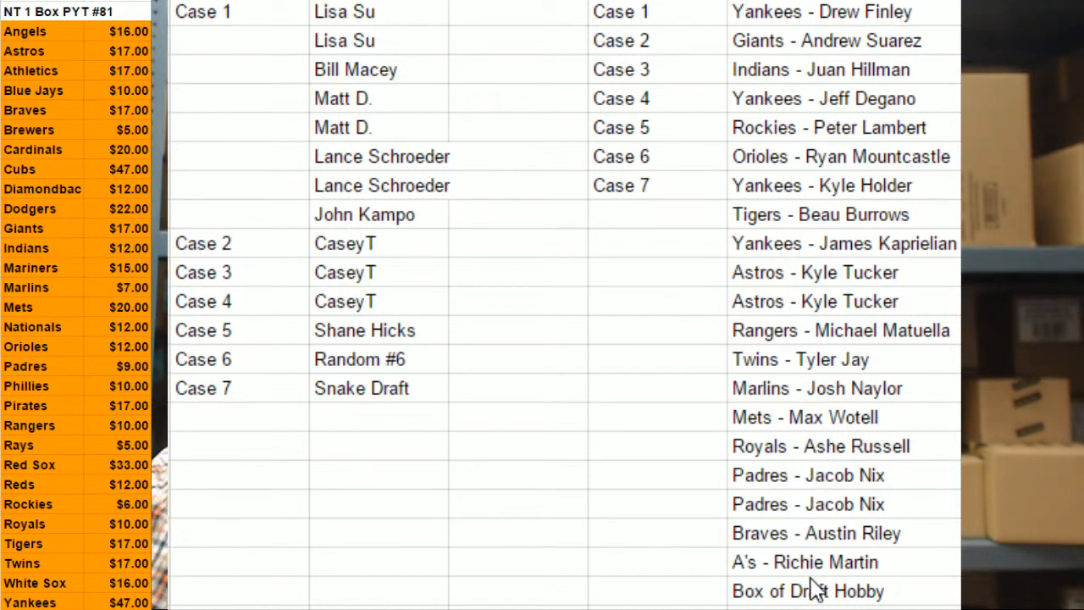
pyautogui.moveTo(850, 59)
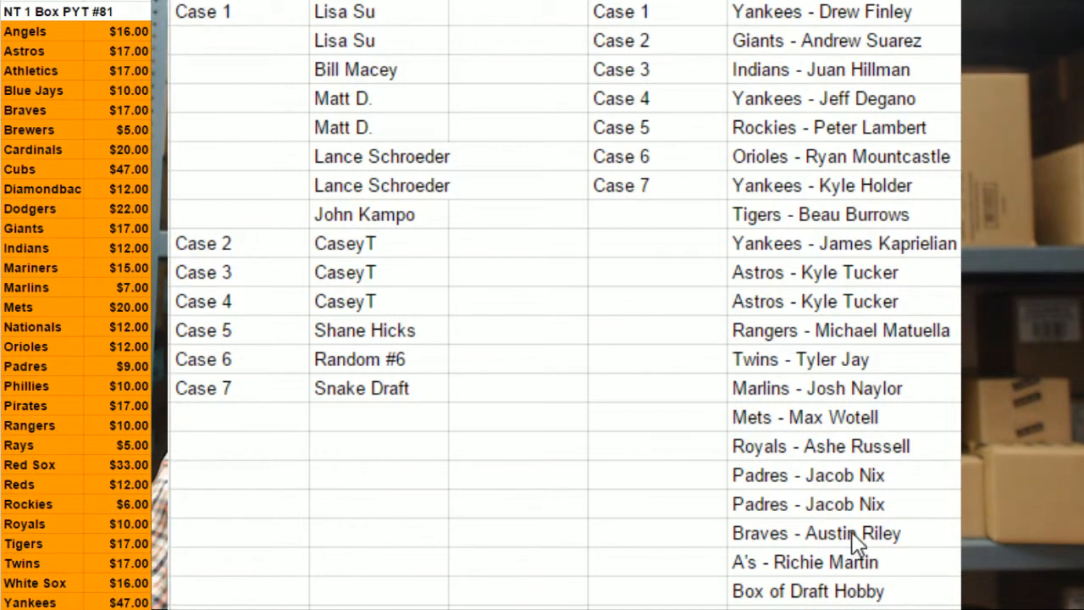
pyautogui.moveTo(844, 525)
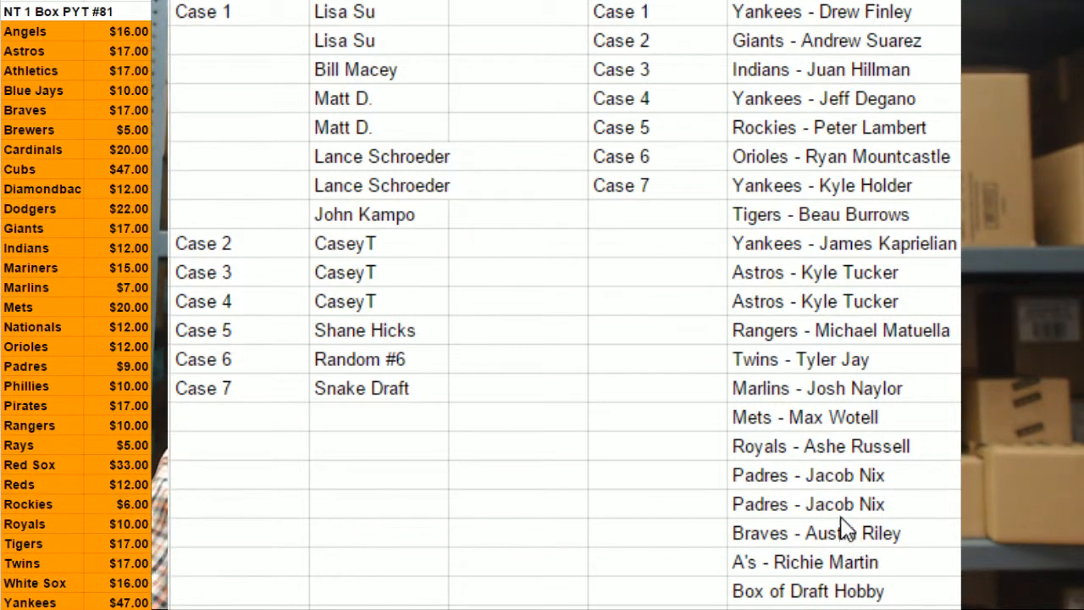
pyautogui.moveTo(797, 601)
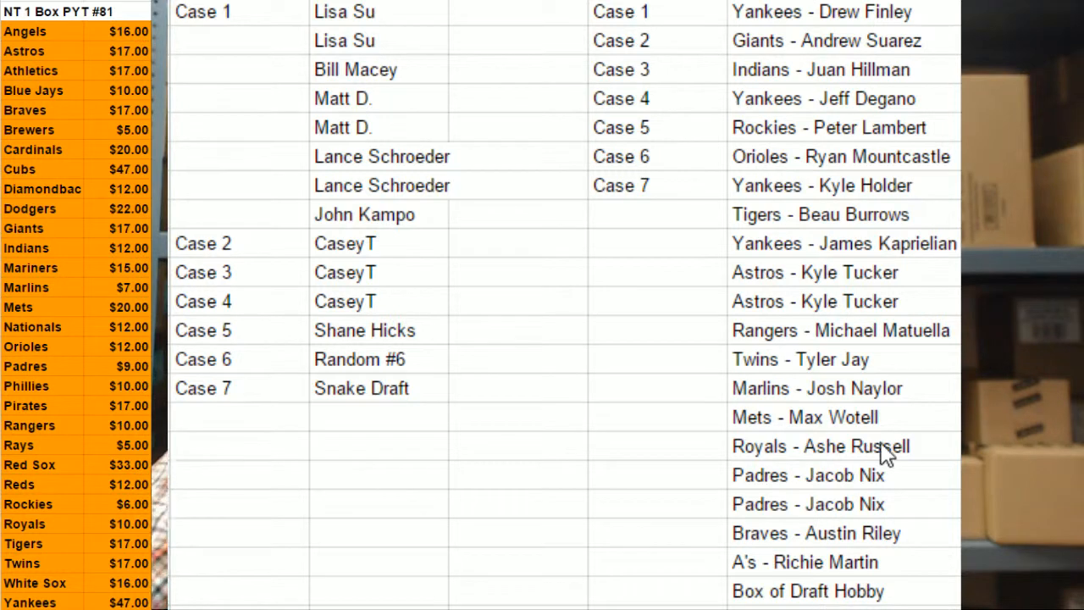
pyautogui.moveTo(702, 431)
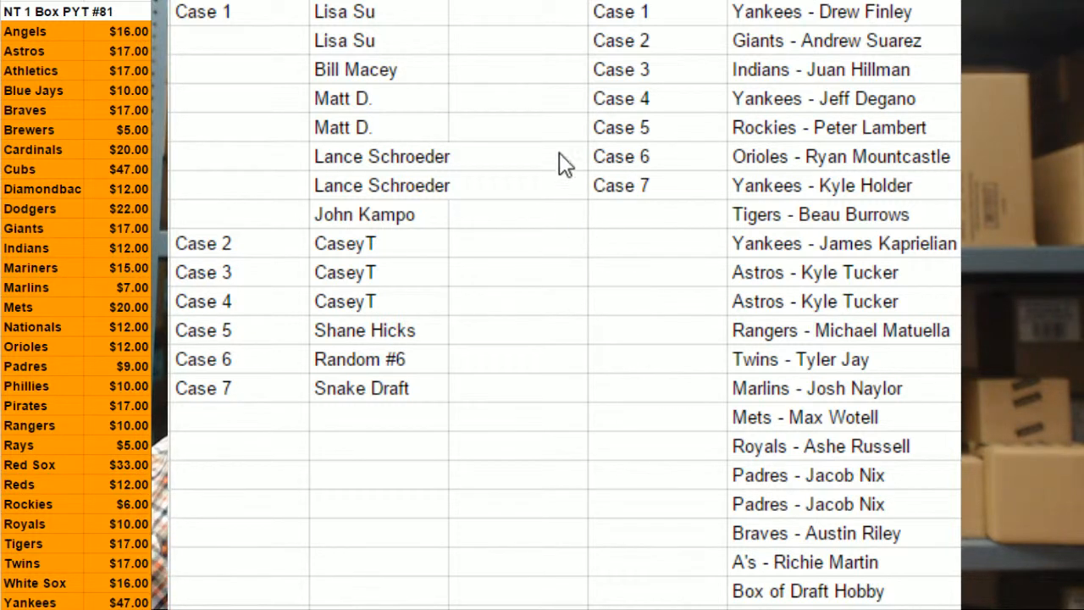
pyautogui.moveTo(652, 127)
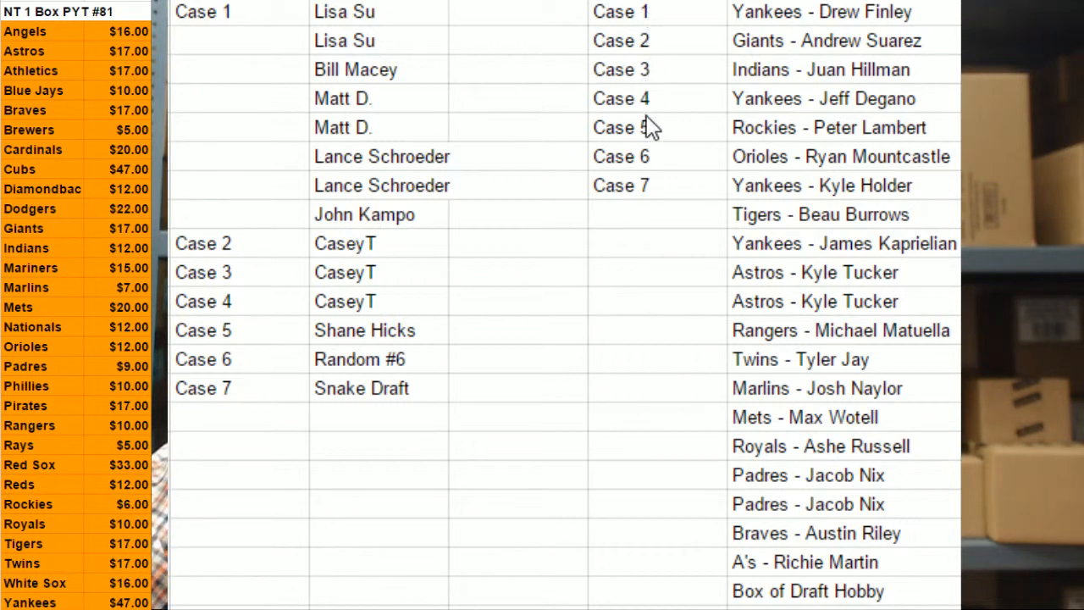
pyautogui.moveTo(647, 111)
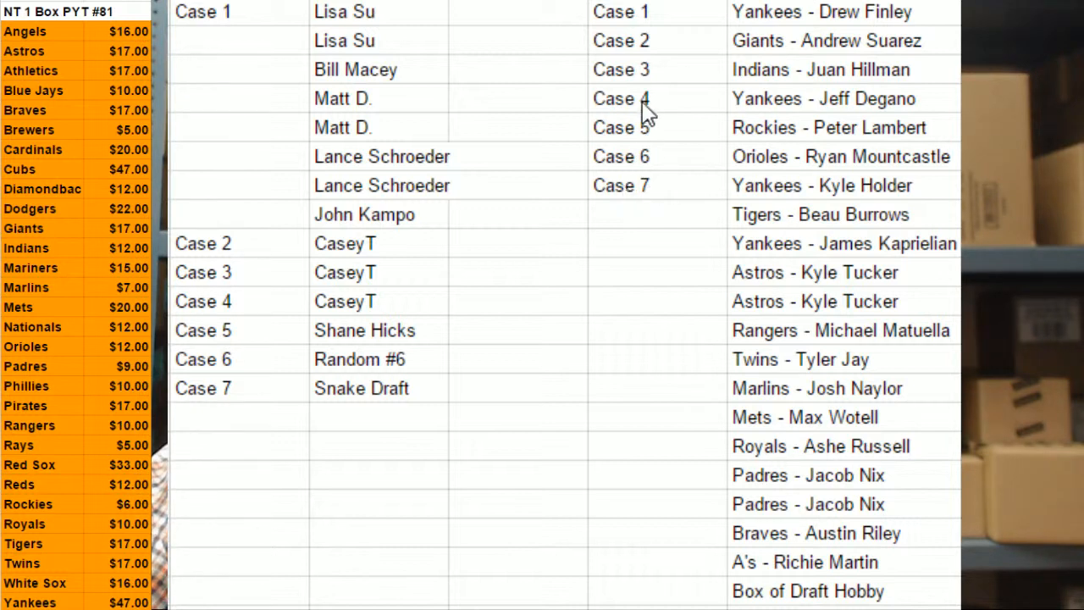
pyautogui.moveTo(677, 219)
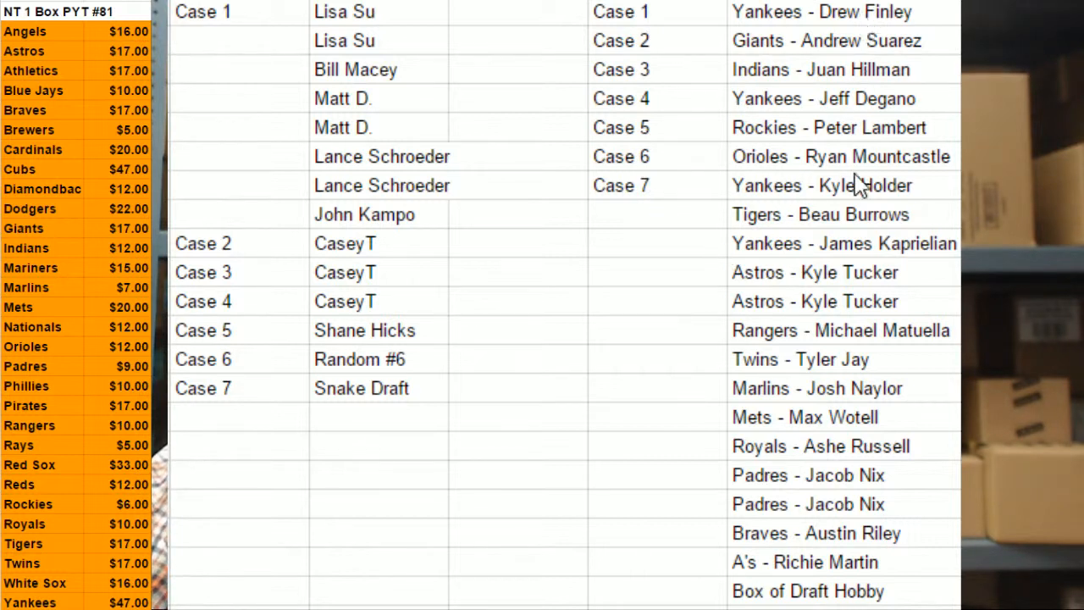
pyautogui.moveTo(816, 440)
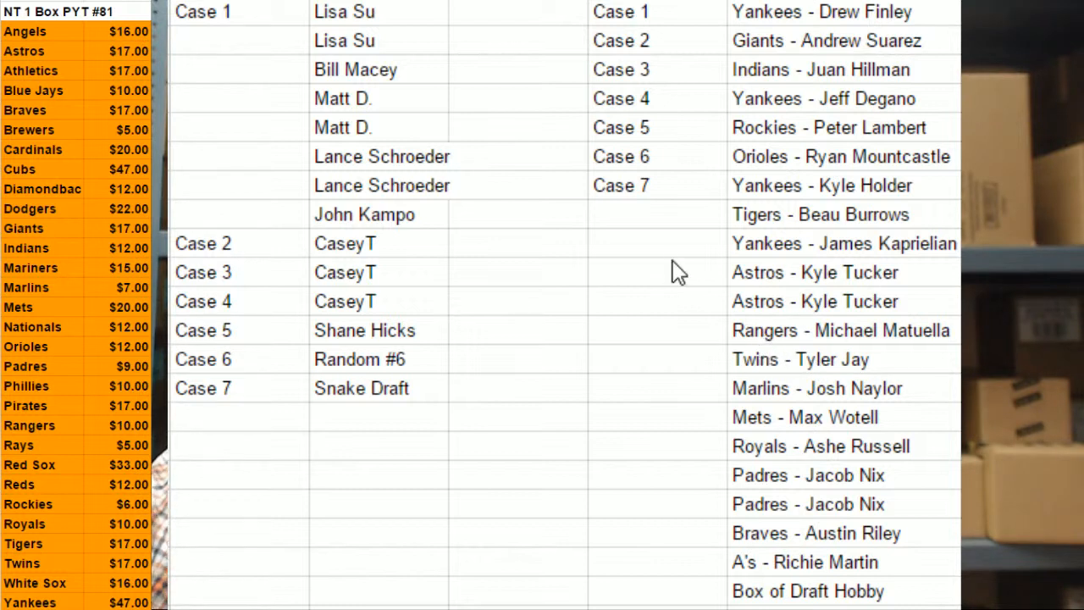
pyautogui.moveTo(684, 224)
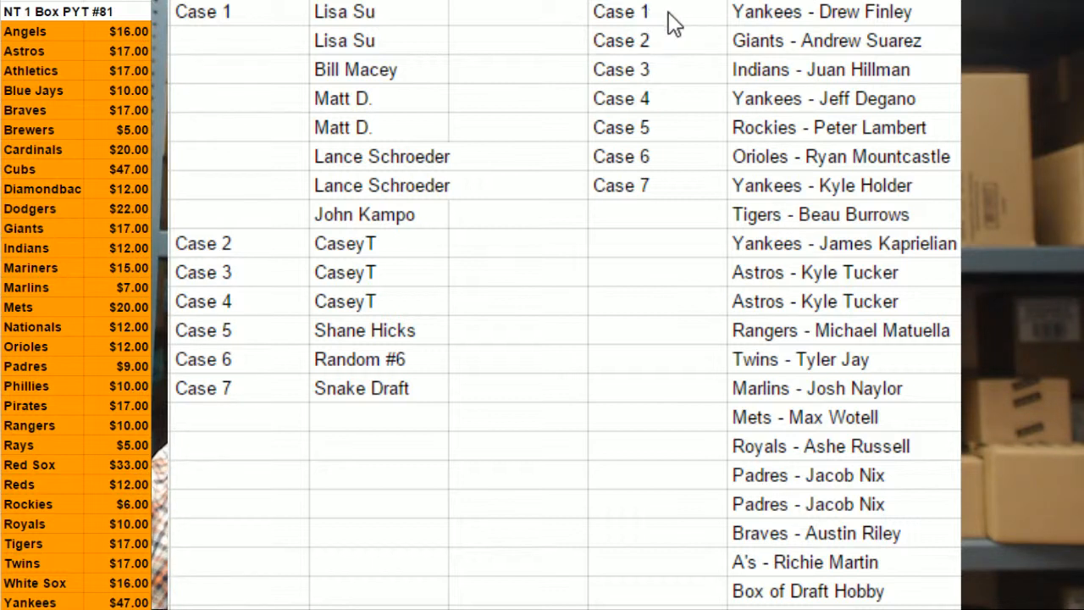
pyautogui.moveTo(625, 26)
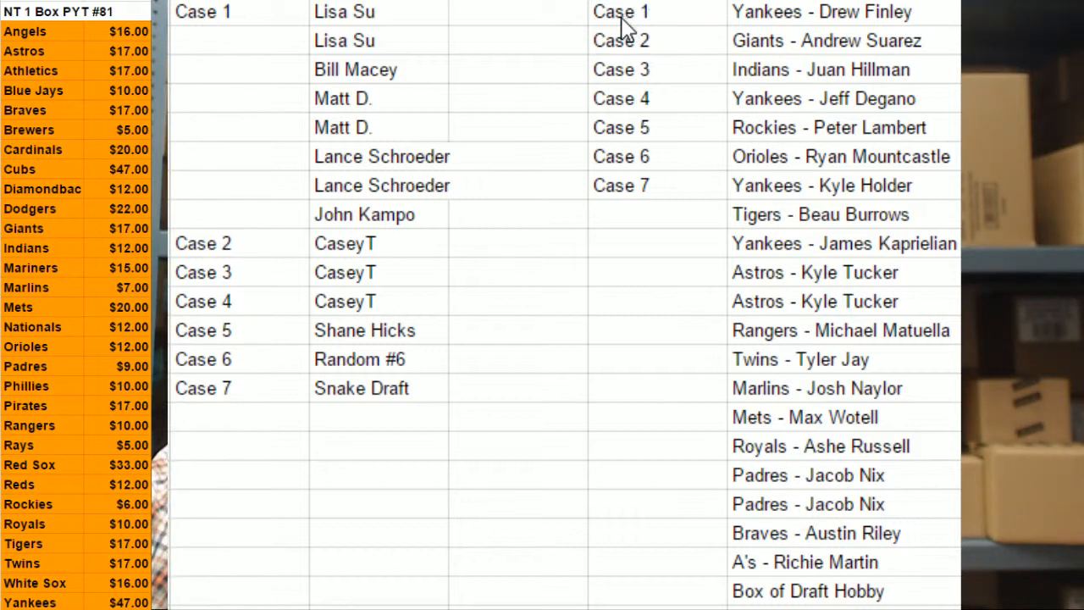
pyautogui.moveTo(708, 31)
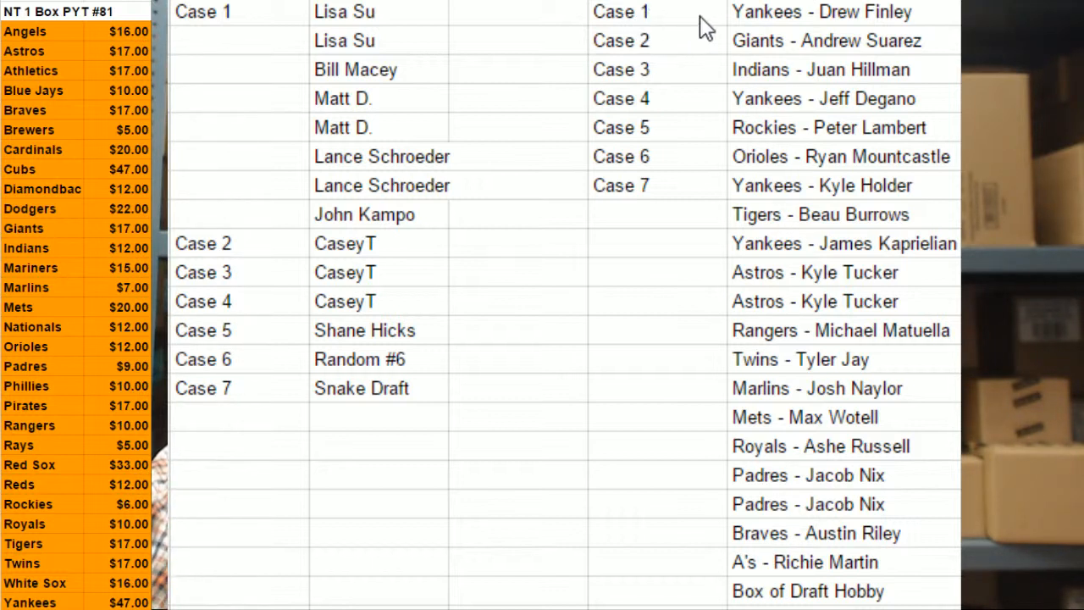
pyautogui.moveTo(783, 81)
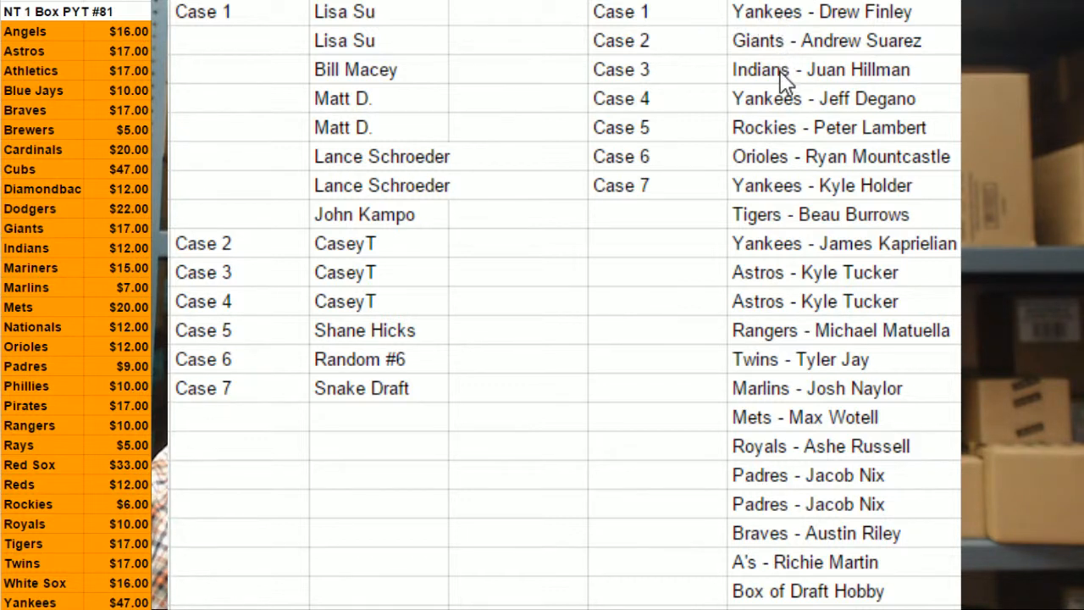
pyautogui.moveTo(804, 34)
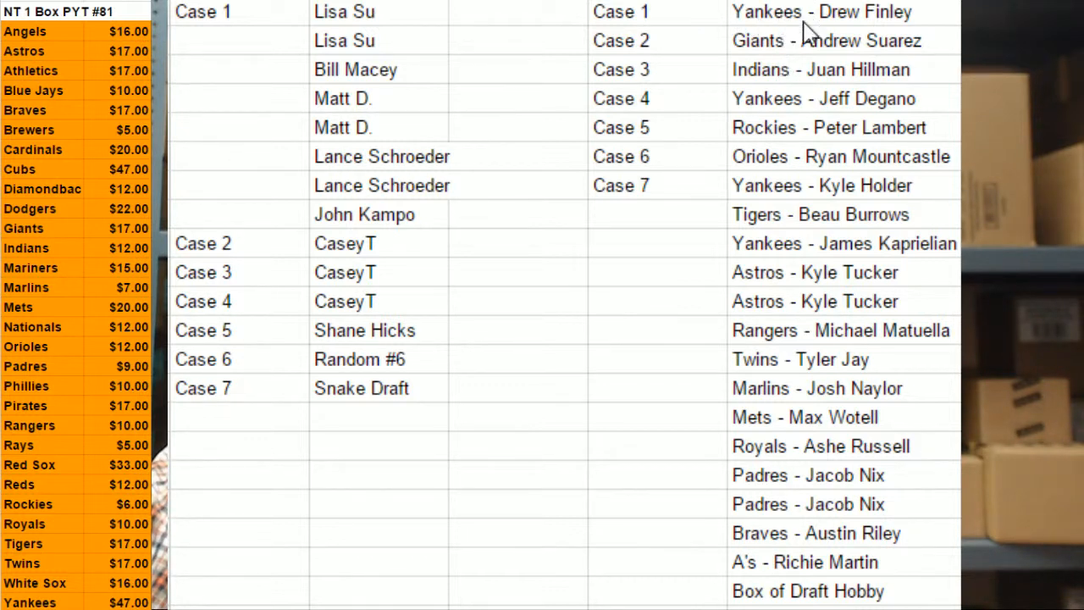
pyautogui.moveTo(601, 149)
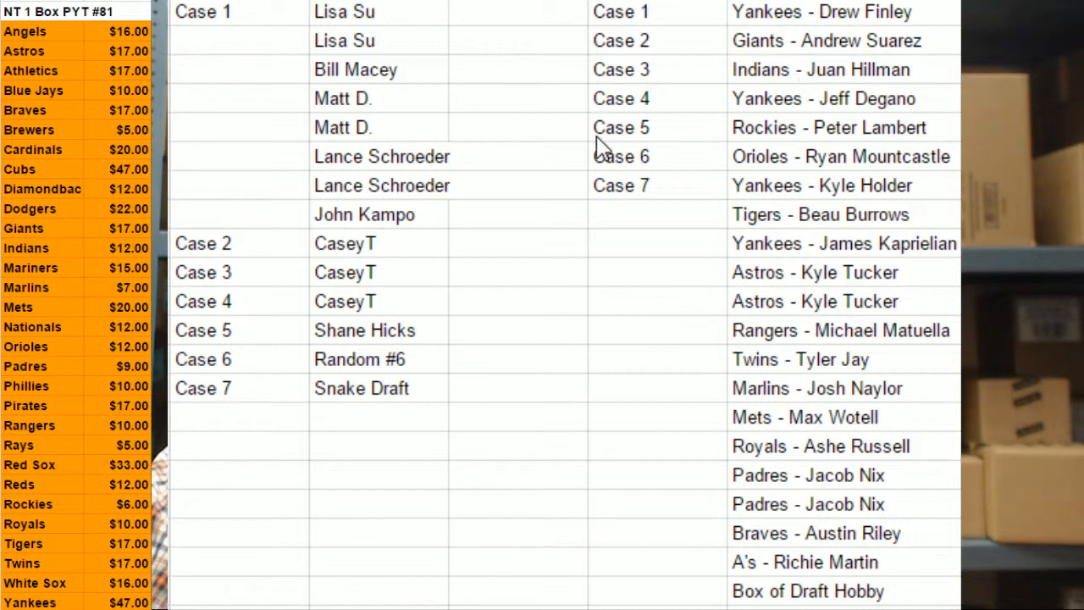
pyautogui.moveTo(353, 20)
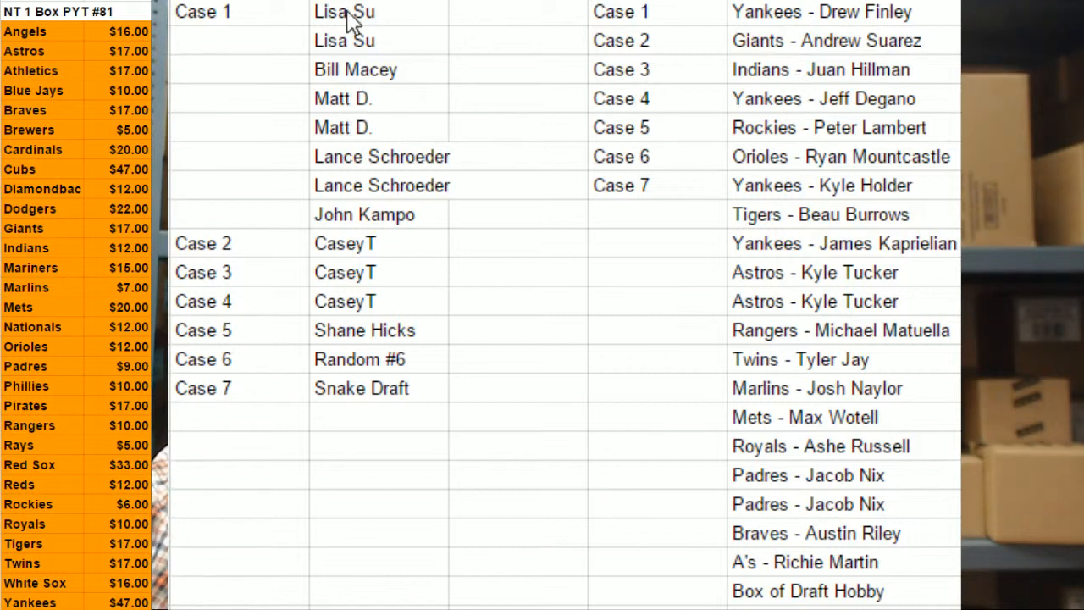
pyautogui.moveTo(471, 57)
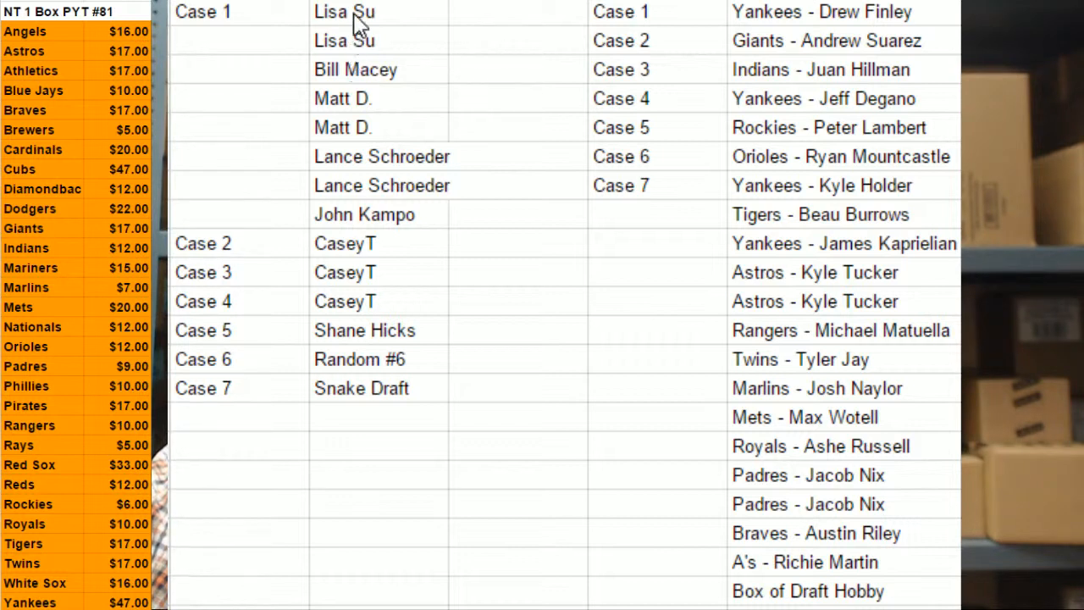
pyautogui.moveTo(373, 224)
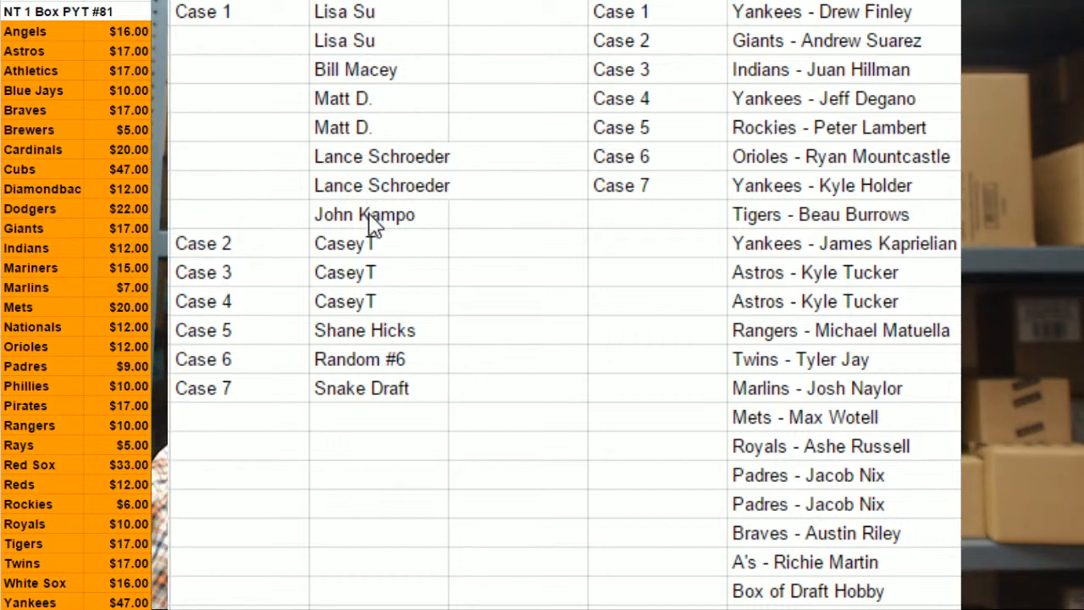
pyautogui.moveTo(477, 102)
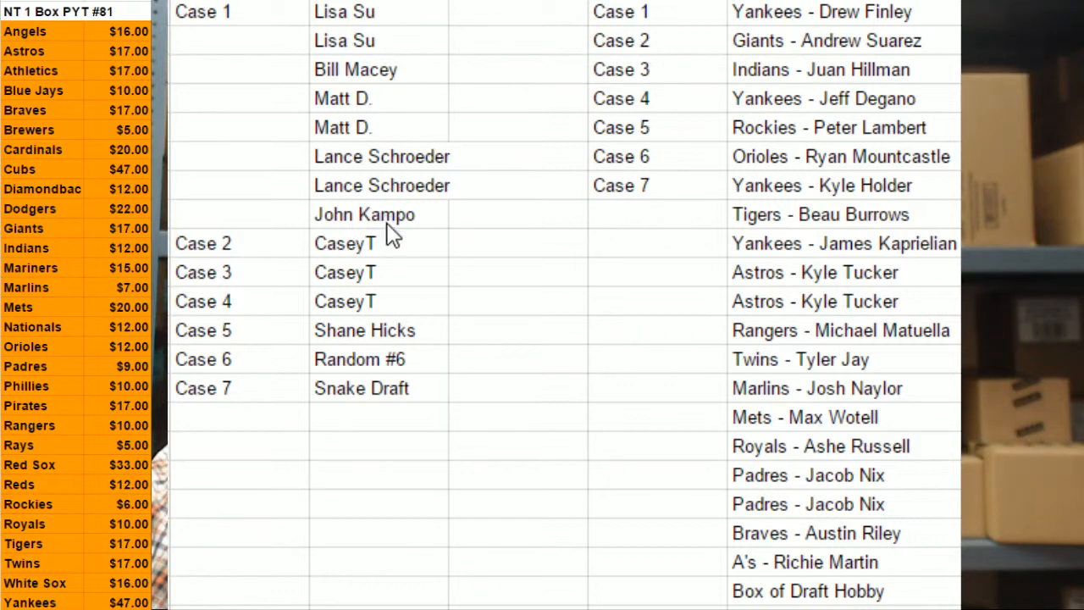
pyautogui.moveTo(759, 115)
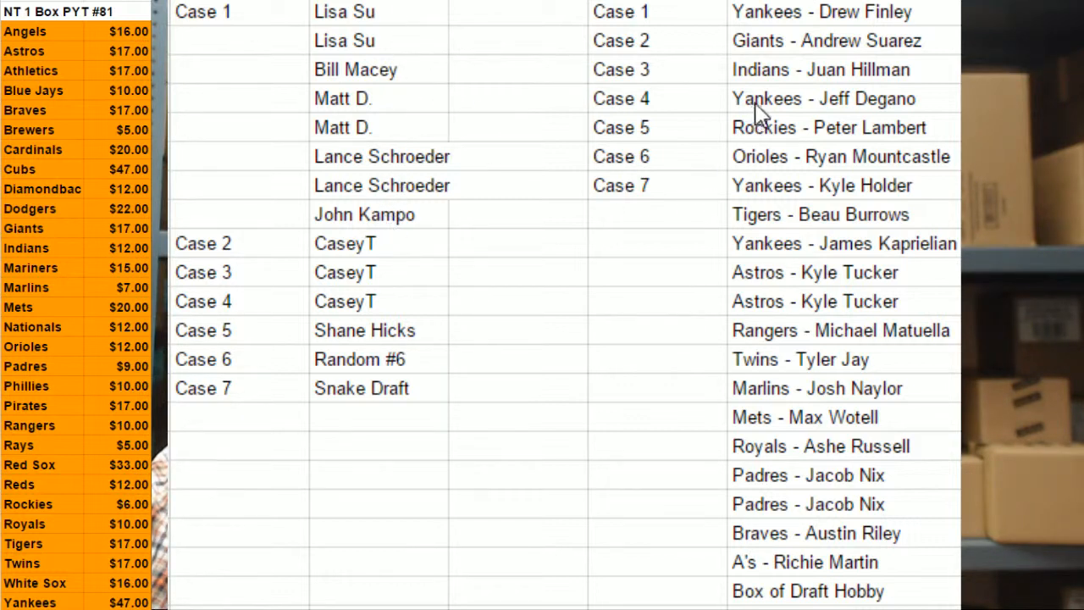
pyautogui.moveTo(347, 280)
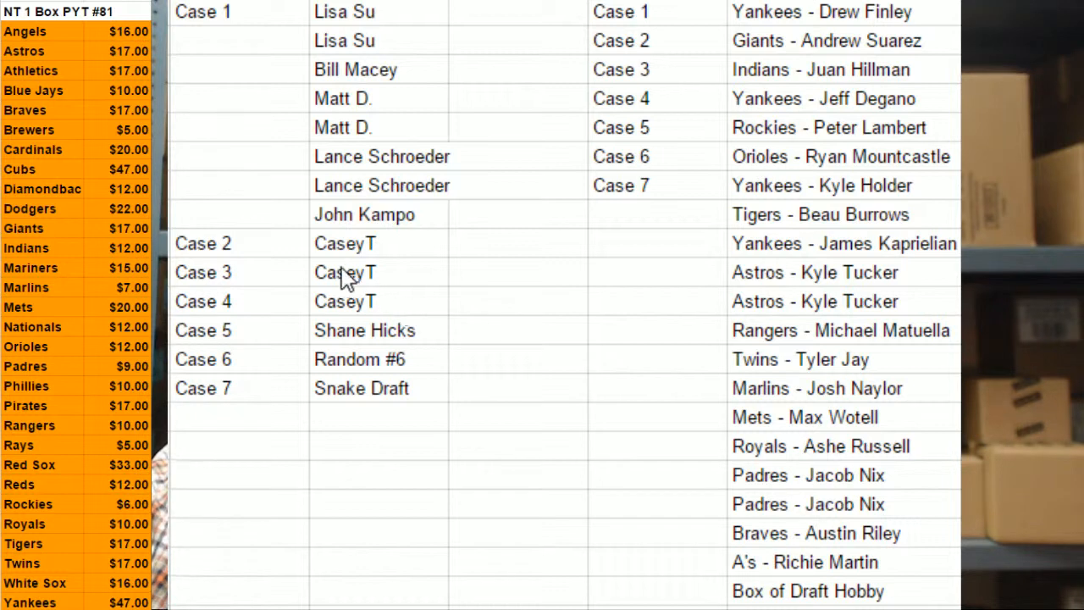
pyautogui.moveTo(644, 54)
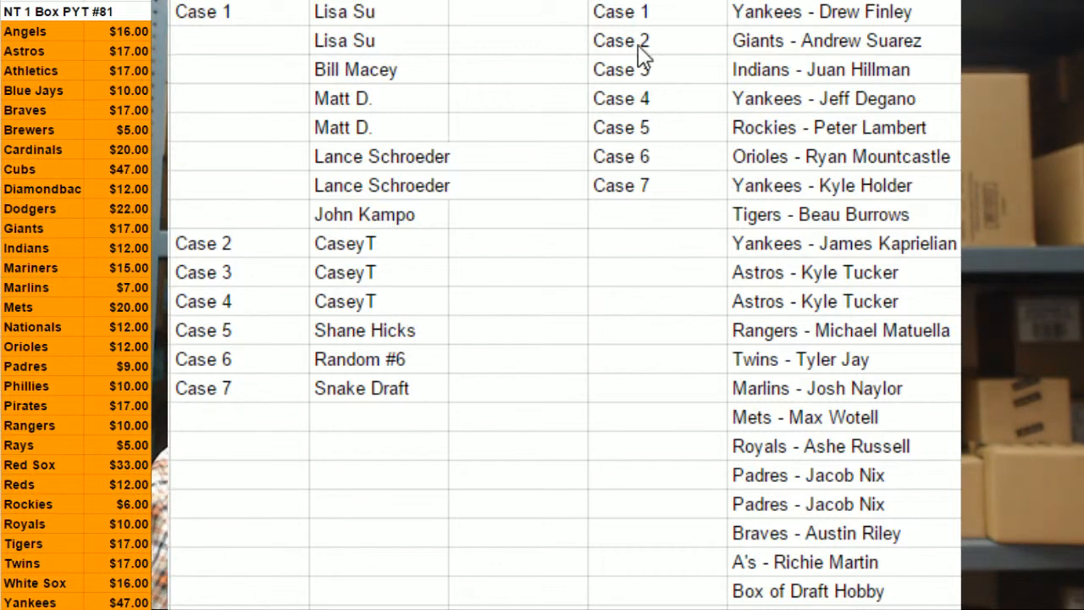
pyautogui.moveTo(669, 61)
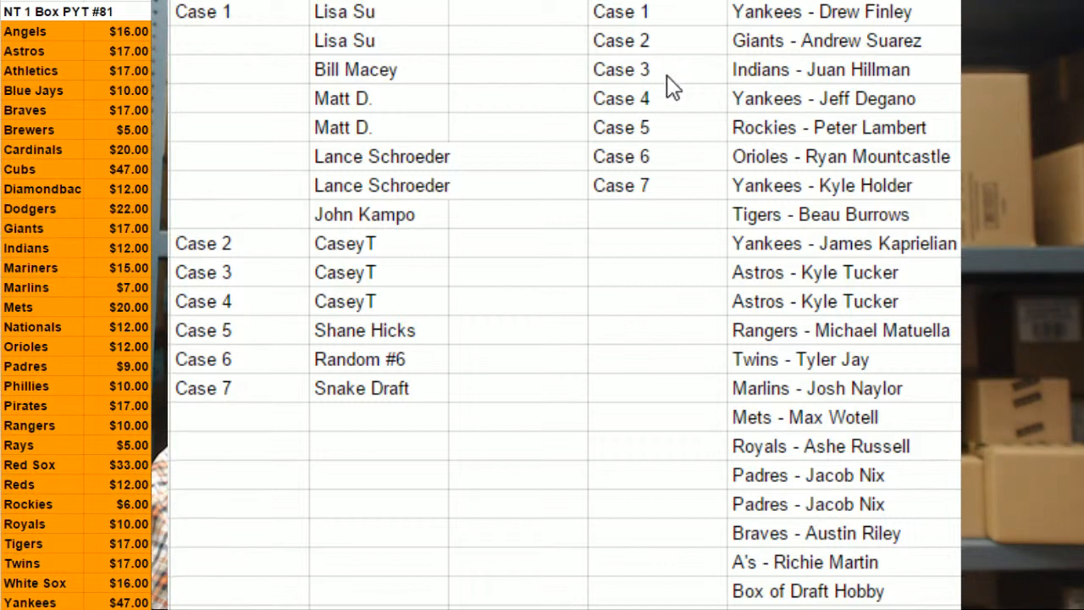
pyautogui.moveTo(675, 178)
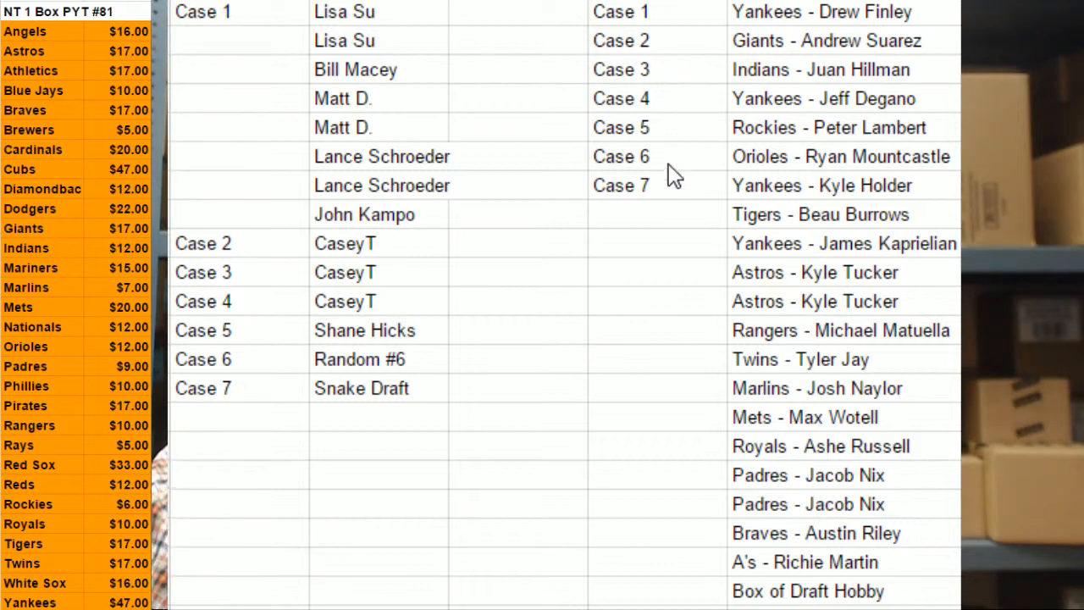
pyautogui.moveTo(556, 359)
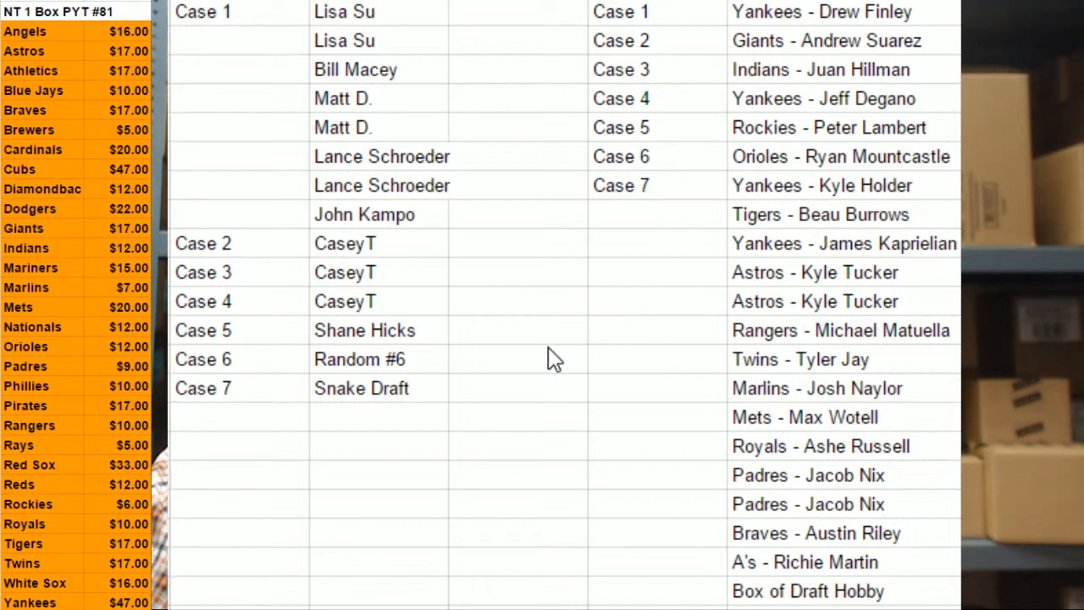
pyautogui.moveTo(271, 376)
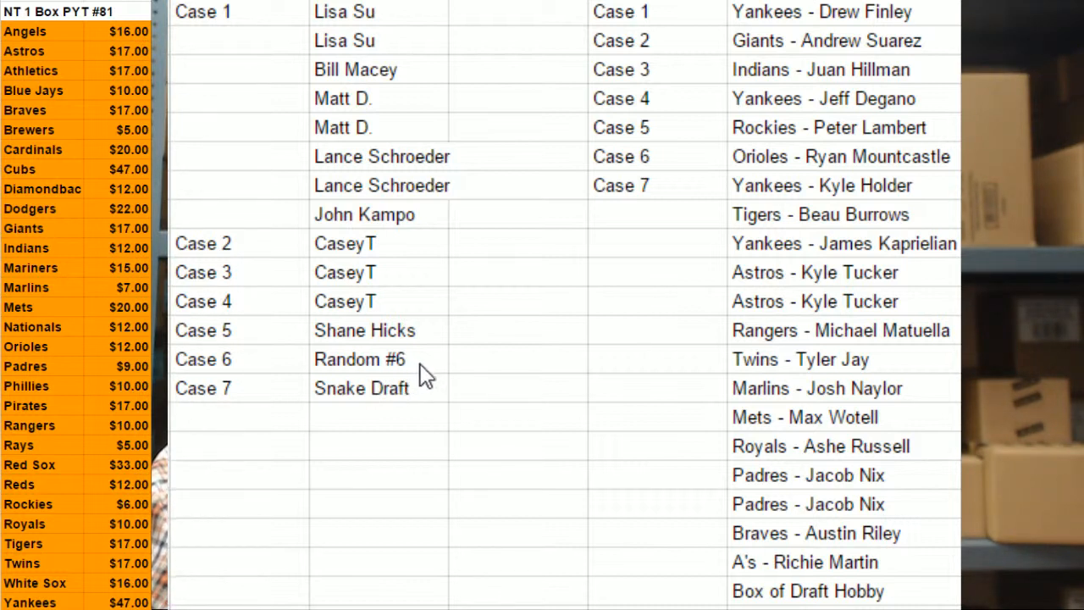
pyautogui.moveTo(415, 369)
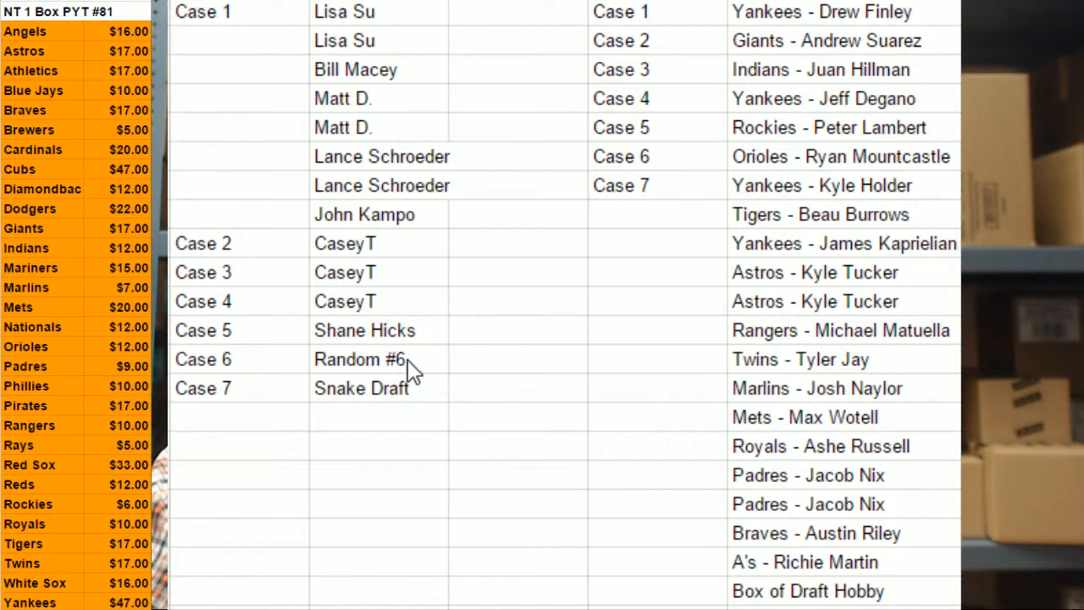
pyautogui.moveTo(421, 398)
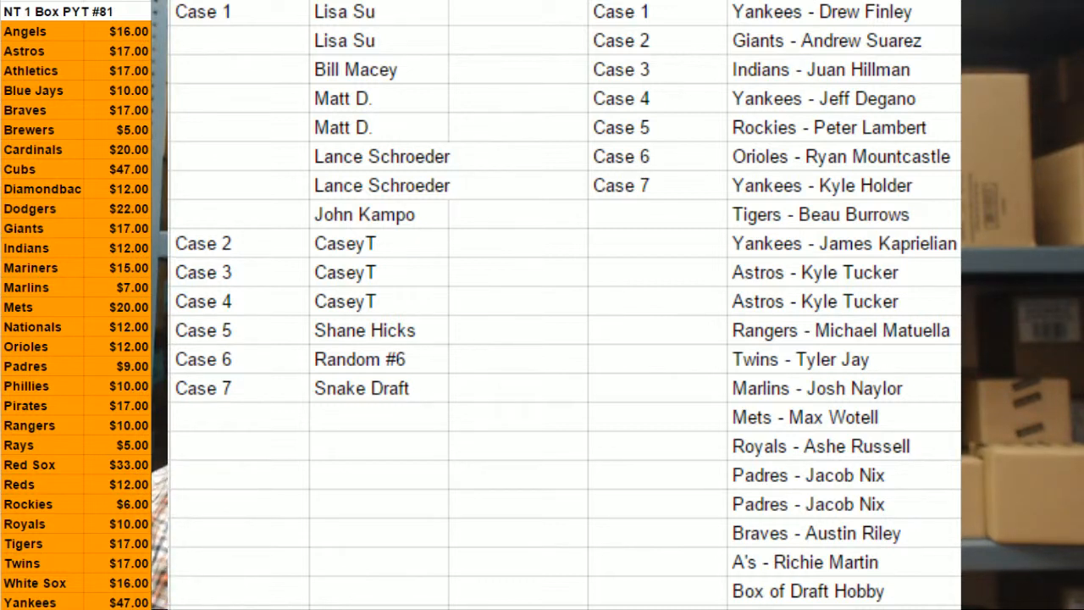
pyautogui.moveTo(847, 320)
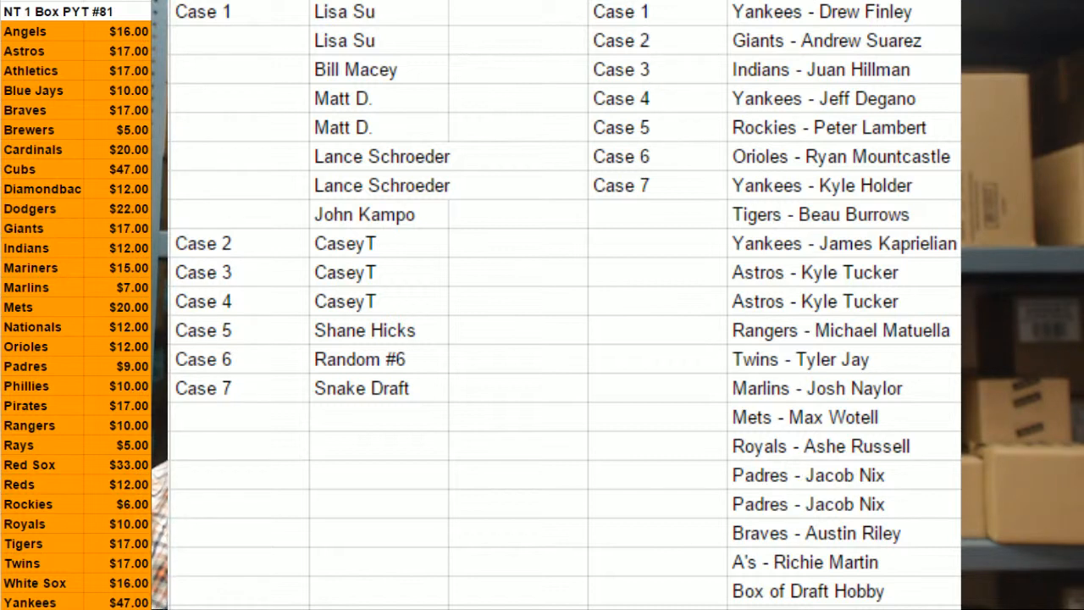
pyautogui.moveTo(263, 88)
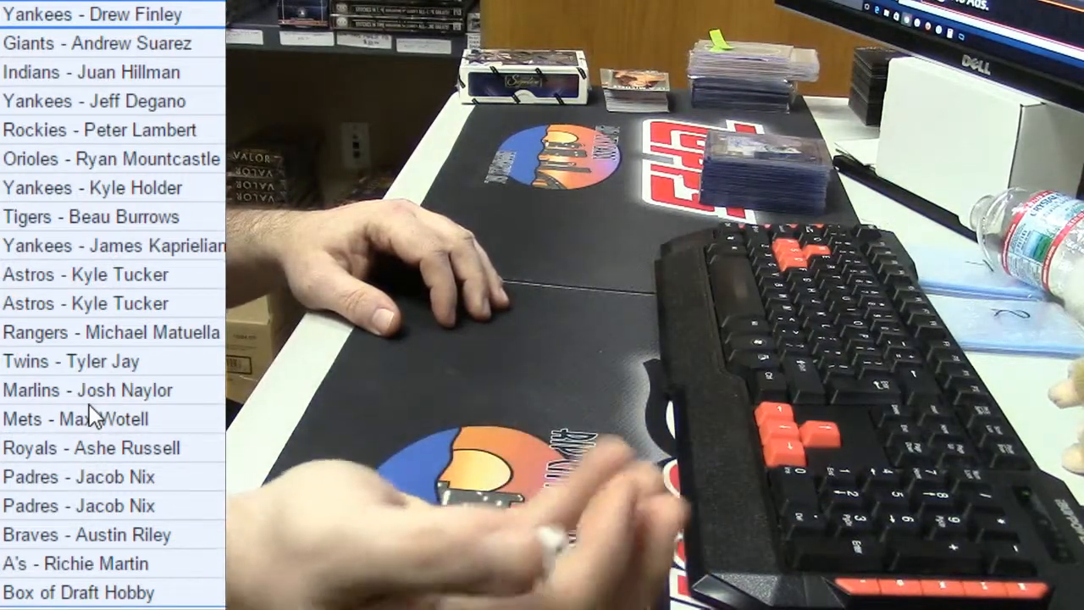
# Step: Copy the column E team card list, Yankees - Drew Finley through Box of Draft Hobby
pyautogui.rightClick(94, 93)
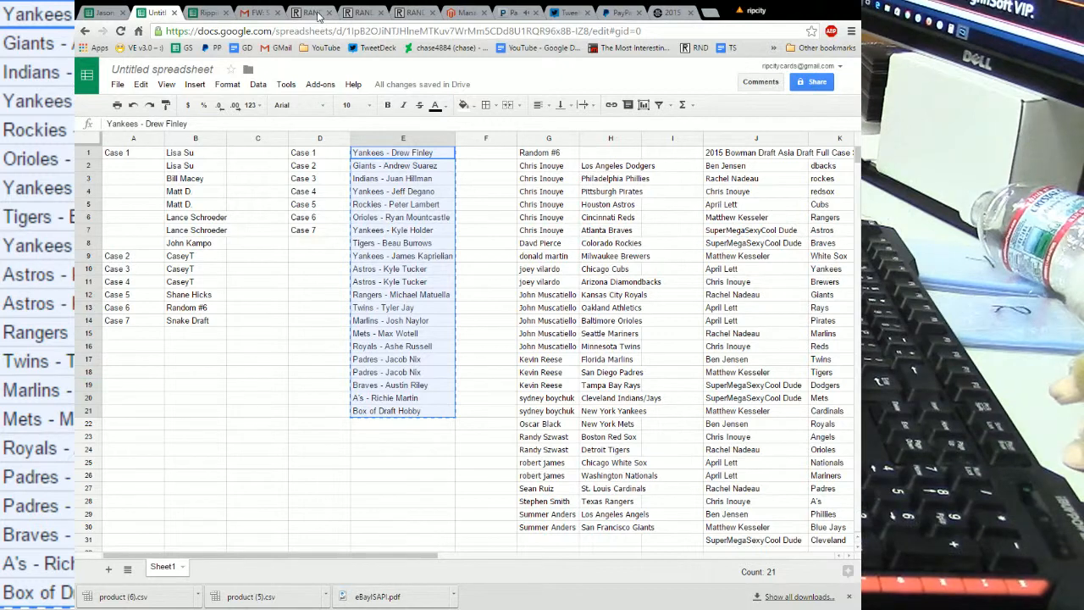
# Step: Paste the team card list over the Case 1–7 entries in the List Randomizer
pyautogui.click(309, 11)
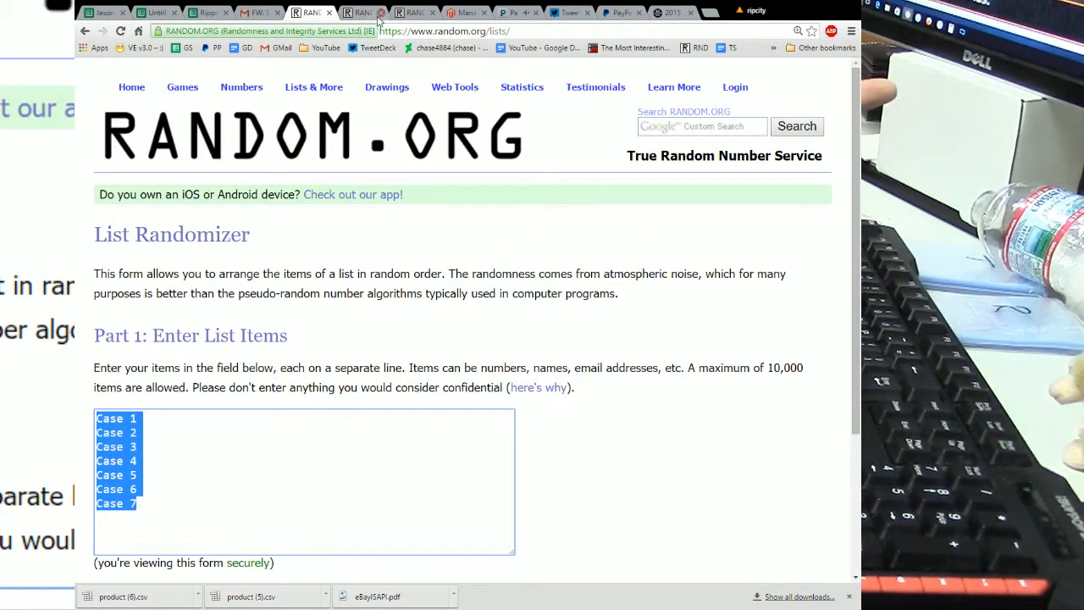
pyautogui.click(363, 12)
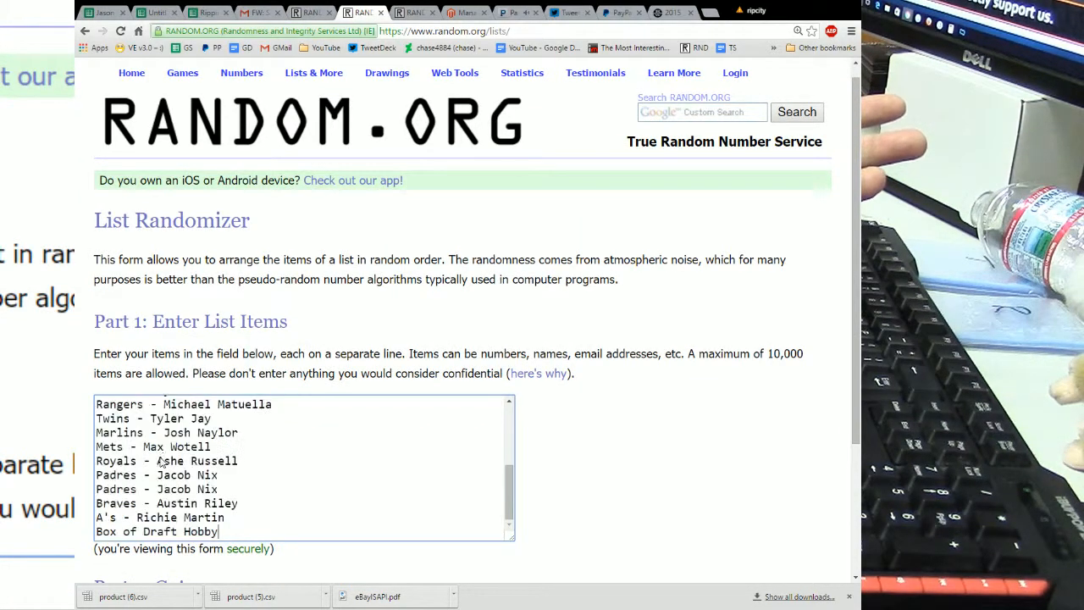
pyautogui.scroll(-3)
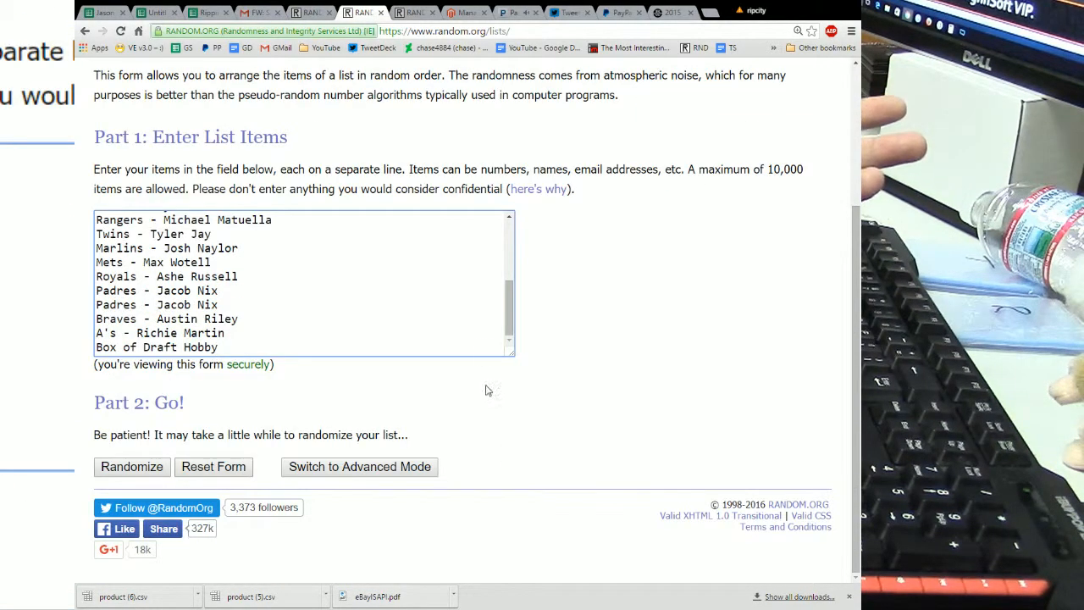
pyautogui.scroll(3)
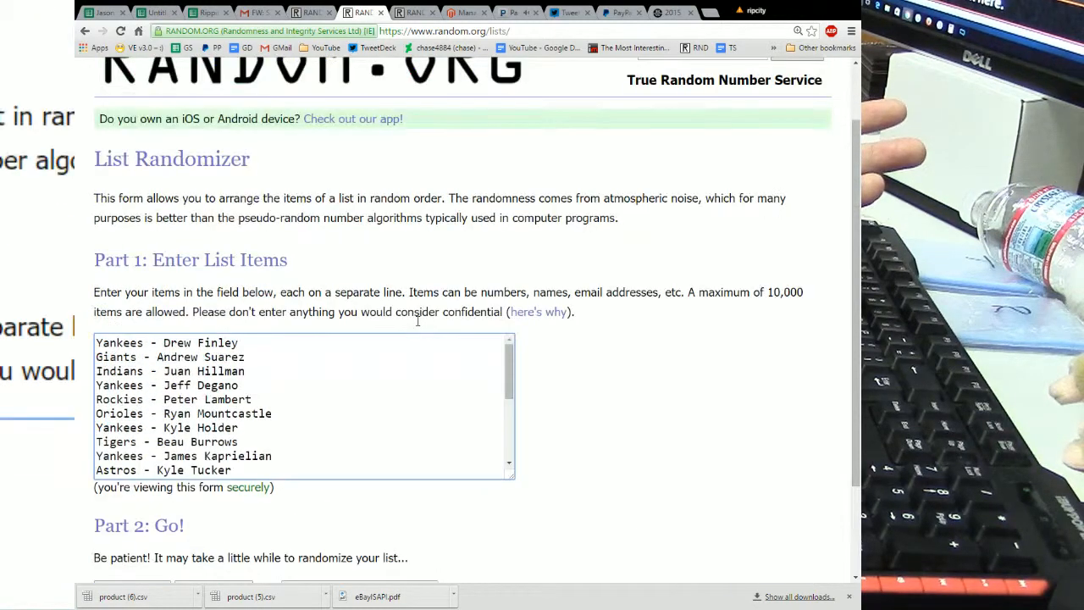
pyautogui.moveTo(613, 382)
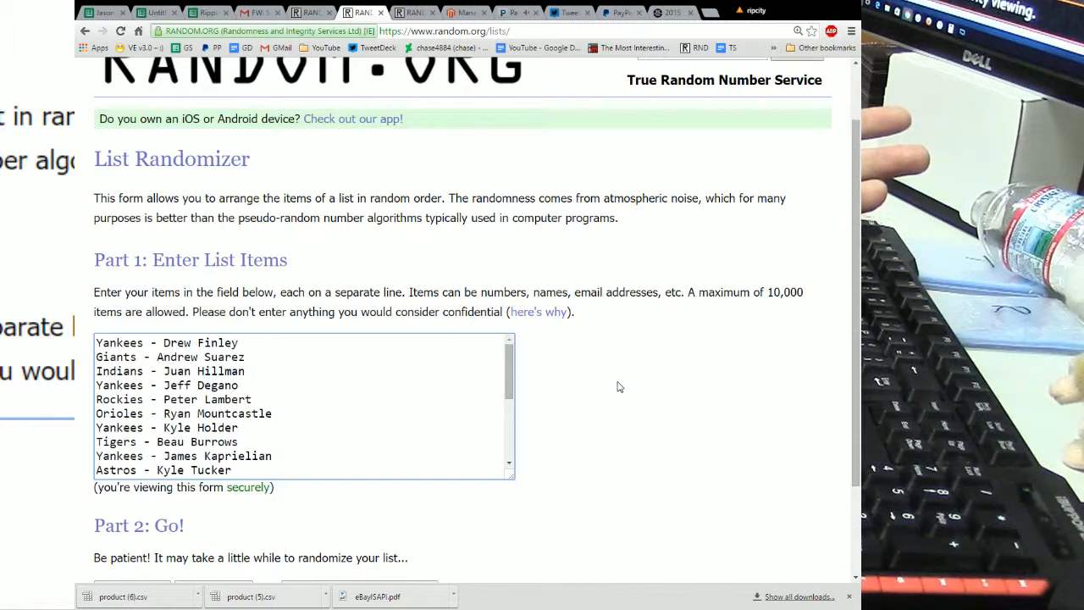
pyautogui.moveTo(618, 432)
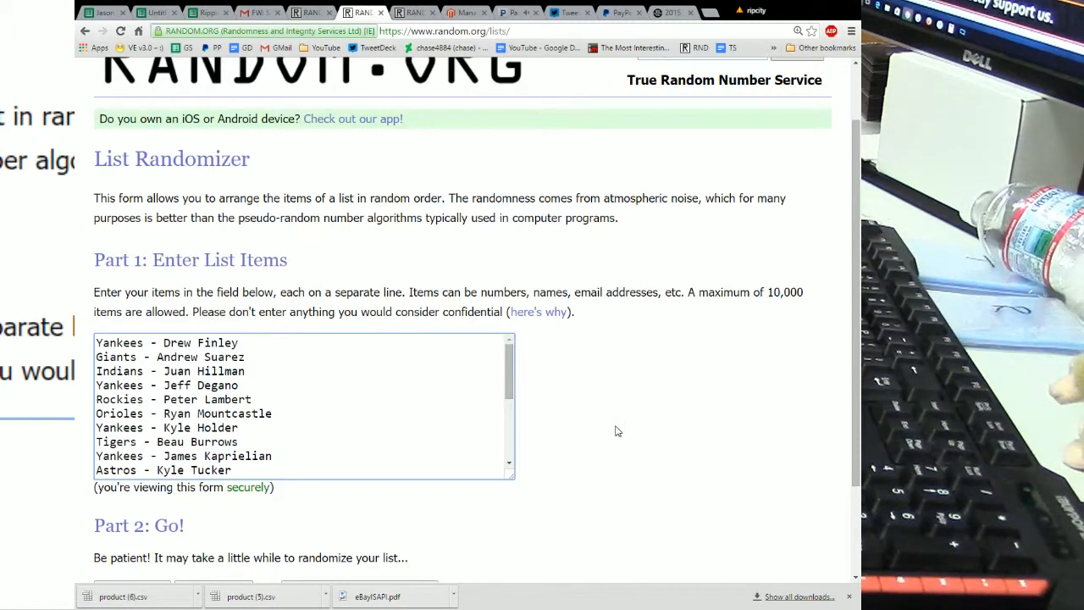
pyautogui.scroll(-3)
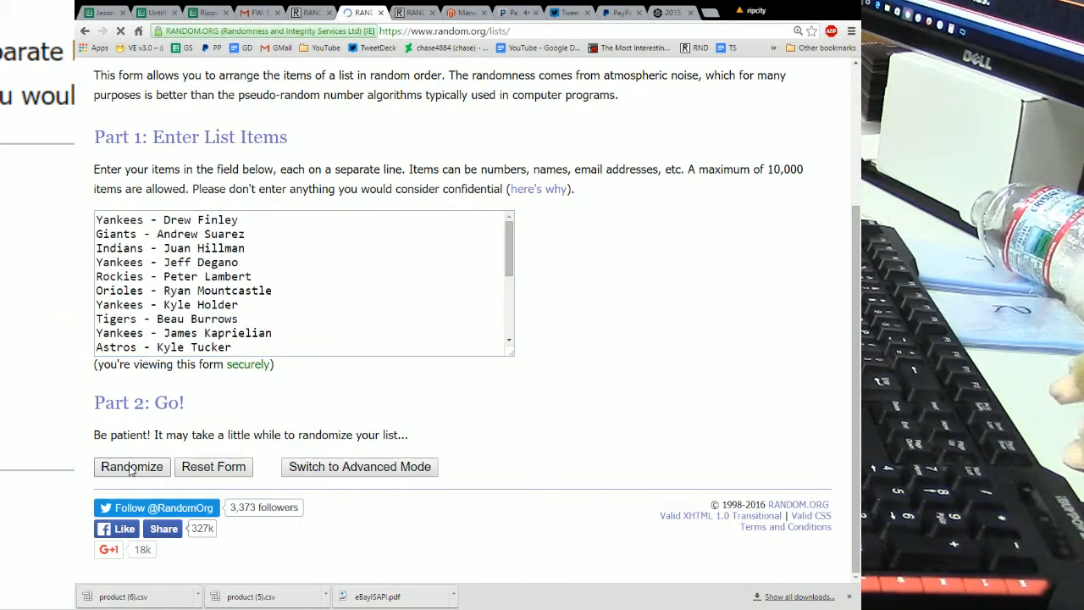
# Step: Reshuffle the 21-entry hit list eight times, ending Astros - Kyle Tucker first, Giants - Andrew Suarez last
pyautogui.click(132, 467)
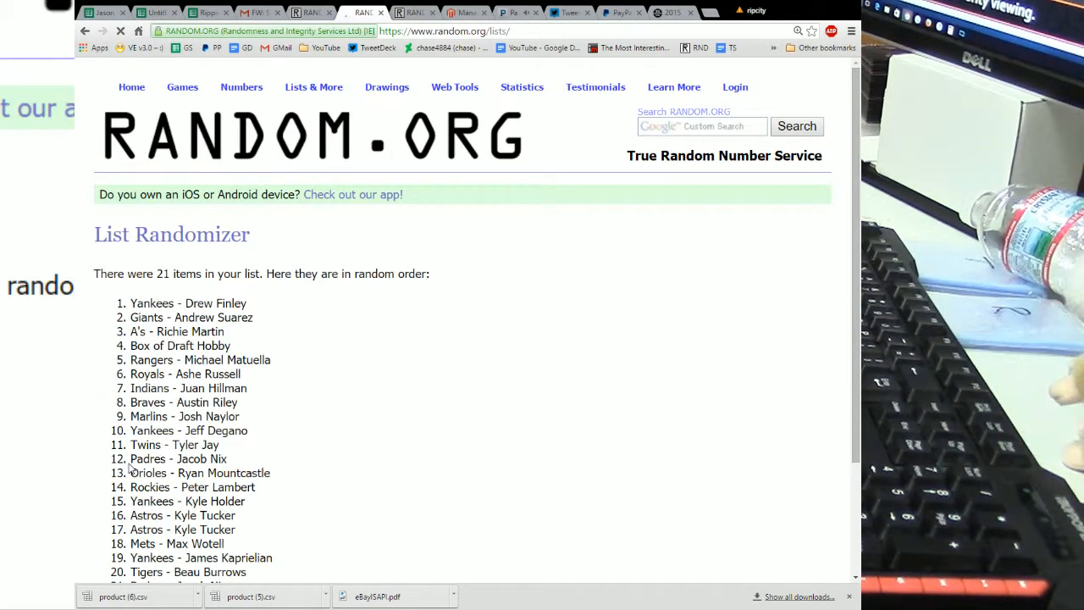
pyautogui.scroll(-3)
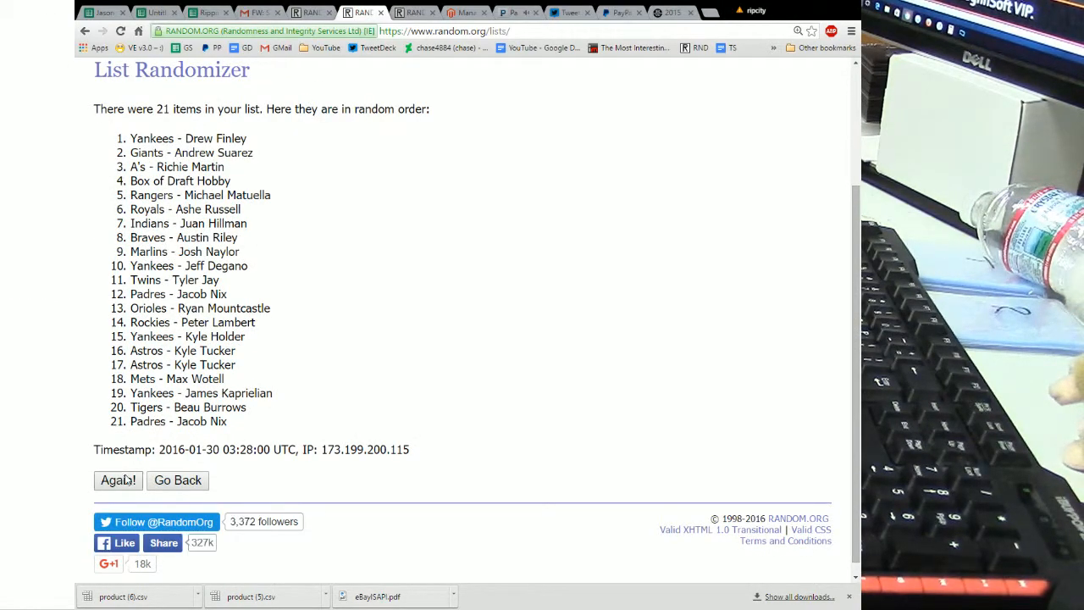
pyautogui.click(119, 481)
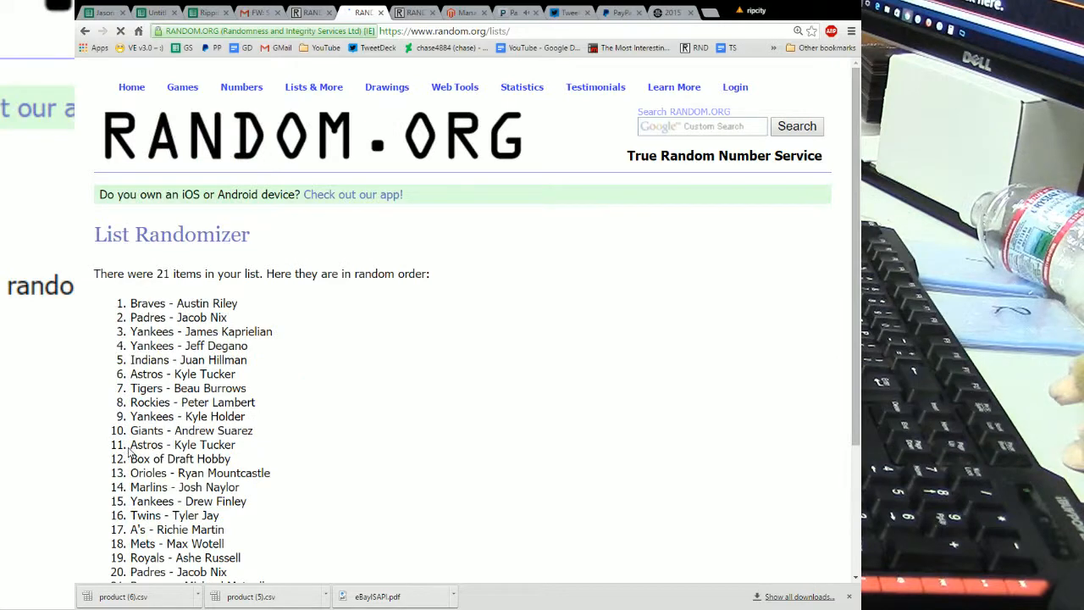
pyautogui.scroll(-3)
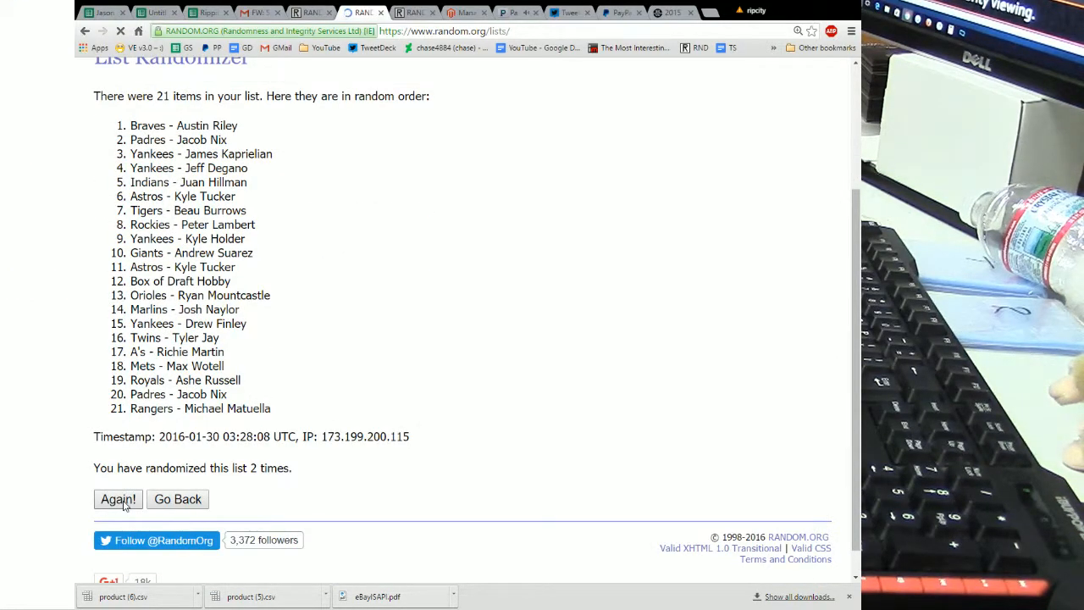
pyautogui.click(118, 498)
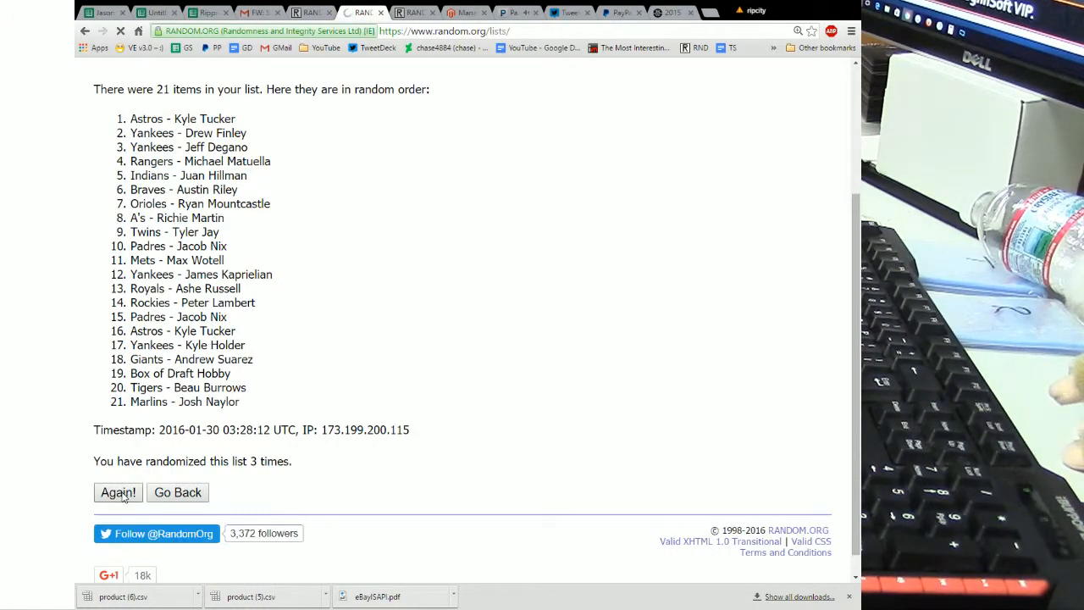
pyautogui.click(119, 491)
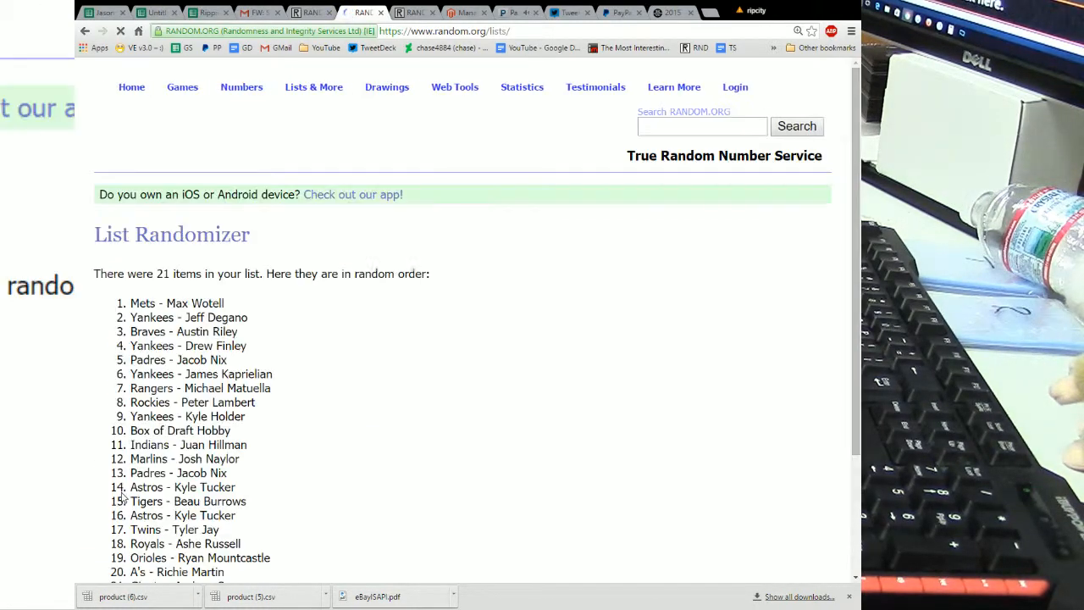
pyautogui.scroll(-3)
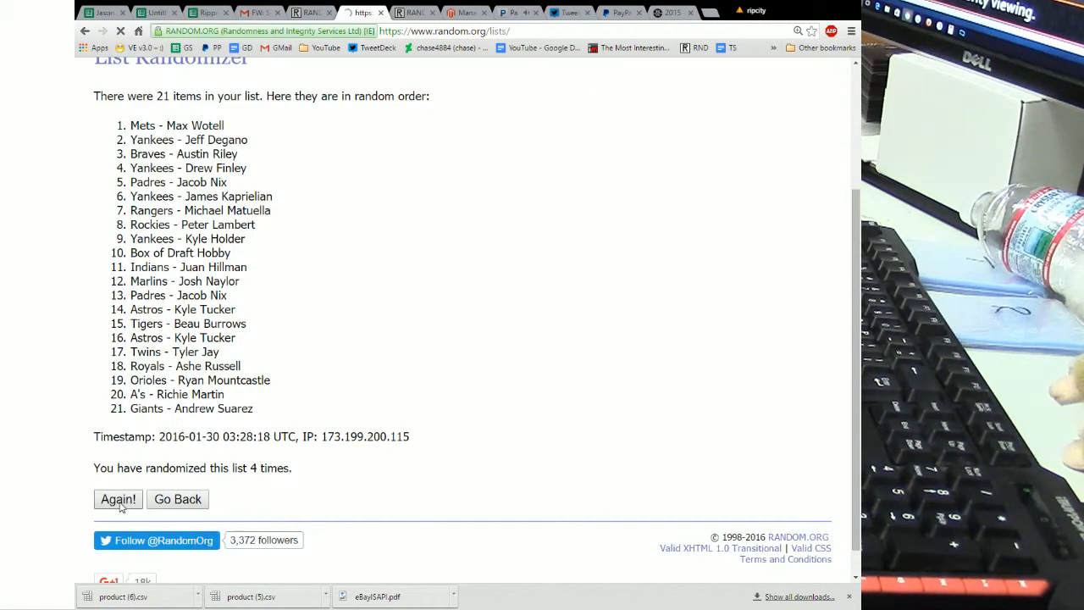
pyautogui.click(118, 498)
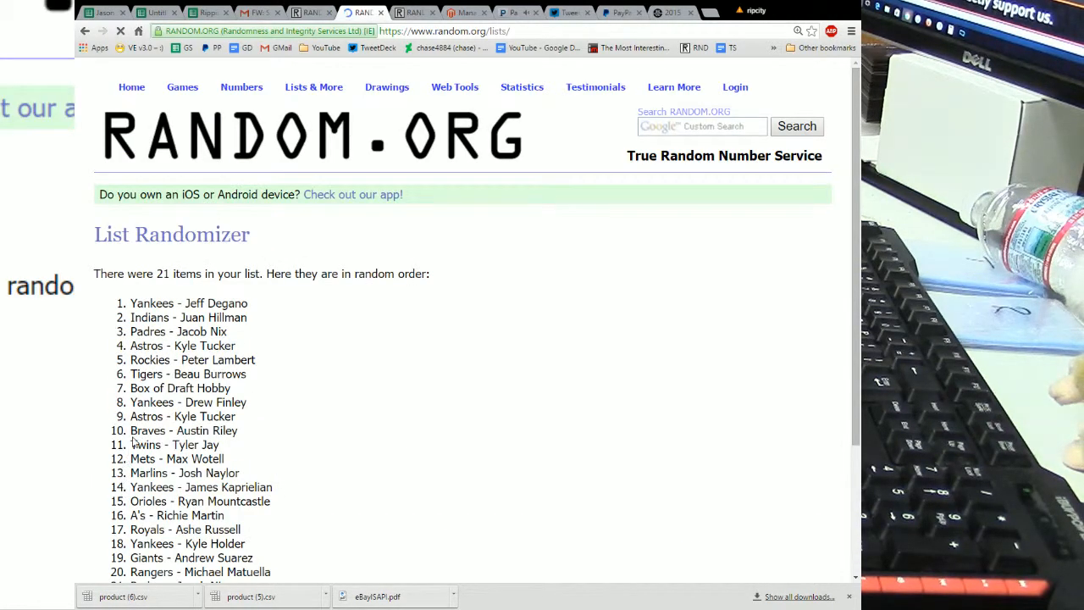
pyautogui.scroll(-3)
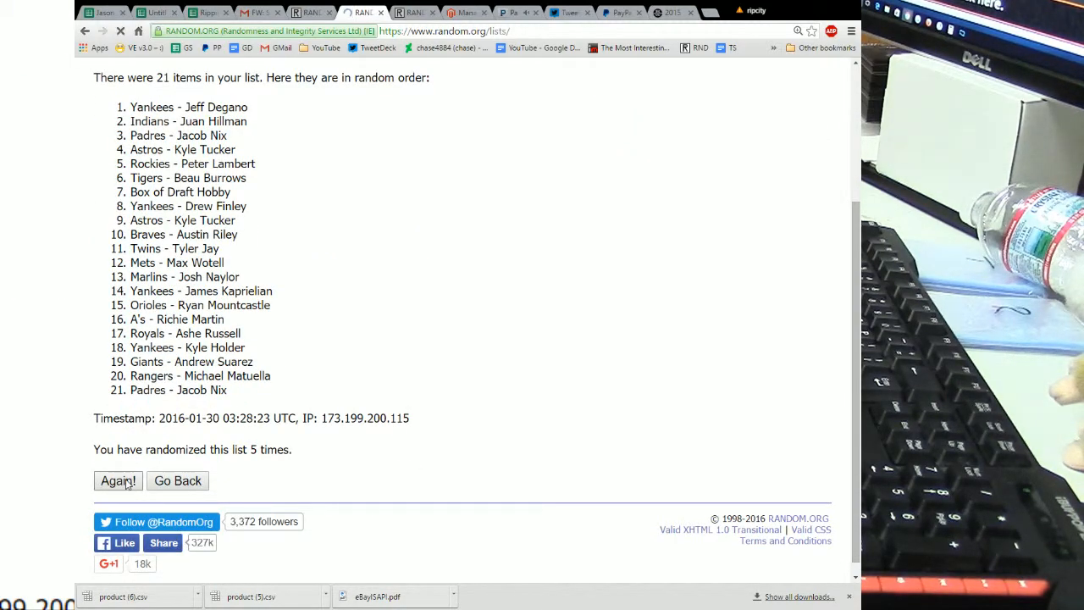
pyautogui.click(119, 481)
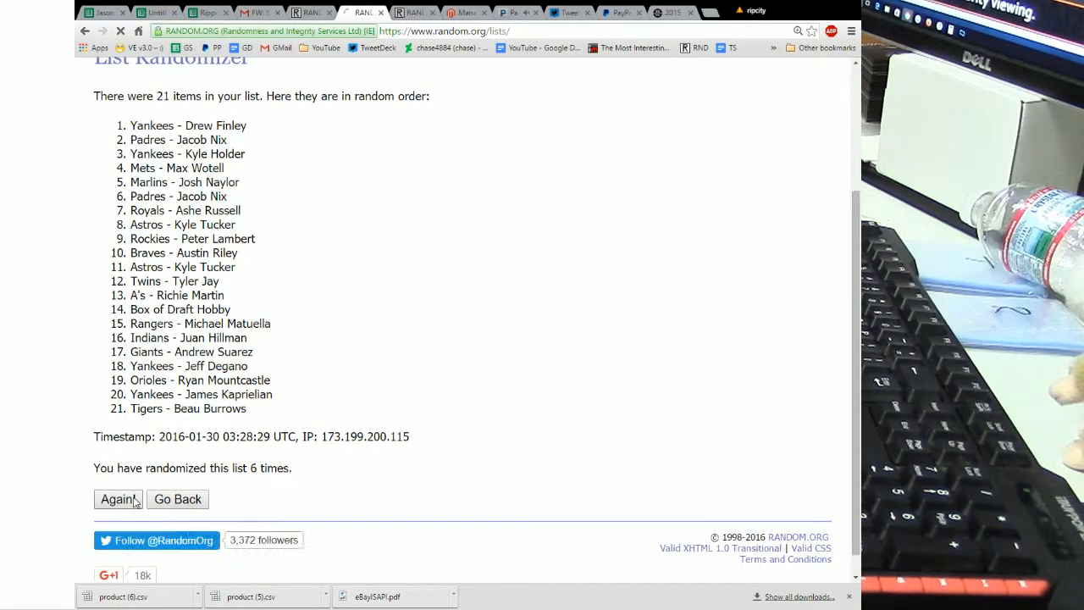
pyautogui.click(119, 498)
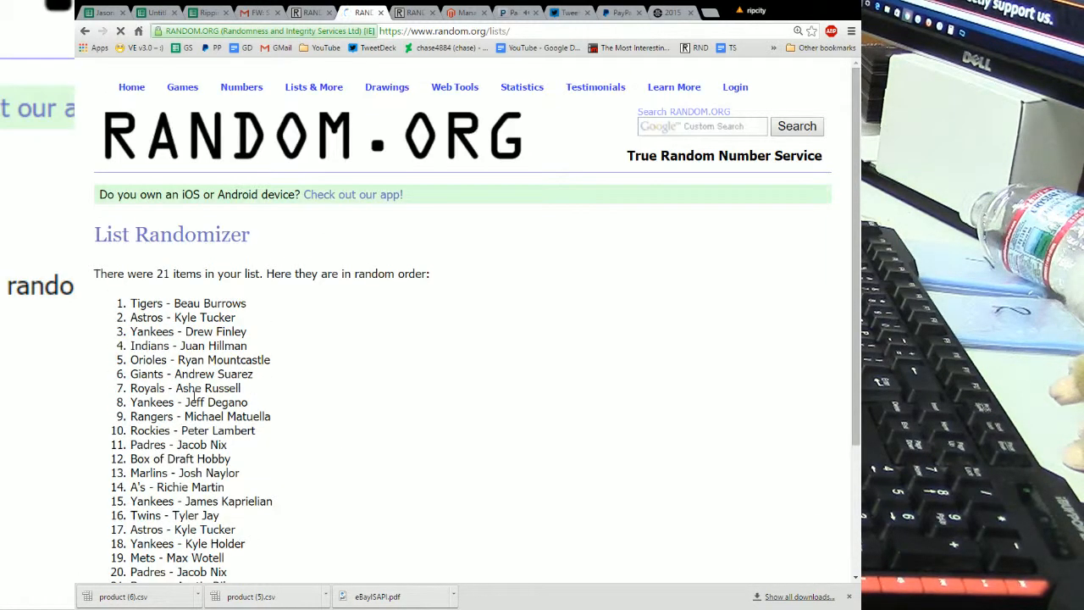
pyautogui.scroll(-3)
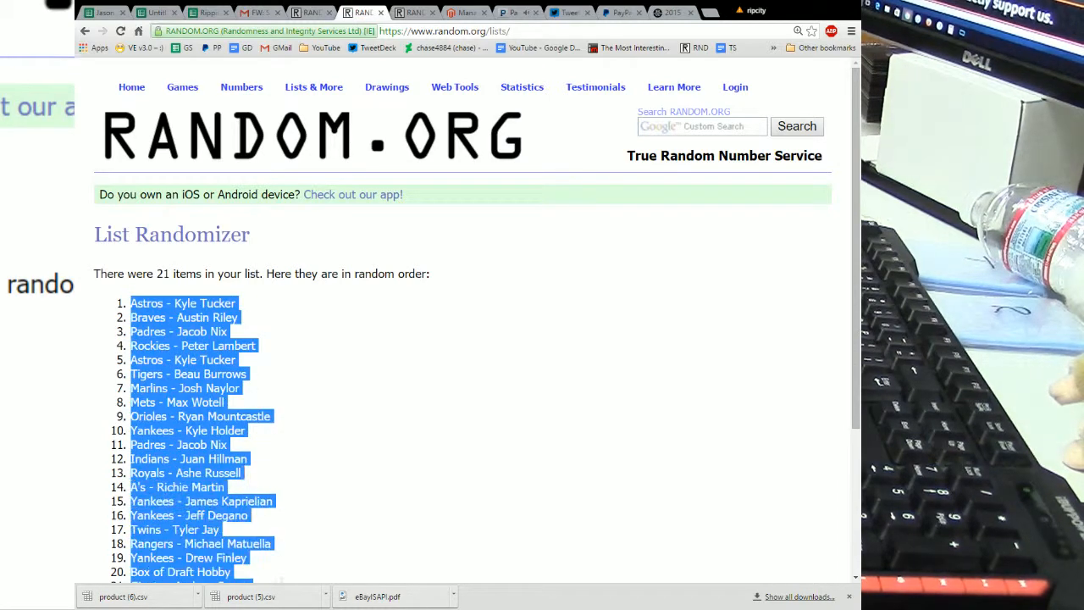
pyautogui.scroll(-3)
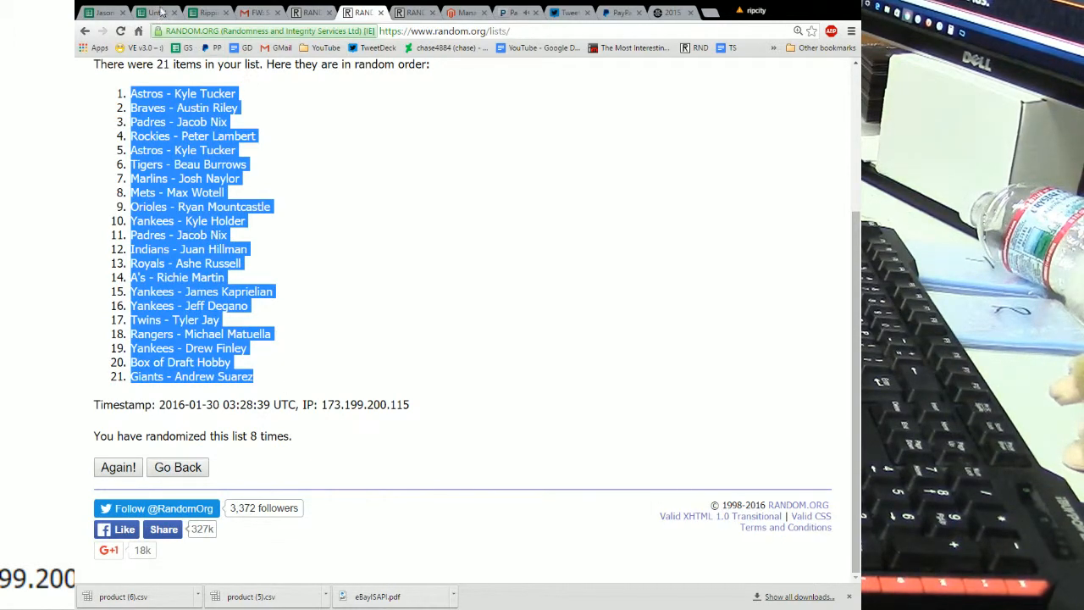
# Step: Paste the newest randomized order into column E, Astros - Kyle Tucker down to Giants - Andrew Suarez
pyautogui.click(156, 12)
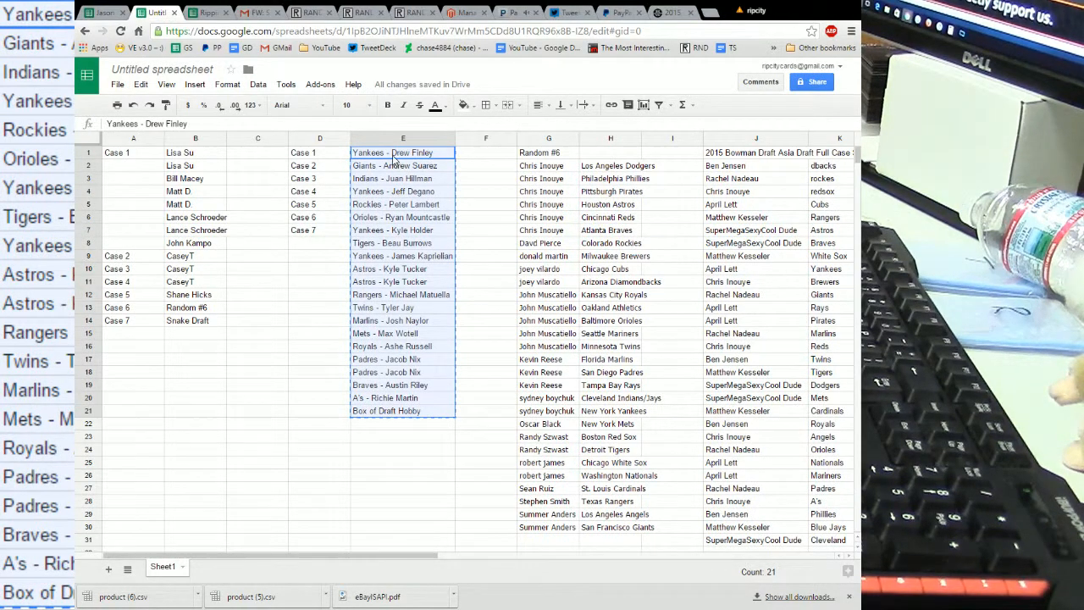
pyautogui.rightClick(403, 152)
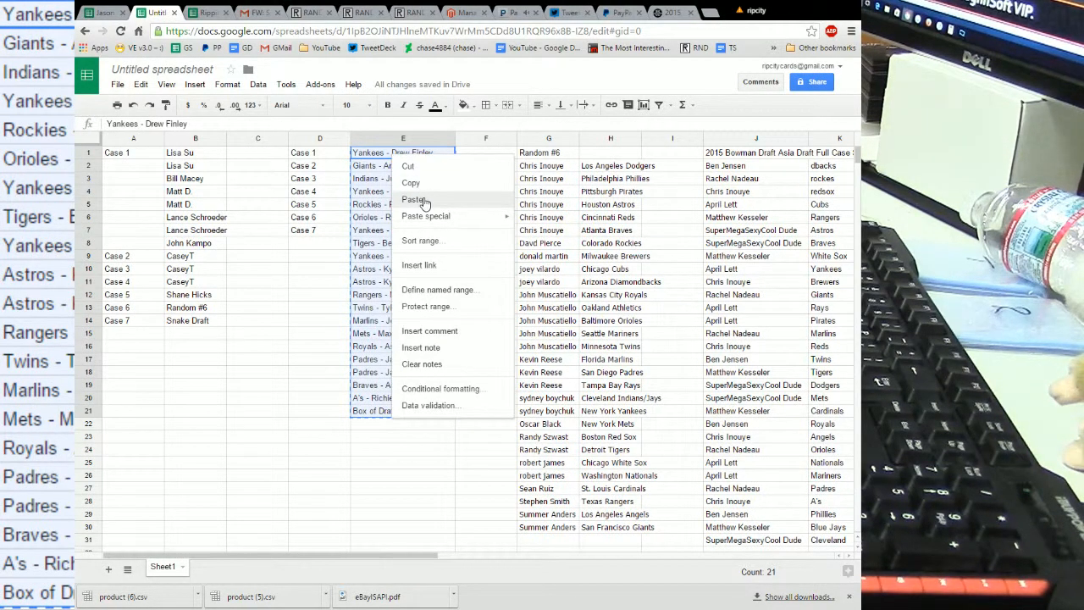
pyautogui.click(413, 199)
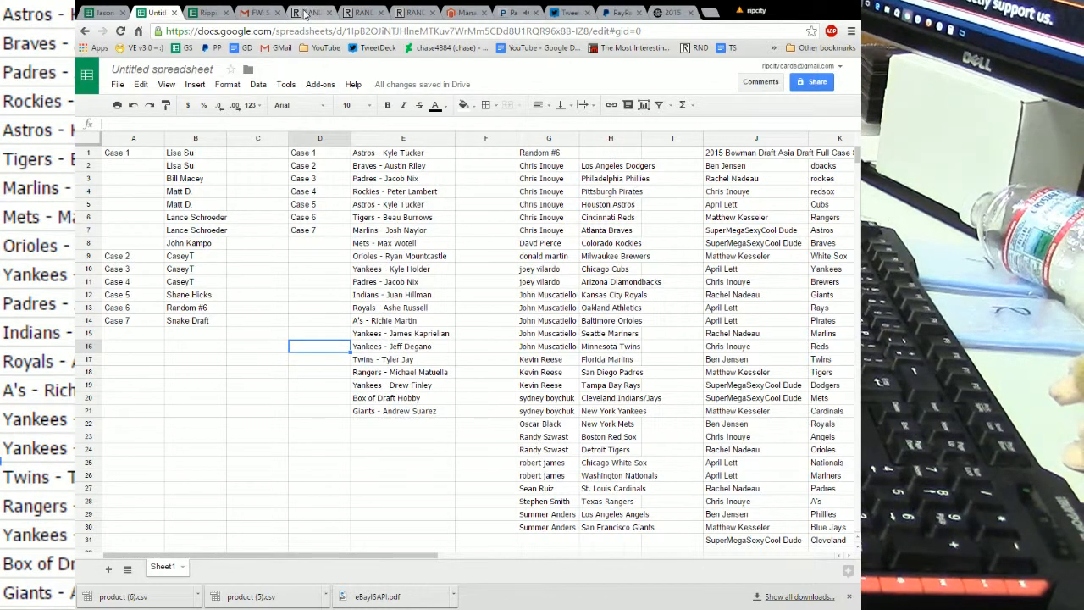
# Step: Shuffle the seven cases eight times to Case 1, 2, 3, 5, 7, 6, 4 and select the result
pyautogui.click(308, 12)
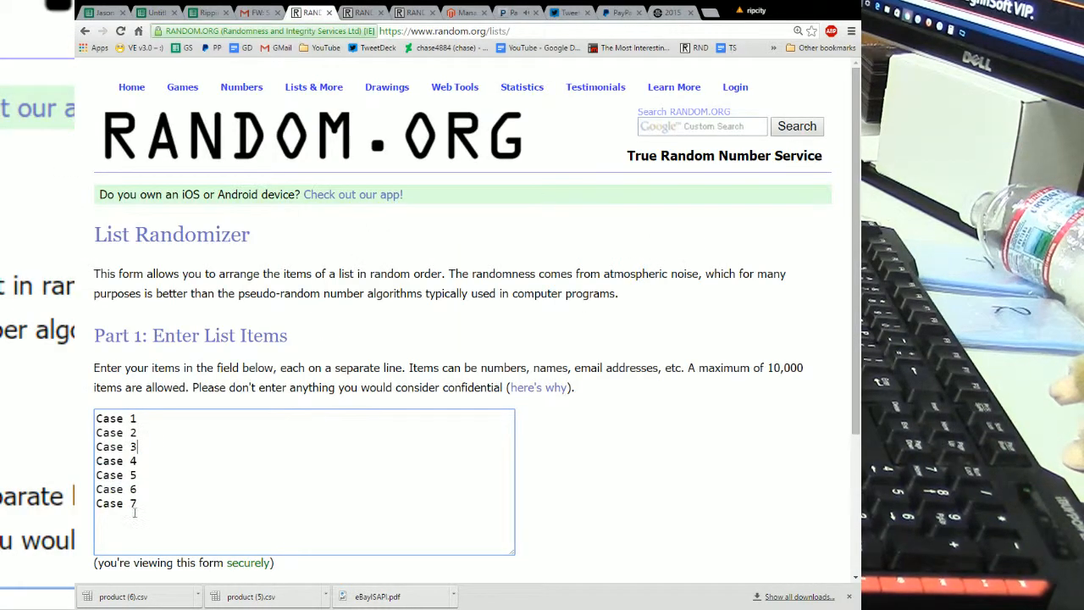
pyautogui.scroll(-3)
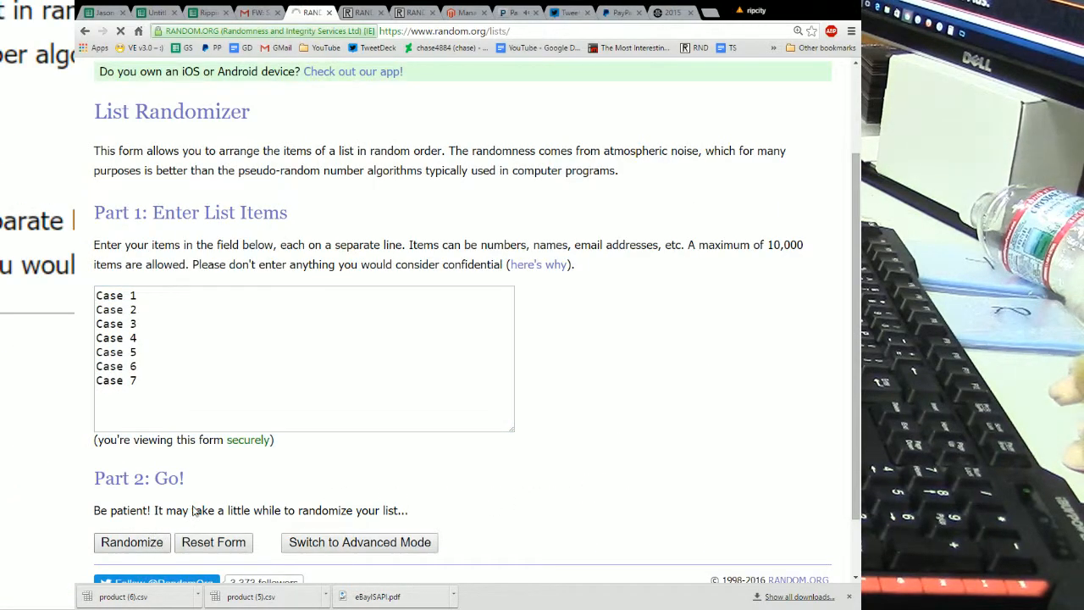
pyautogui.click(132, 542)
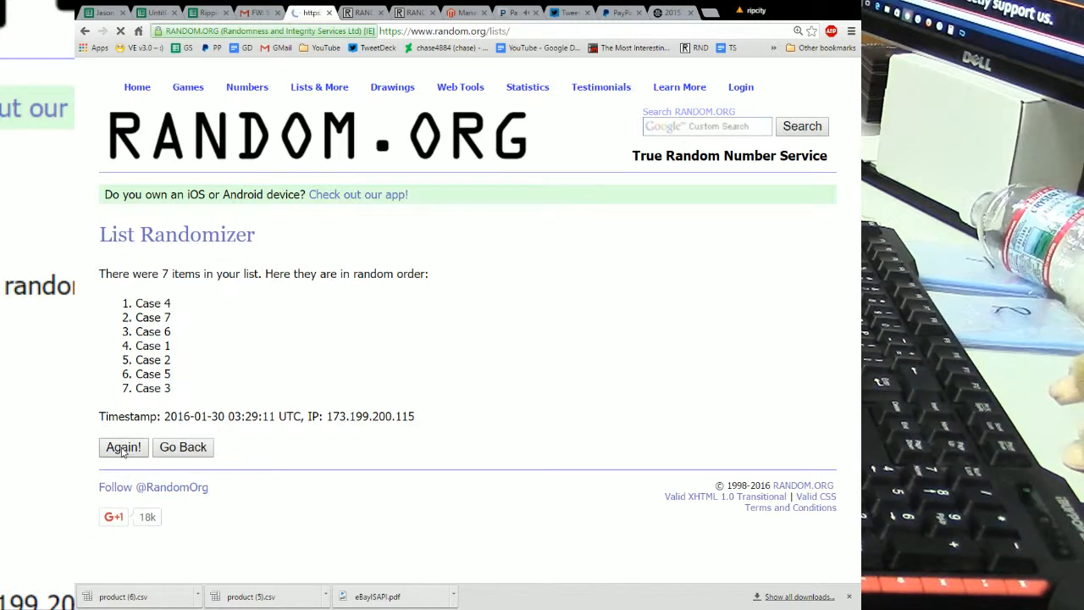
pyautogui.click(122, 447)
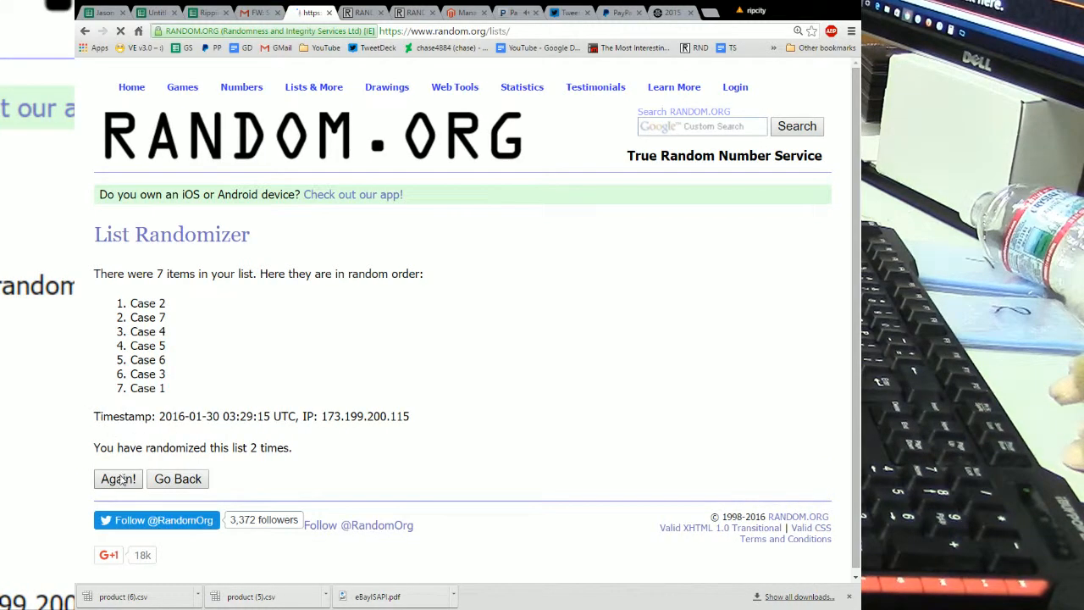
pyautogui.click(118, 478)
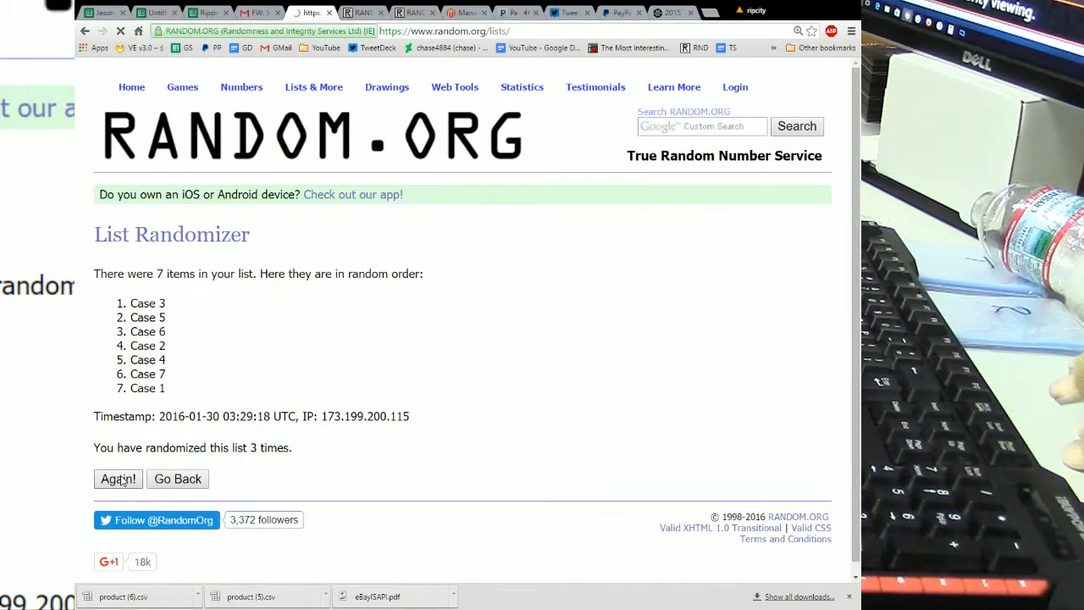
pyautogui.click(118, 478)
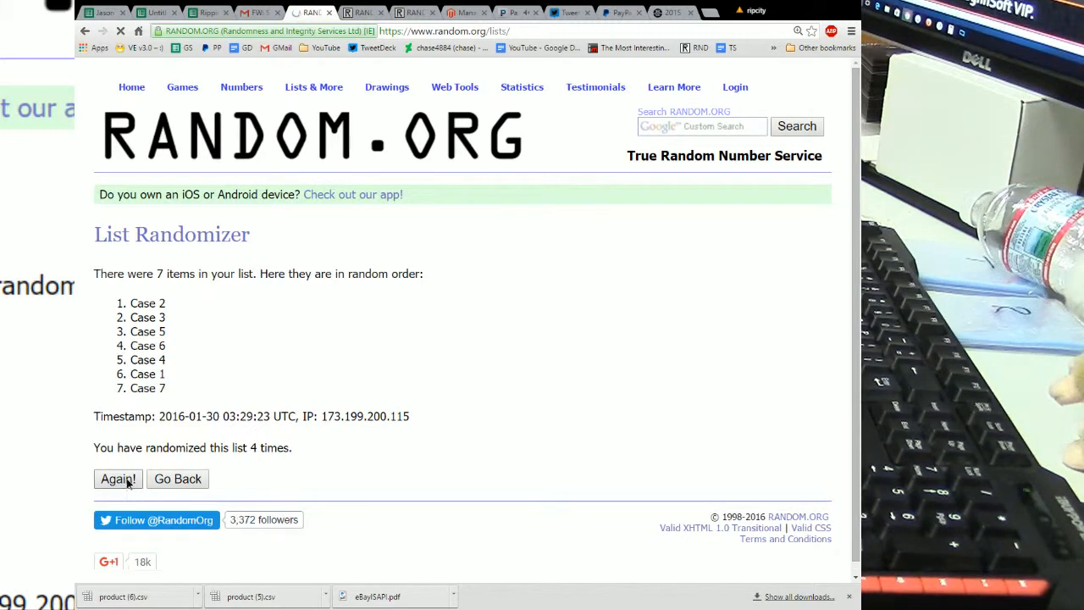
pyautogui.click(118, 478)
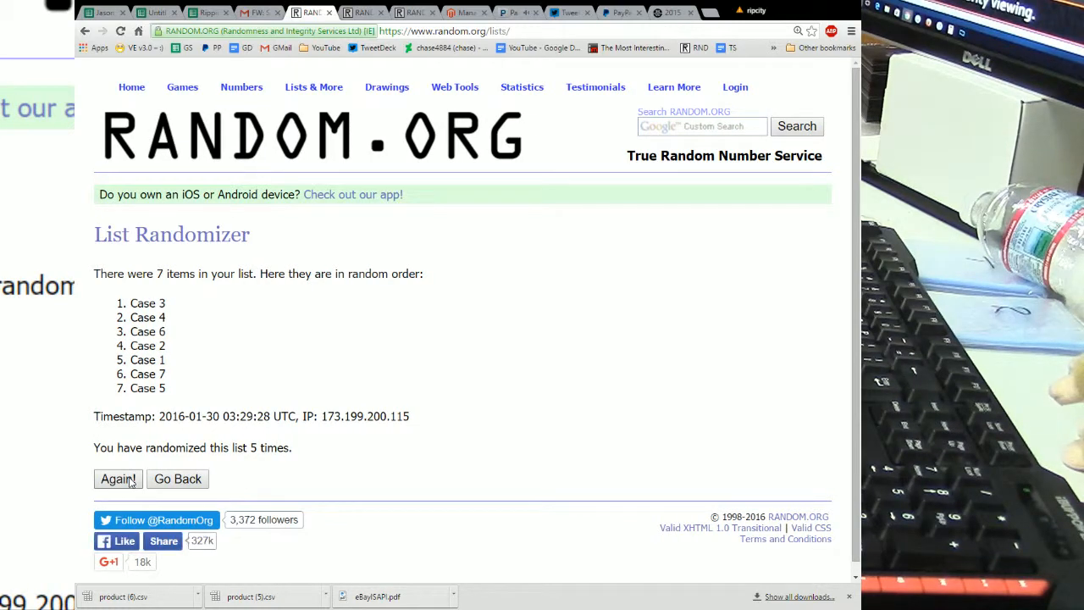
pyautogui.click(119, 478)
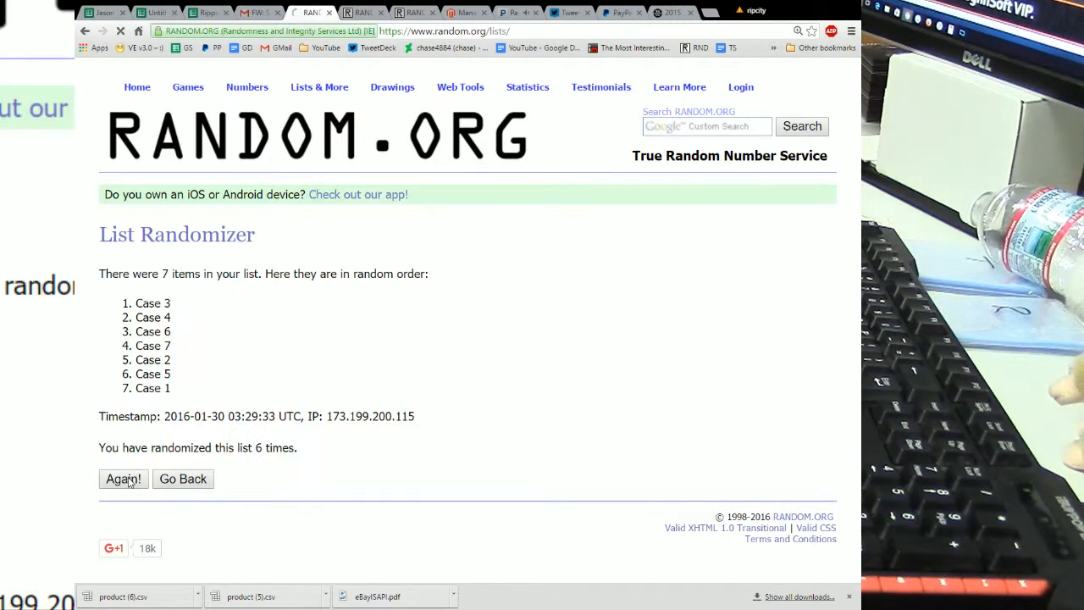
pyautogui.click(122, 478)
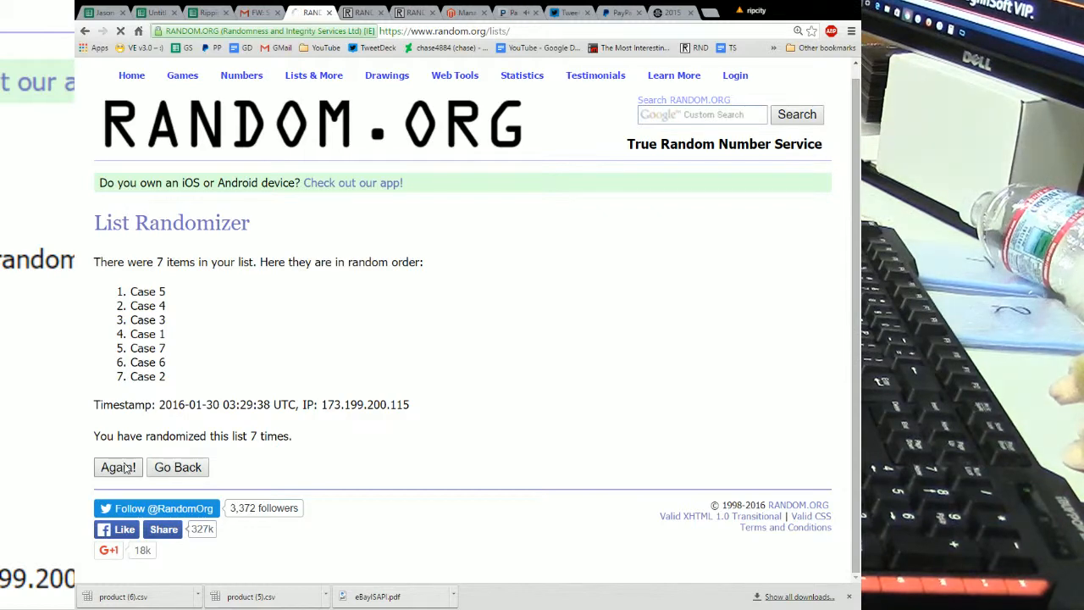
pyautogui.click(119, 467)
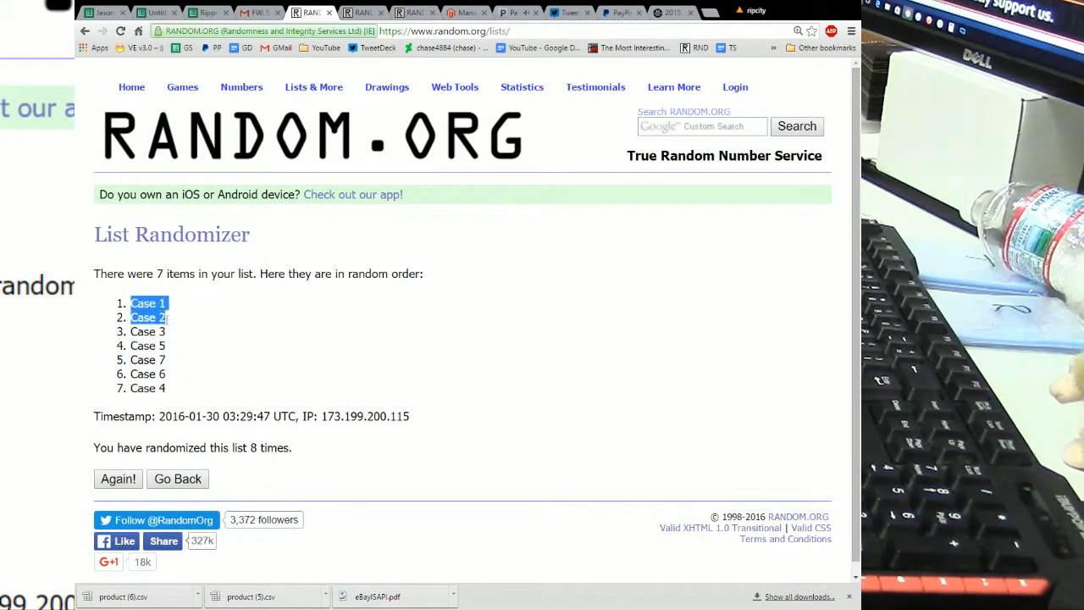
pyautogui.moveTo(149, 303); pyautogui.dragTo(149, 388)
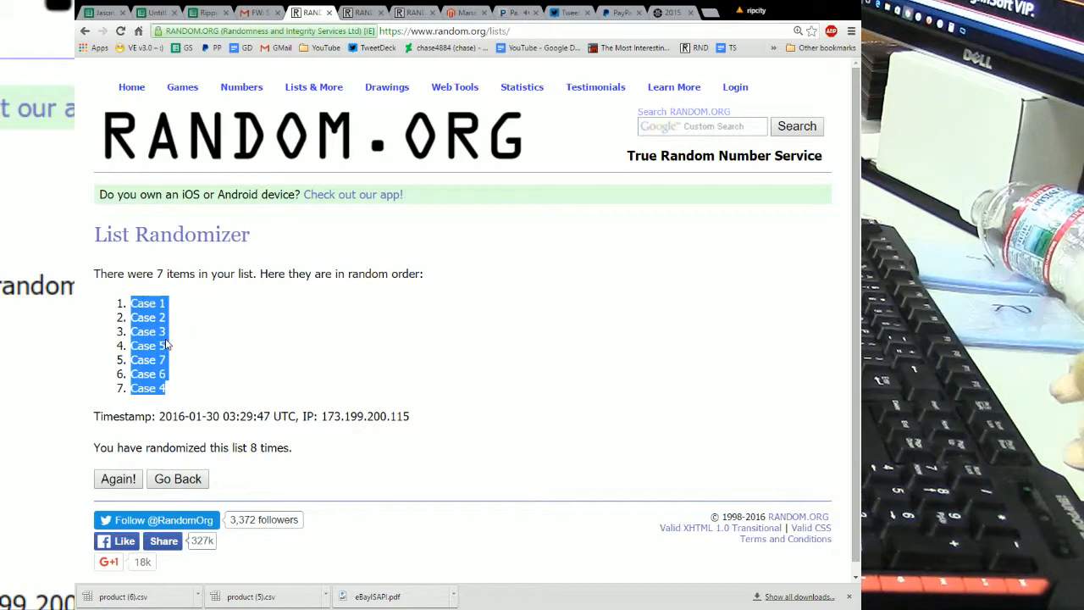
pyautogui.moveTo(447, 156)
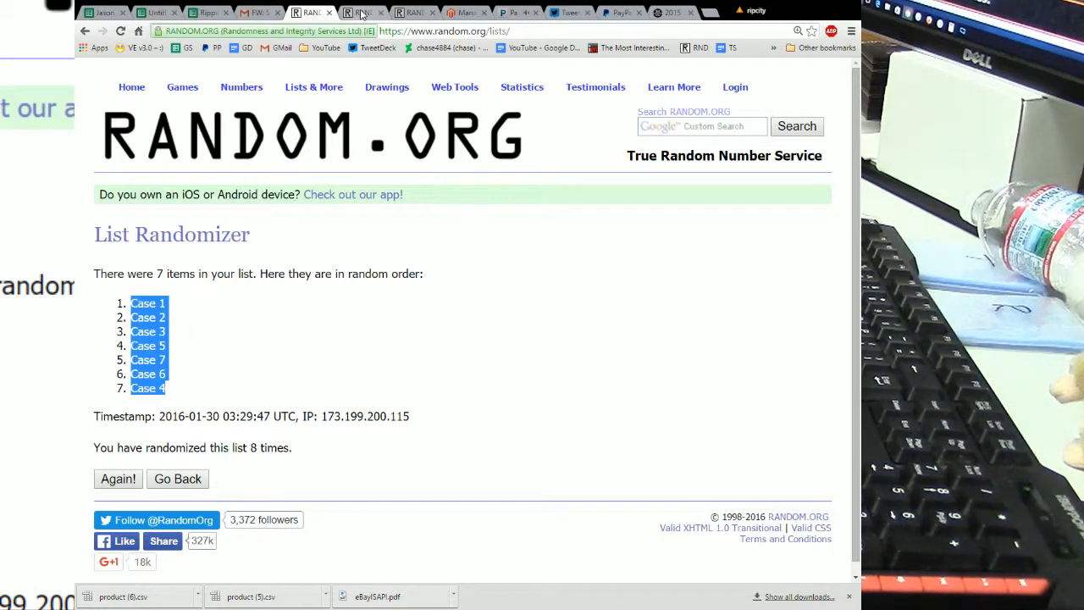
# Step: Paste the shuffled case order, Case 1, 2, 3, 5, 7, 6, 4, into column D
pyautogui.click(155, 12)
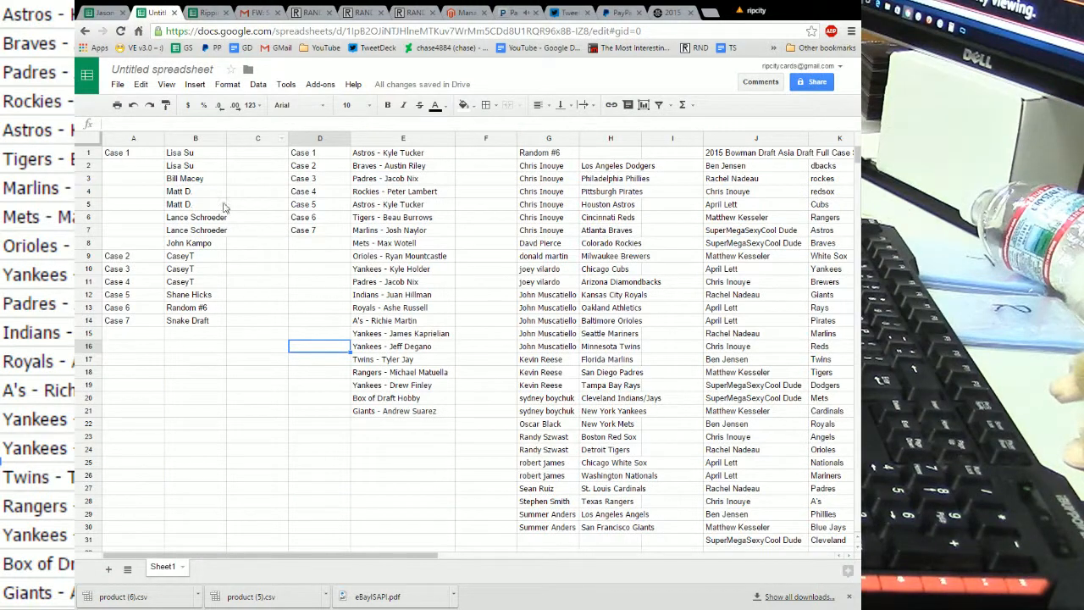
pyautogui.rightClick(319, 152)
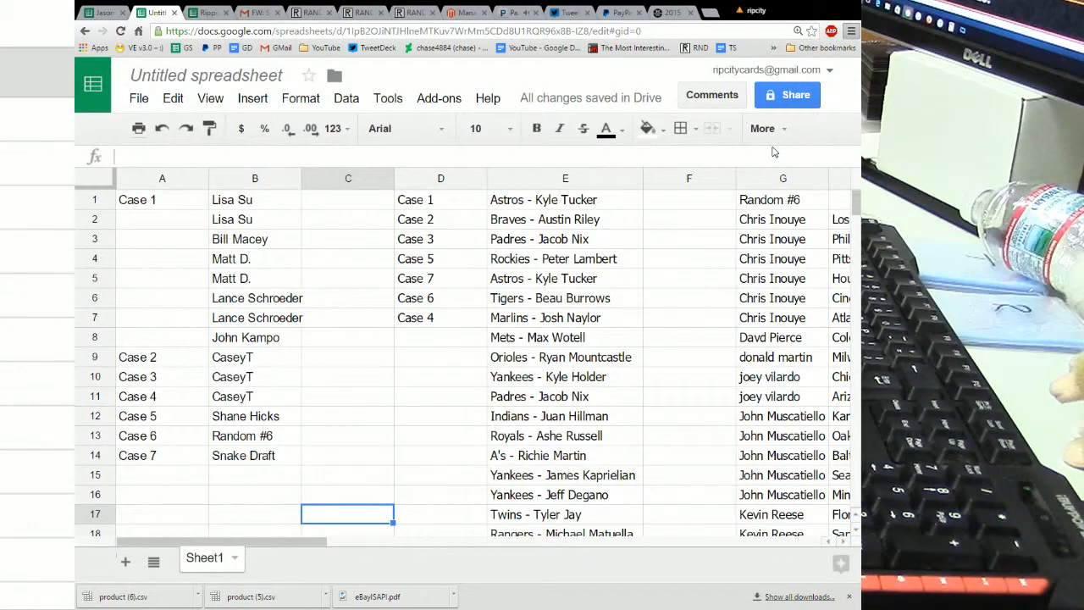
pyautogui.scroll(-3)
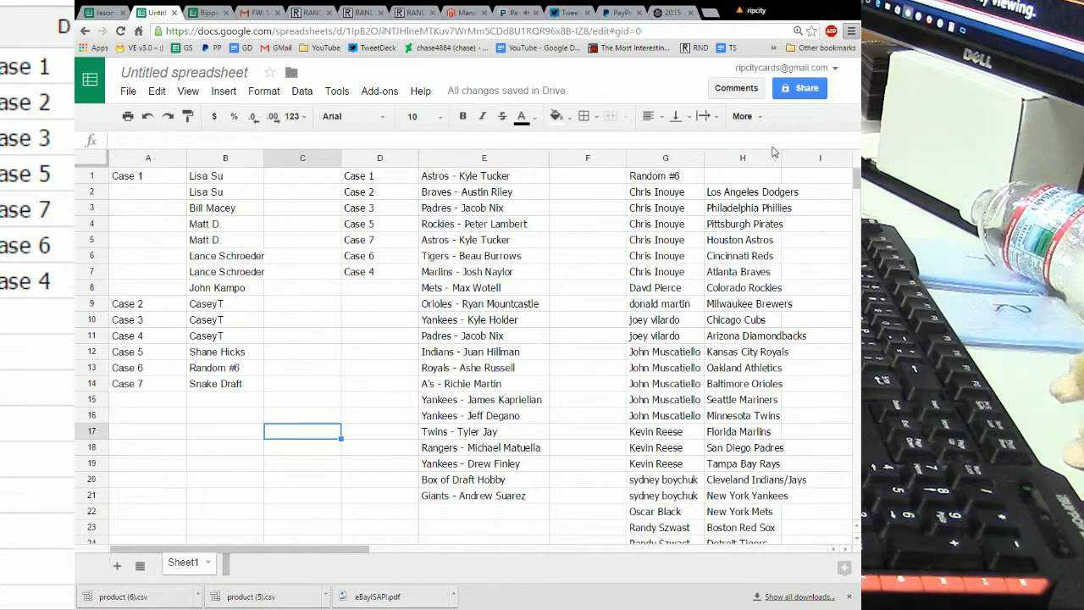
pyautogui.moveTo(684, 247)
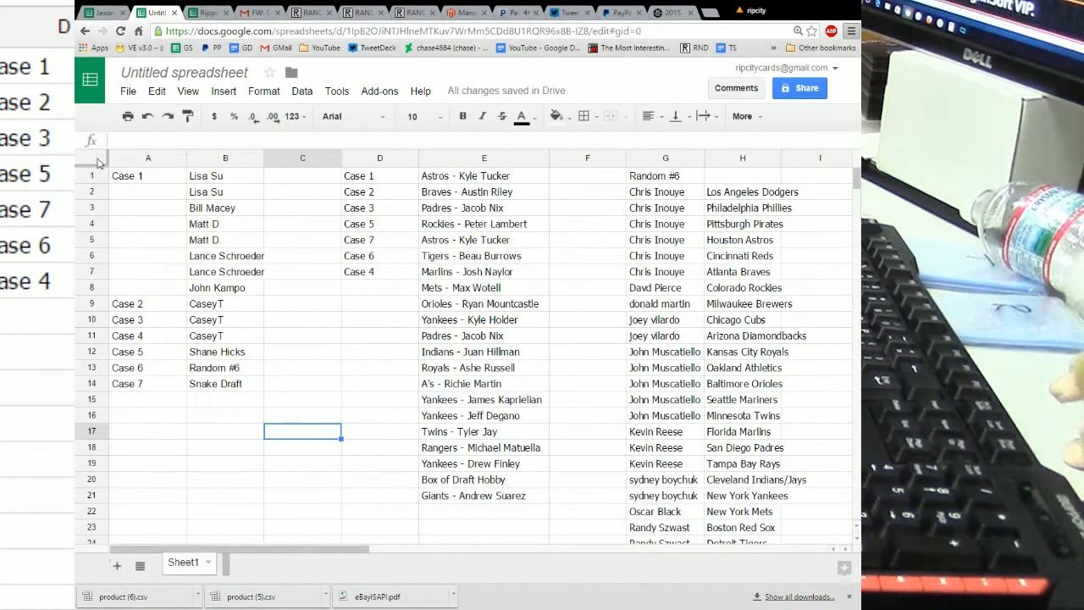
# Step: Select the whole sheet and make all its text bold
pyautogui.click(147, 174)
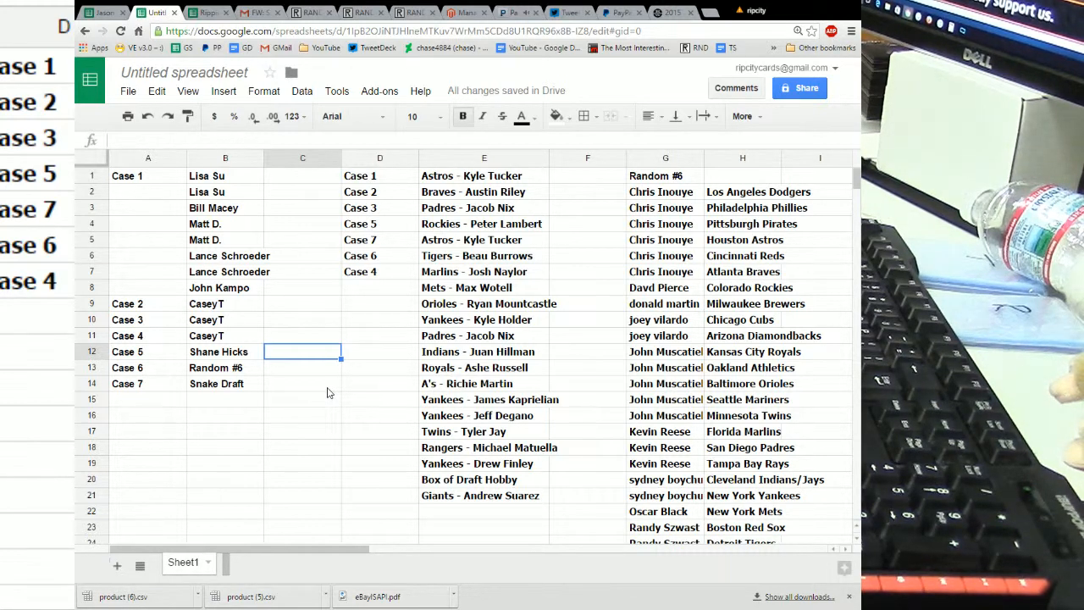
pyautogui.moveTo(34, 549)
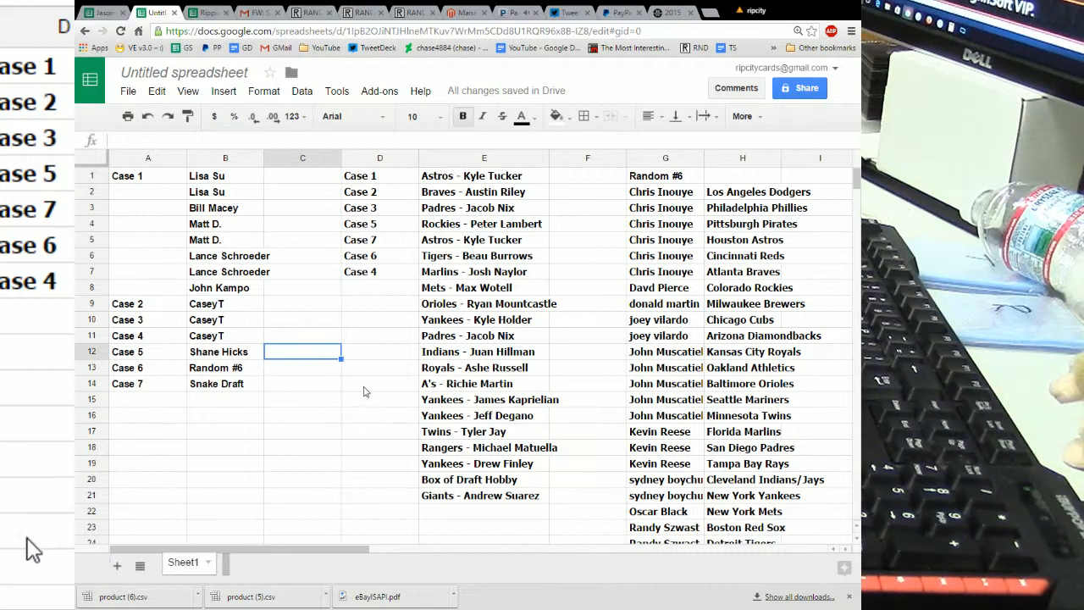
pyautogui.moveTo(455, 337)
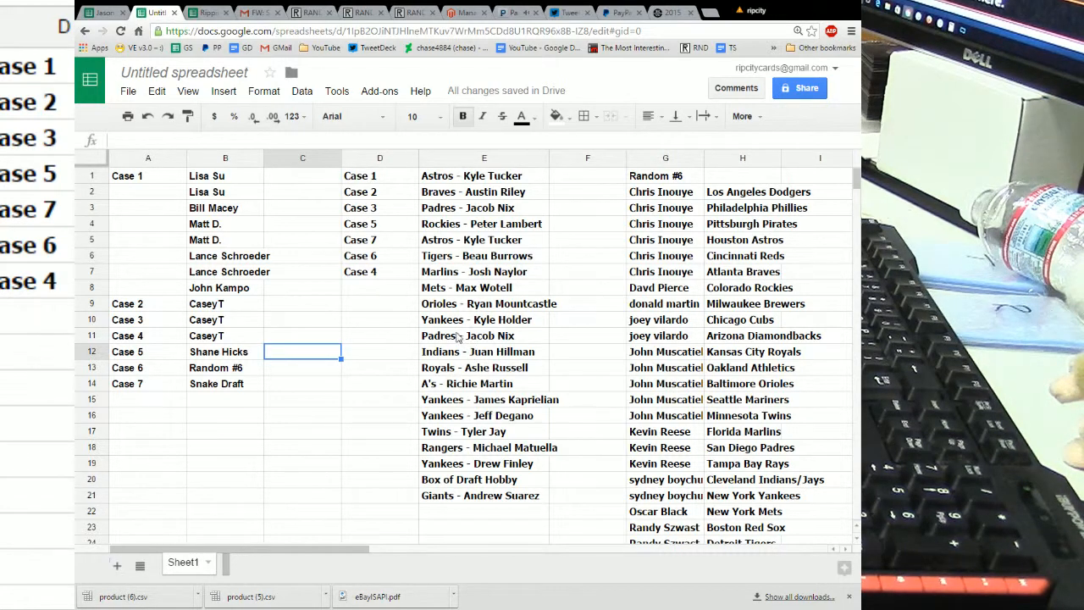
pyautogui.click(586, 351)
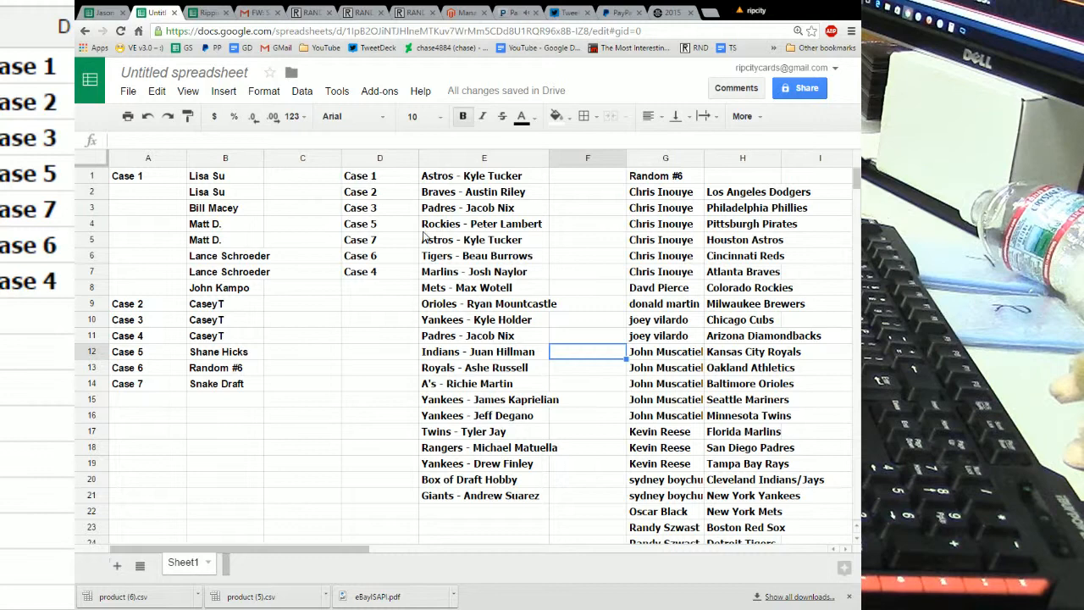
pyautogui.click(224, 174)
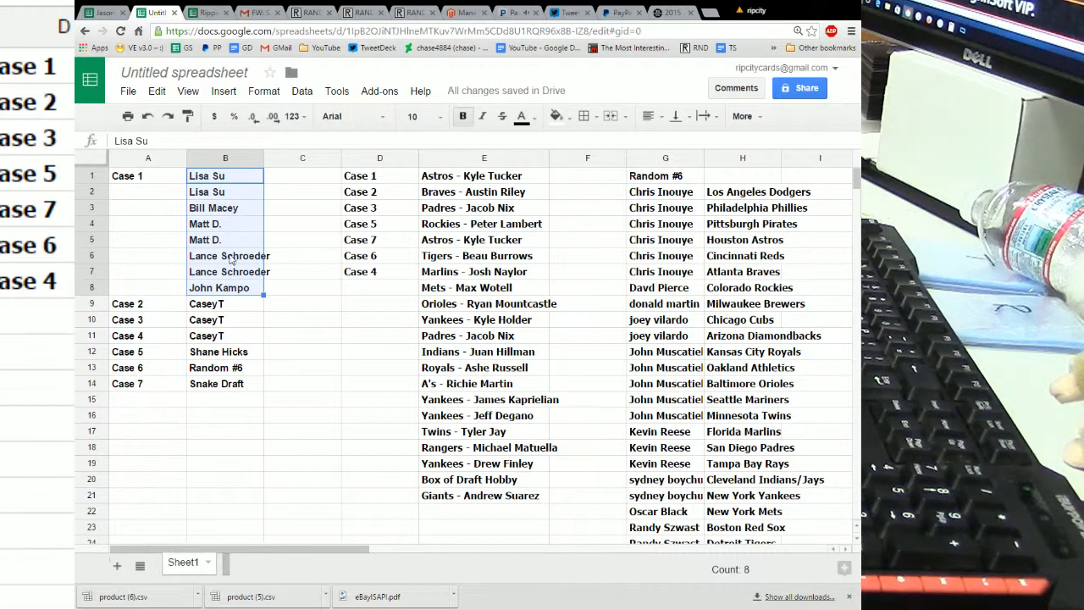
# Step: Fill Case 1's buyer names and its three team cards red
pyautogui.click(556, 115)
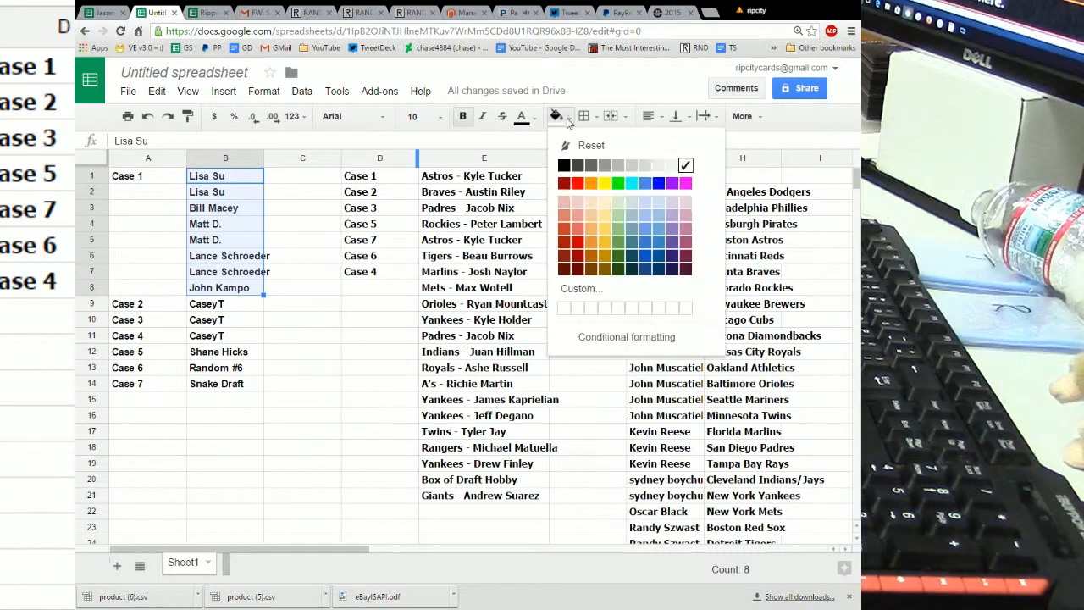
pyautogui.click(579, 182)
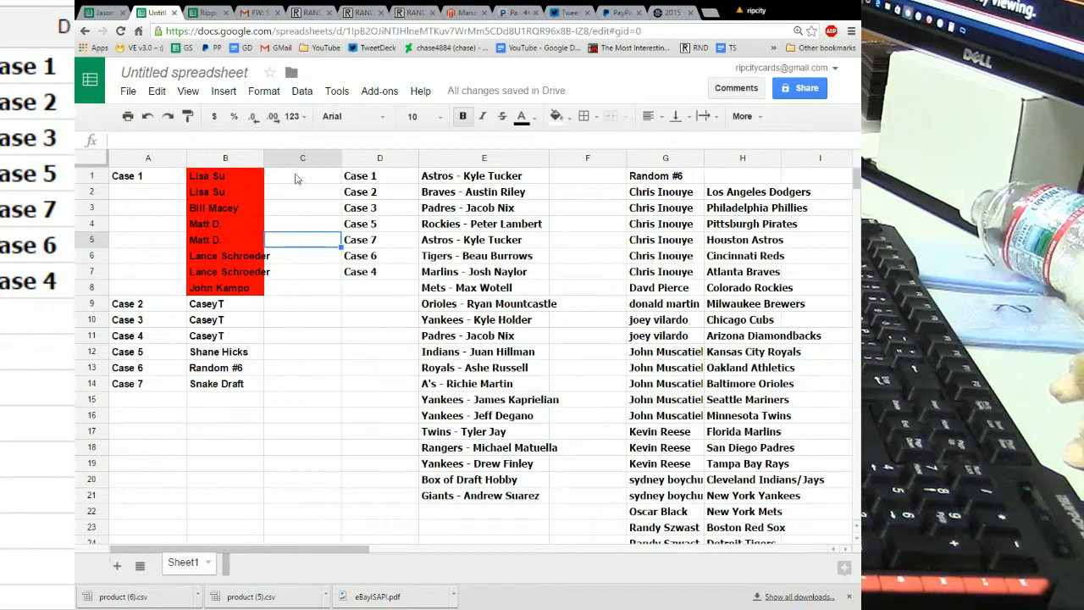
pyautogui.click(380, 175)
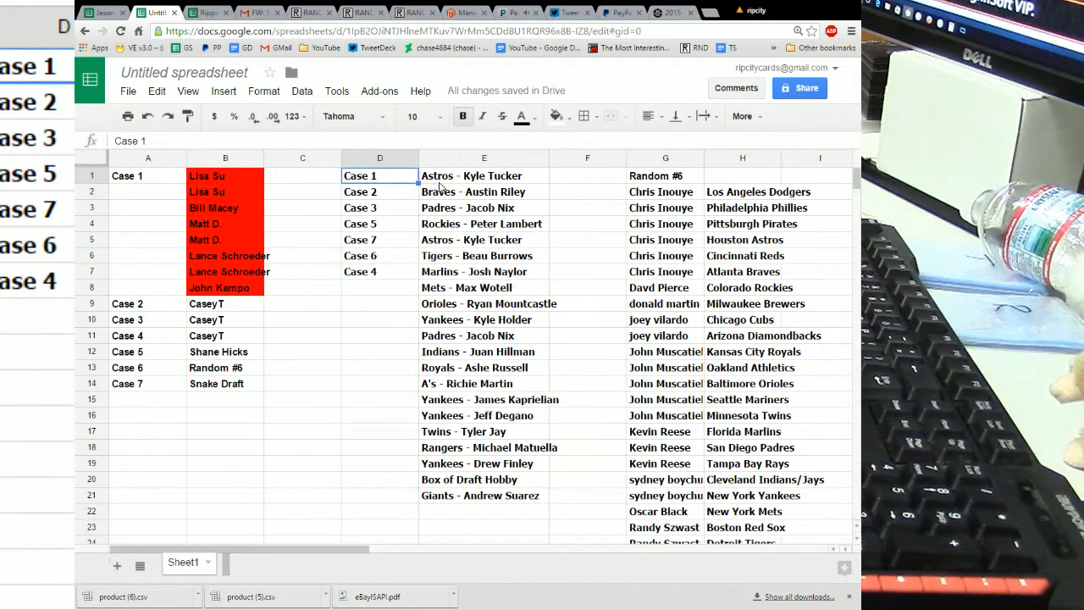
pyautogui.moveTo(484, 174); pyautogui.dragTo(484, 207)
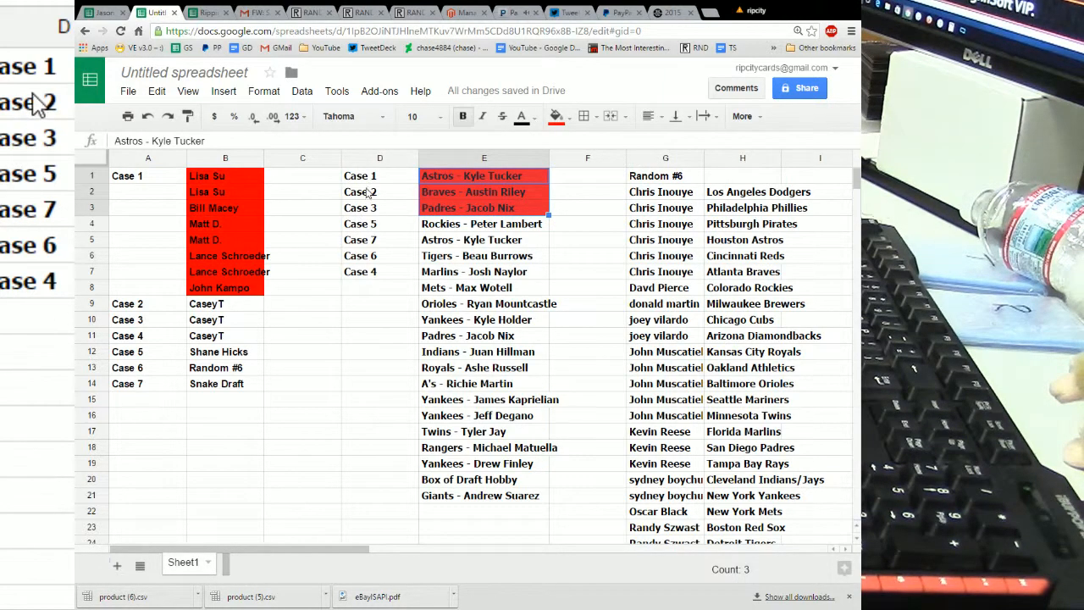
pyautogui.moveTo(372, 195)
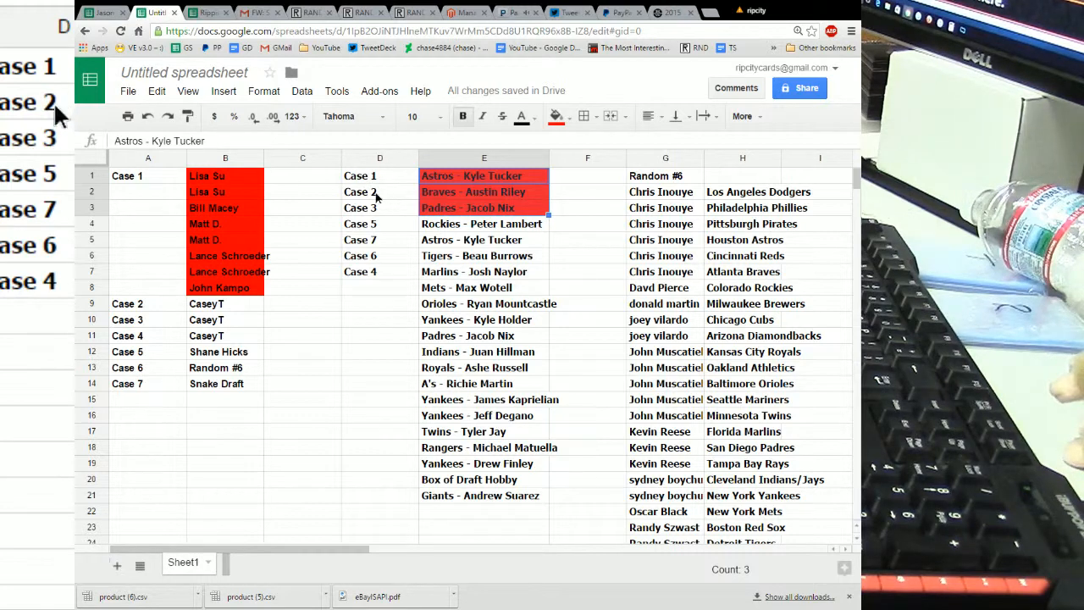
pyautogui.click(380, 207)
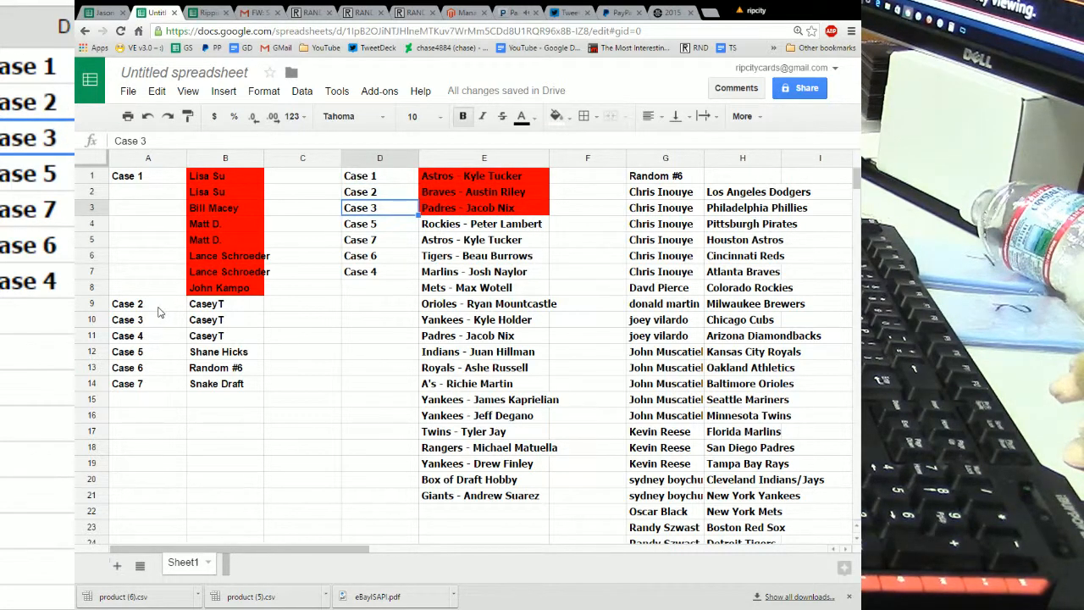
# Step: Fill Case 2's team cards and buyer CaseT orange
pyautogui.click(147, 319)
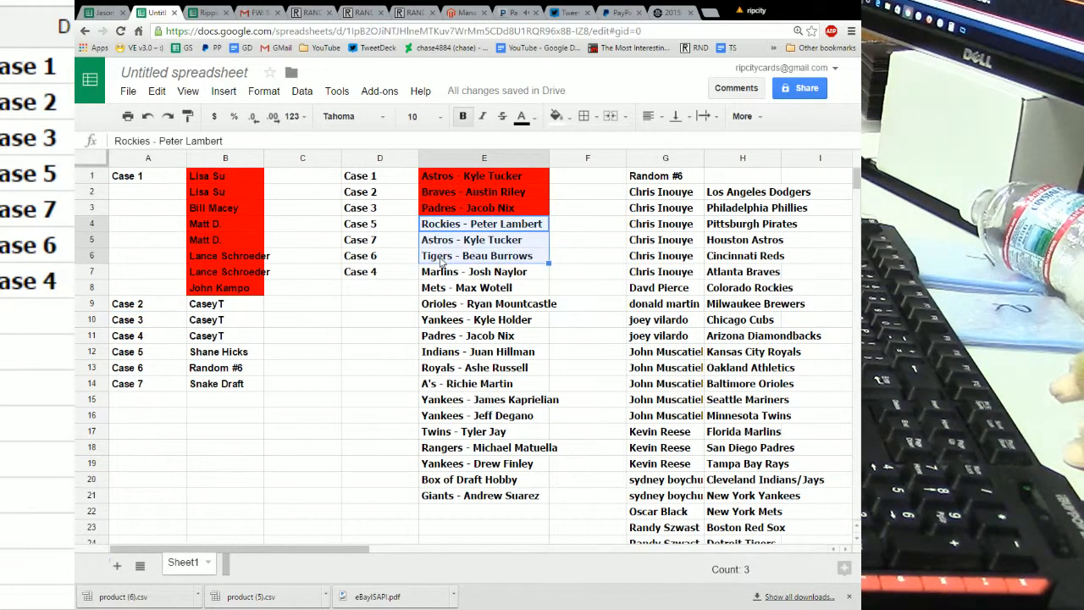
pyautogui.click(556, 115)
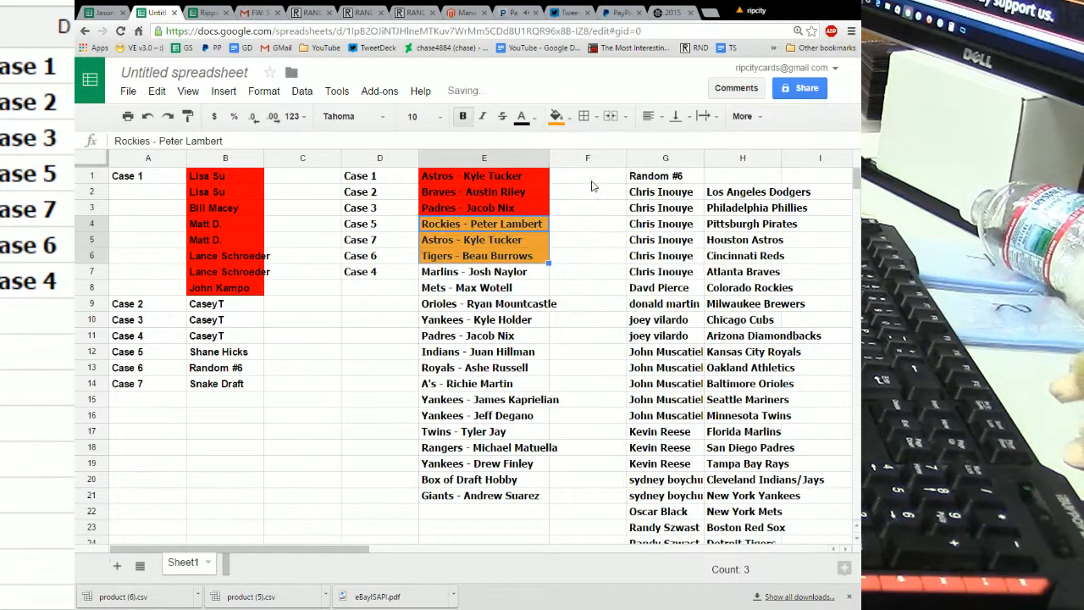
pyautogui.click(226, 303)
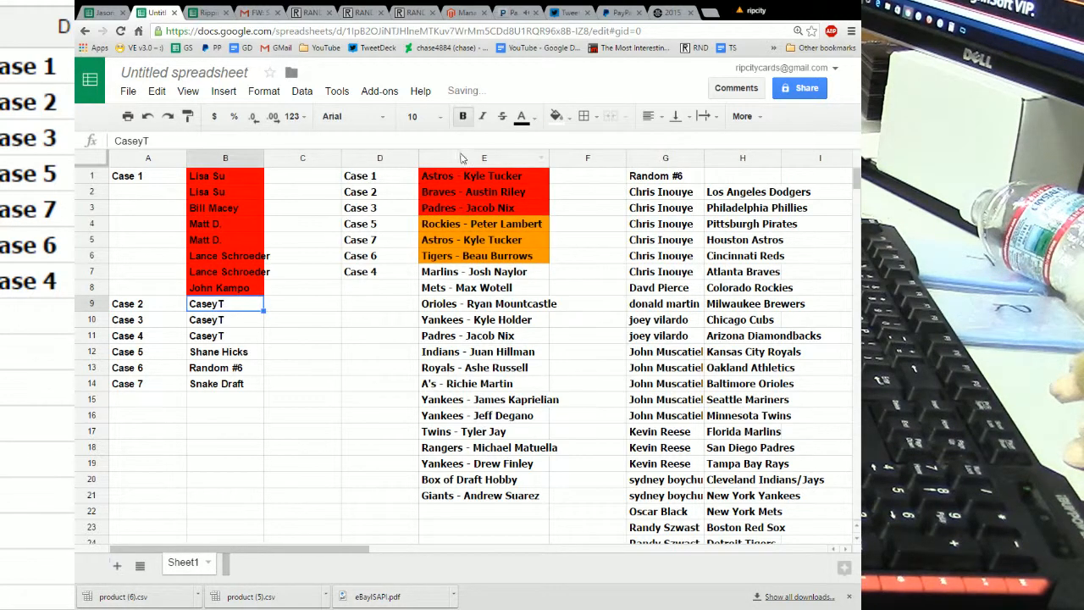
pyautogui.click(556, 115)
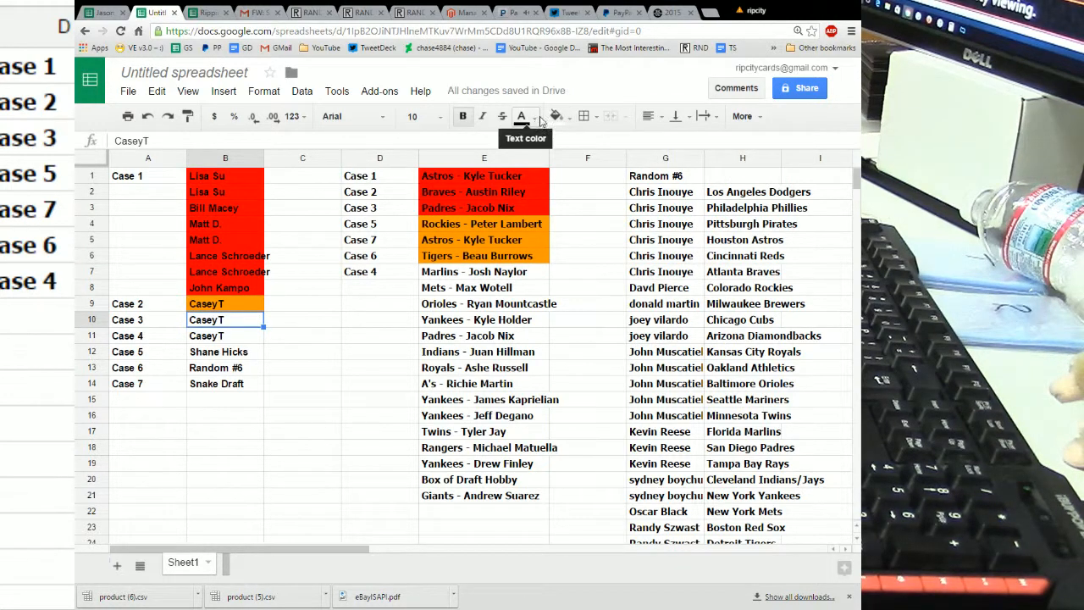
# Step: Fill Case 3's buyer and its Marlins, Mets and Orioles cards yellow
pyautogui.click(521, 115)
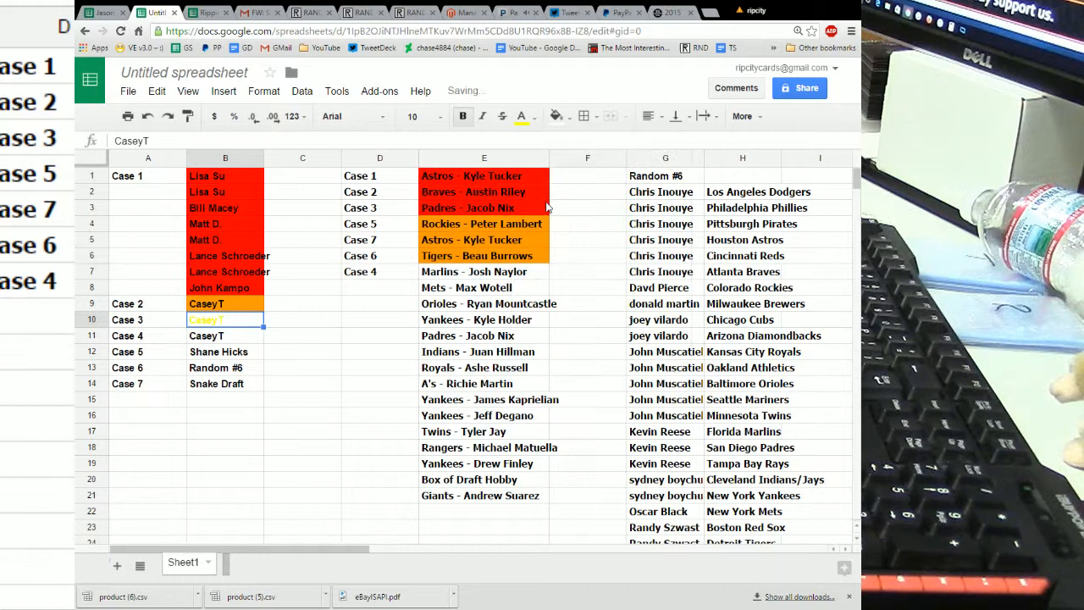
pyautogui.click(521, 115)
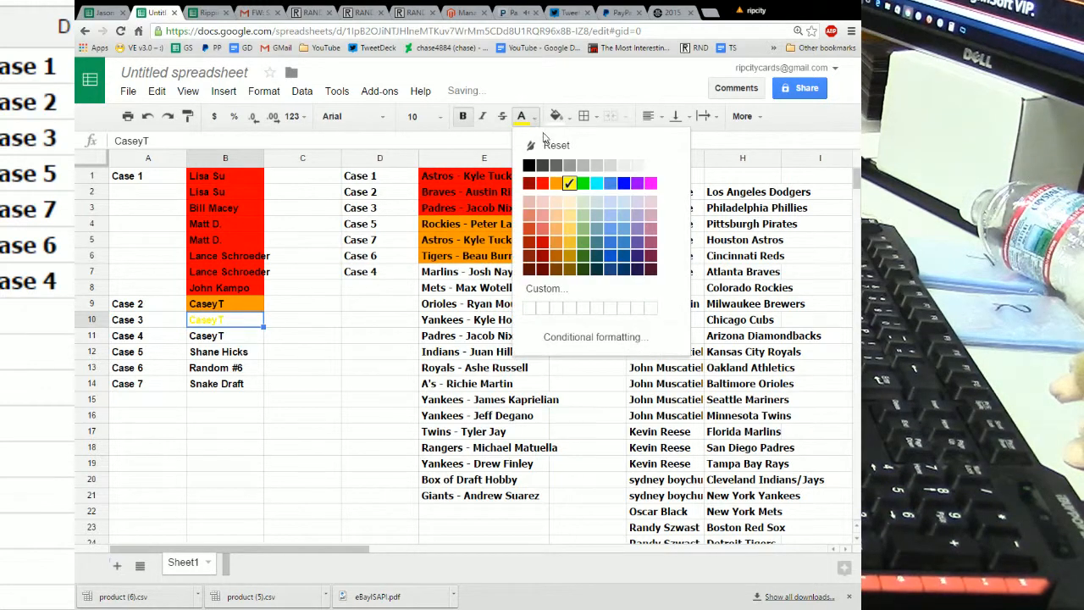
pyautogui.click(567, 116)
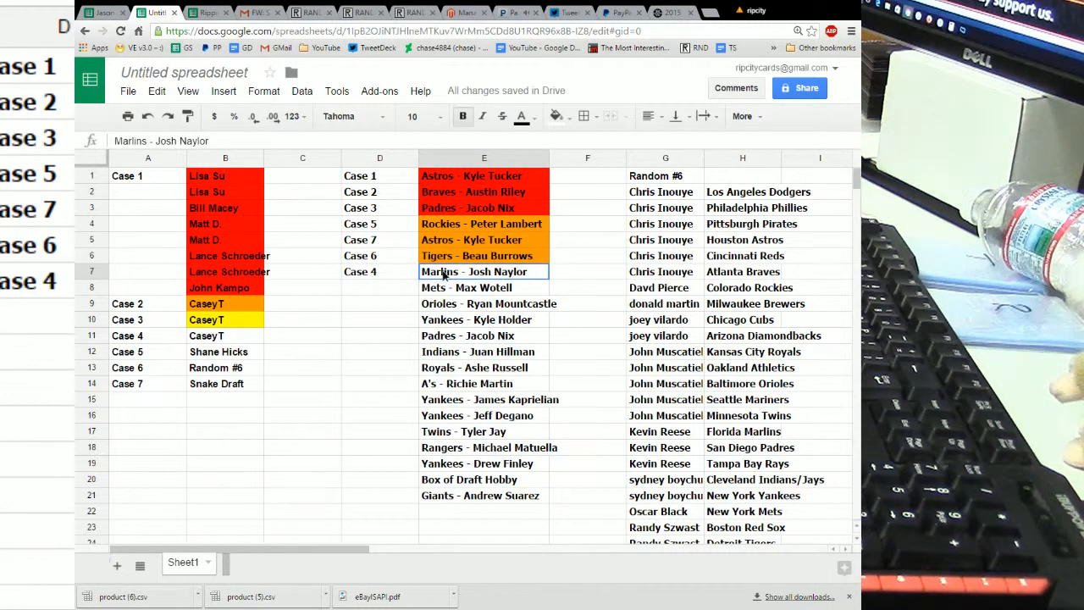
pyautogui.moveTo(485, 271); pyautogui.dragTo(484, 303)
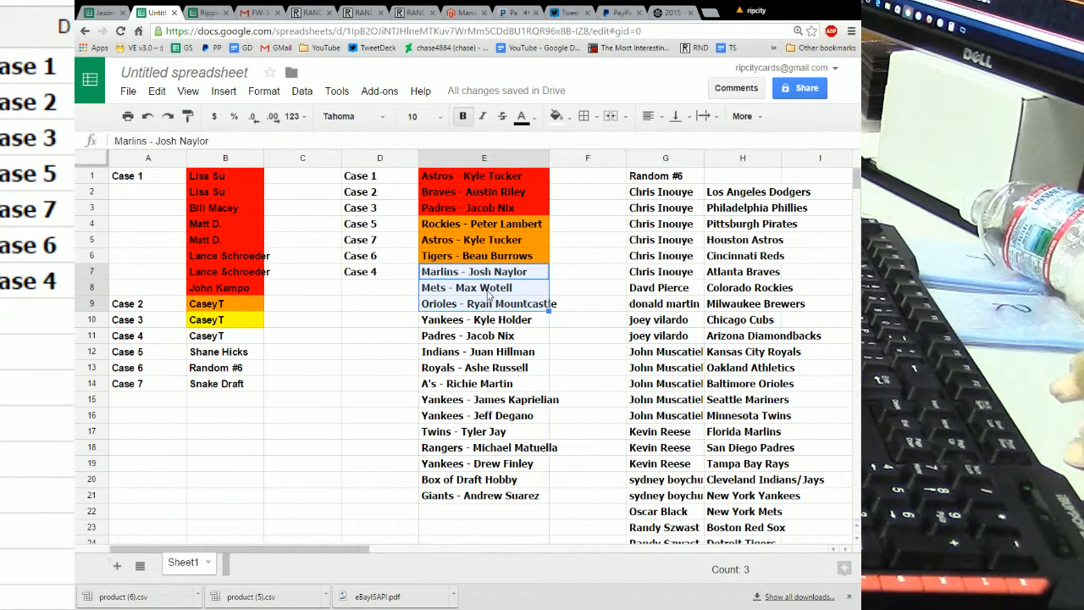
pyautogui.click(556, 116)
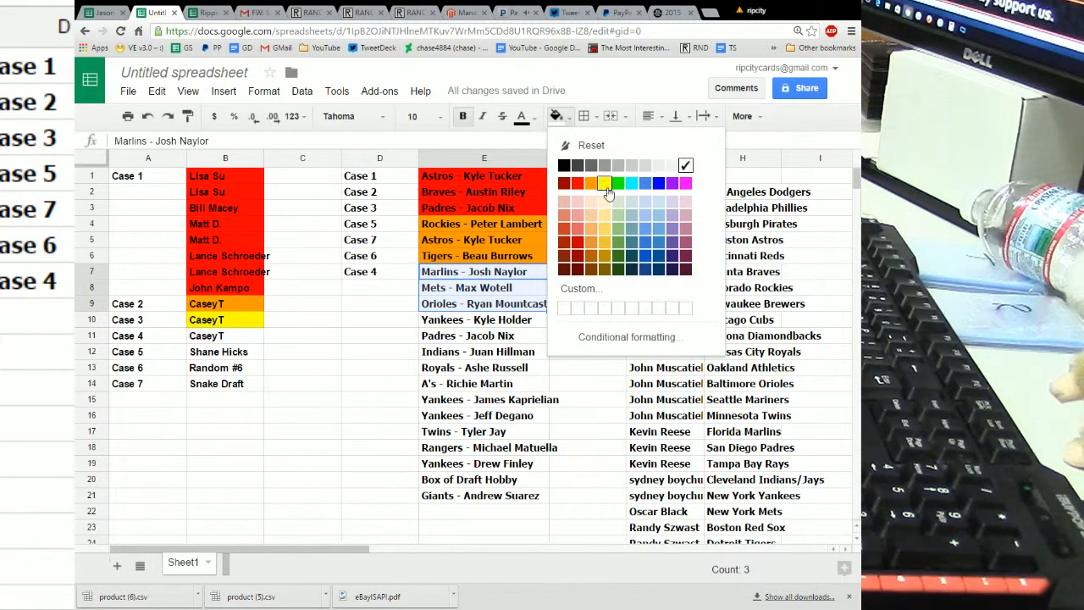
pyautogui.click(603, 183)
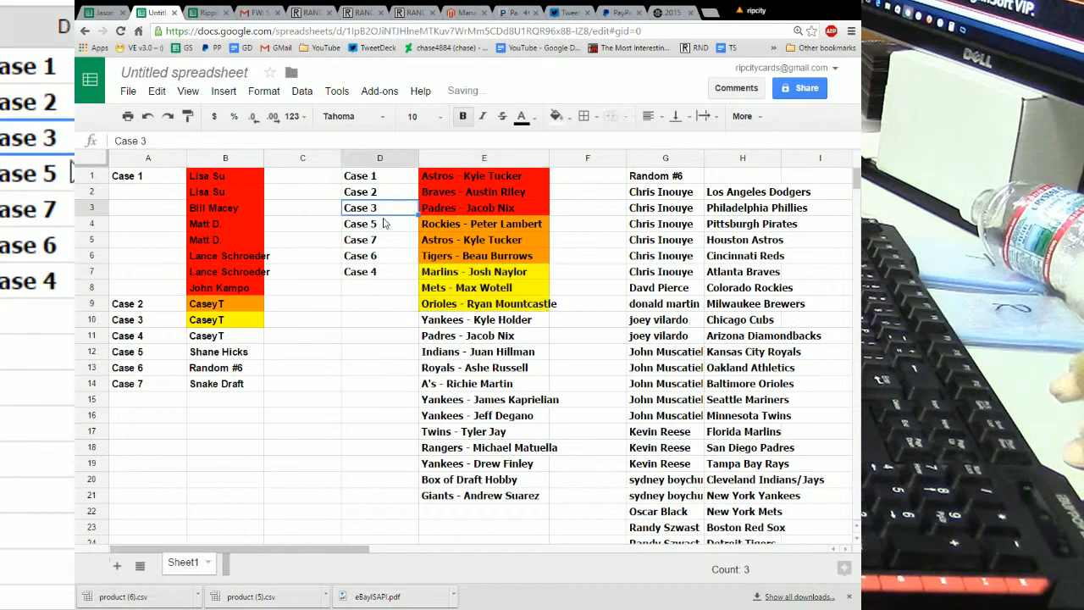
pyautogui.click(379, 223)
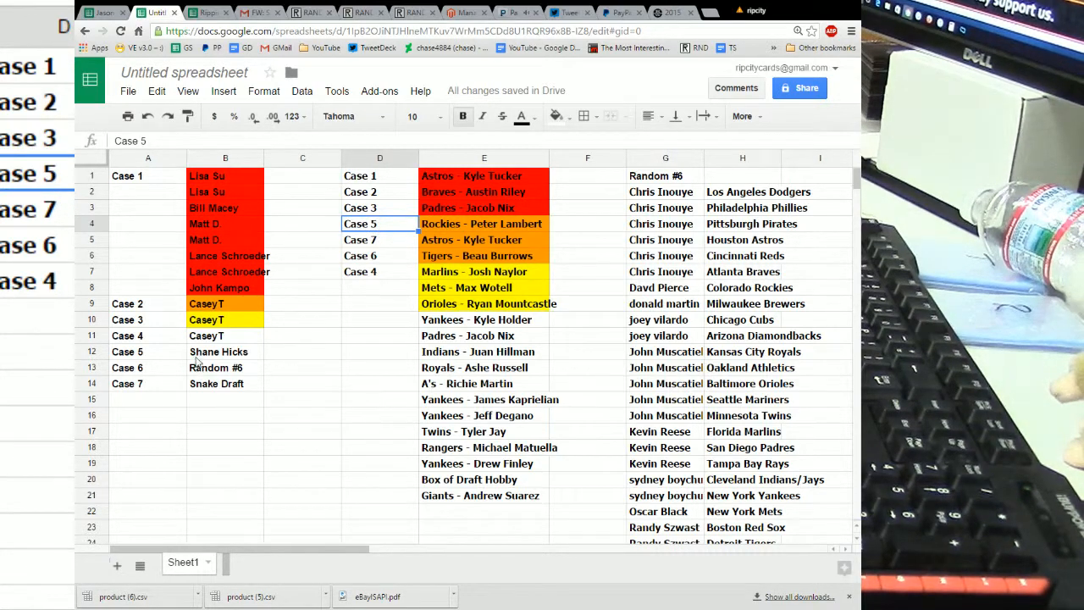
pyautogui.click(226, 350)
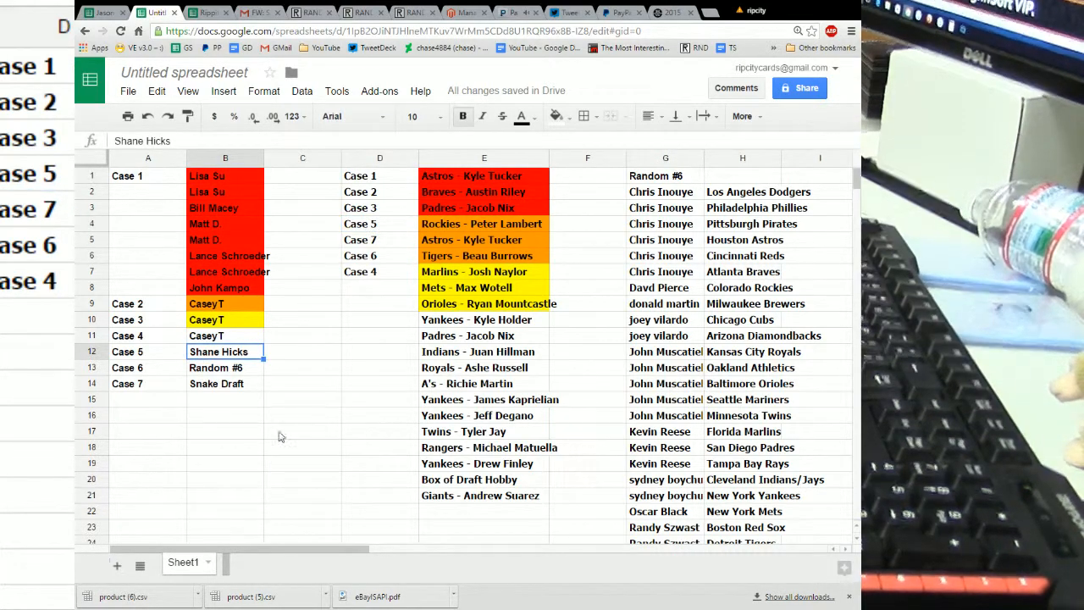
pyautogui.click(484, 319)
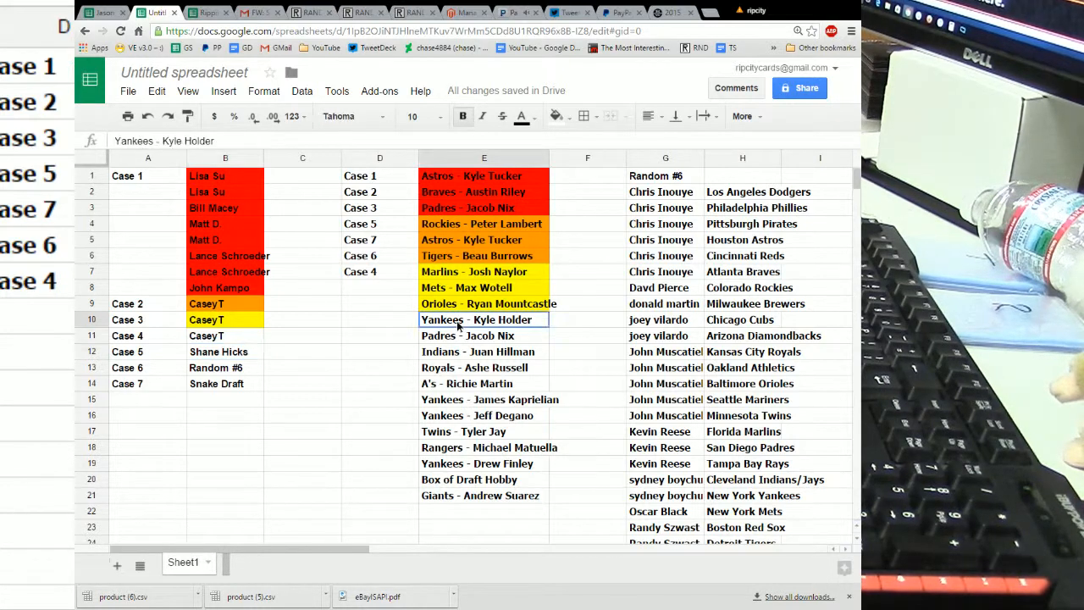
pyautogui.moveTo(484, 318); pyautogui.dragTo(484, 351)
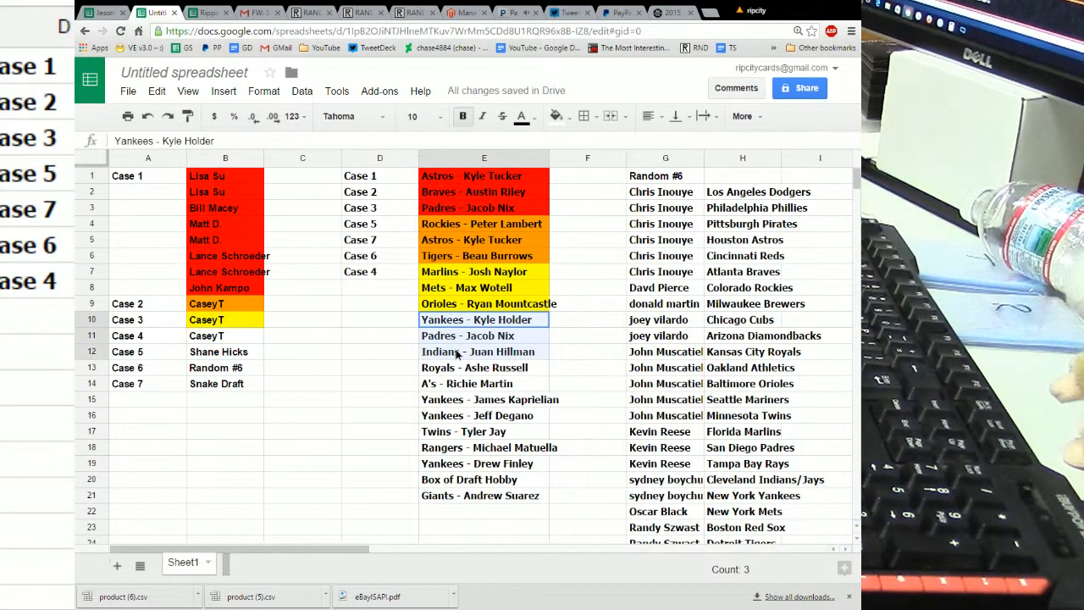
pyautogui.click(556, 115)
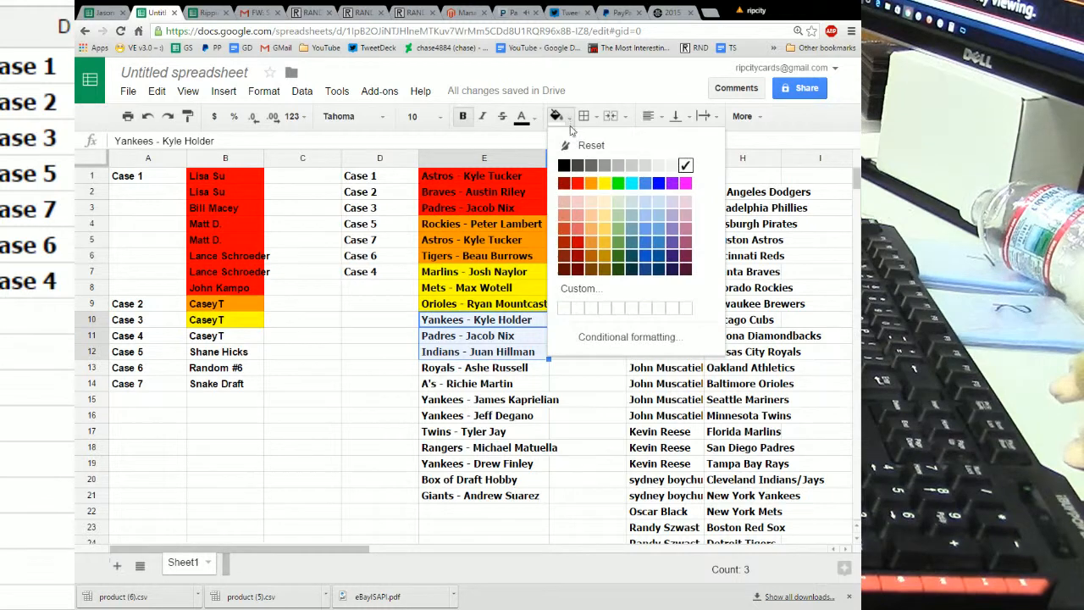
pyautogui.click(616, 193)
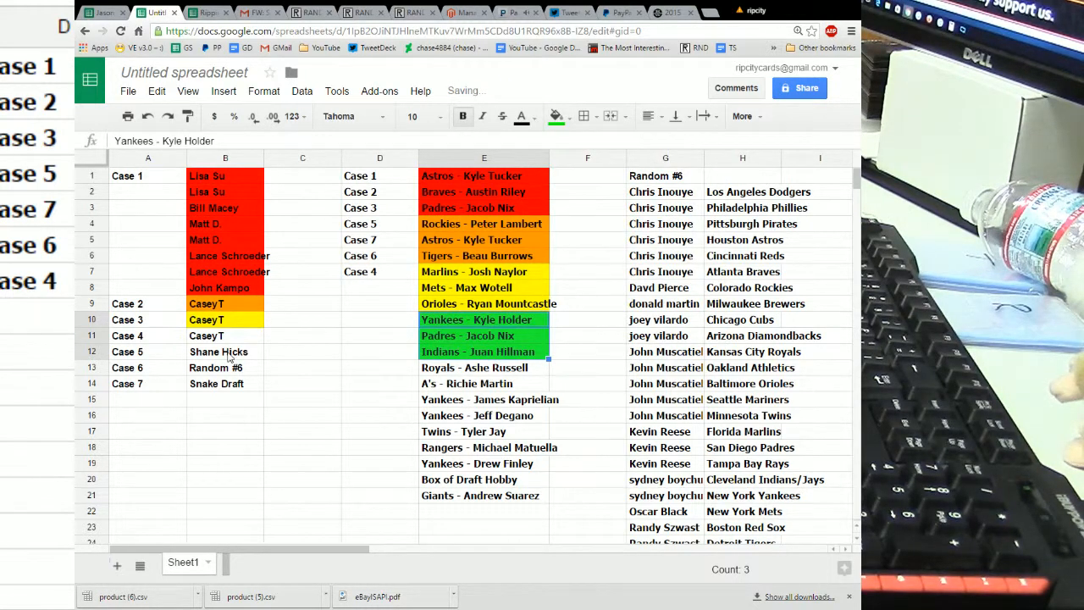
pyautogui.click(555, 115)
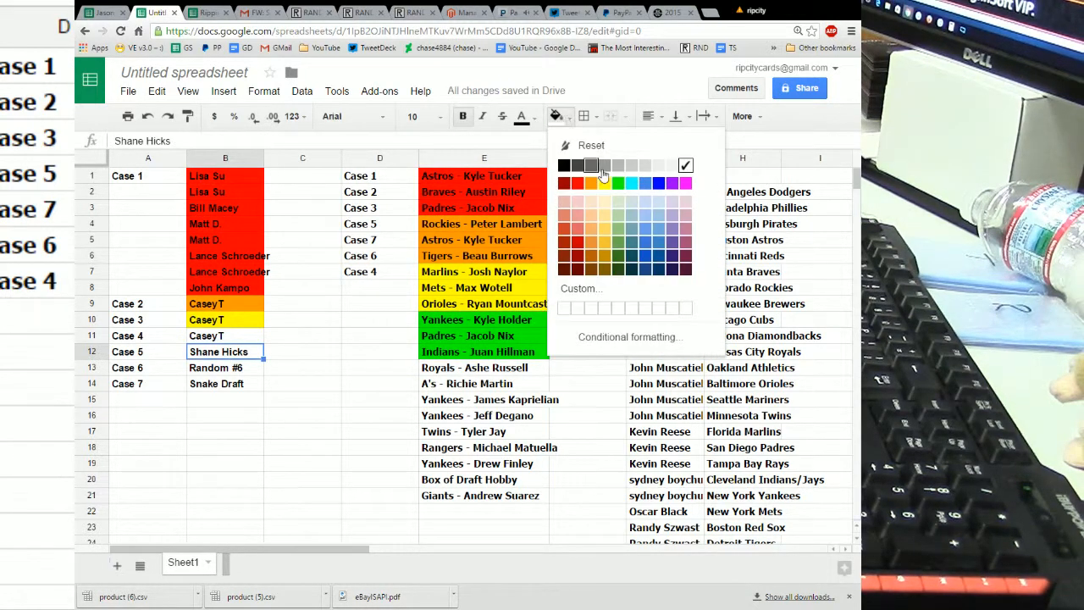
pyautogui.click(616, 183)
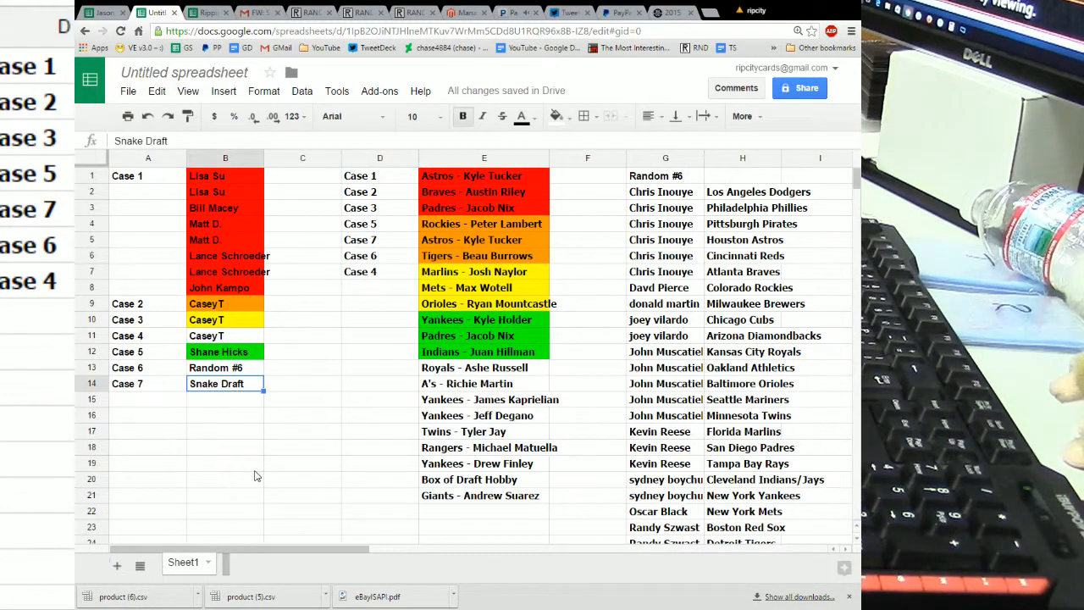
pyautogui.moveTo(440, 376)
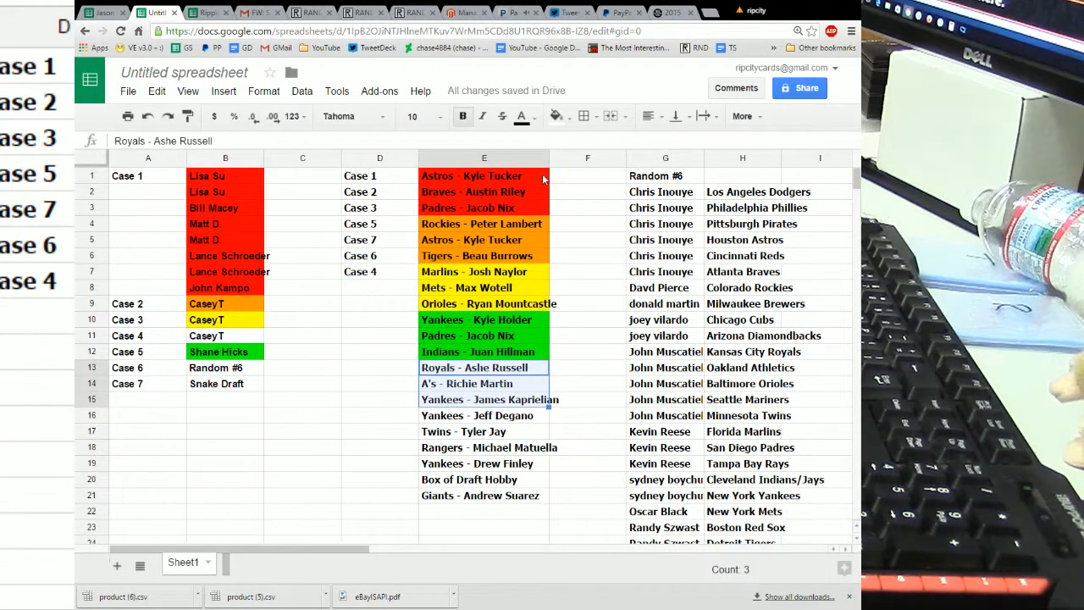
# Step: Fill the Case 7 player rows and the Snake Draft buyer cyan
pyautogui.click(556, 115)
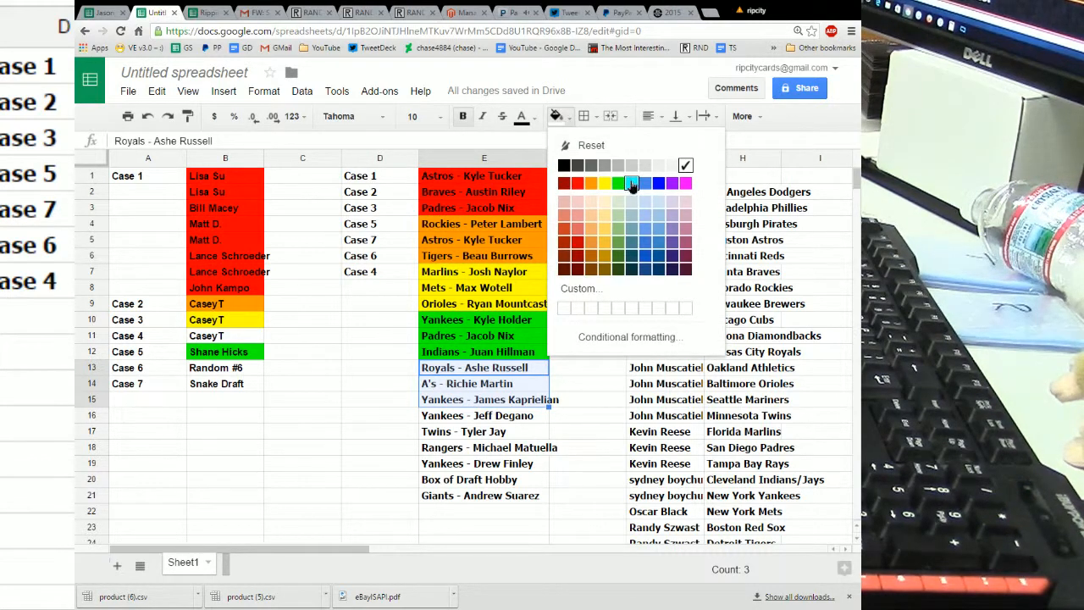
pyautogui.click(630, 183)
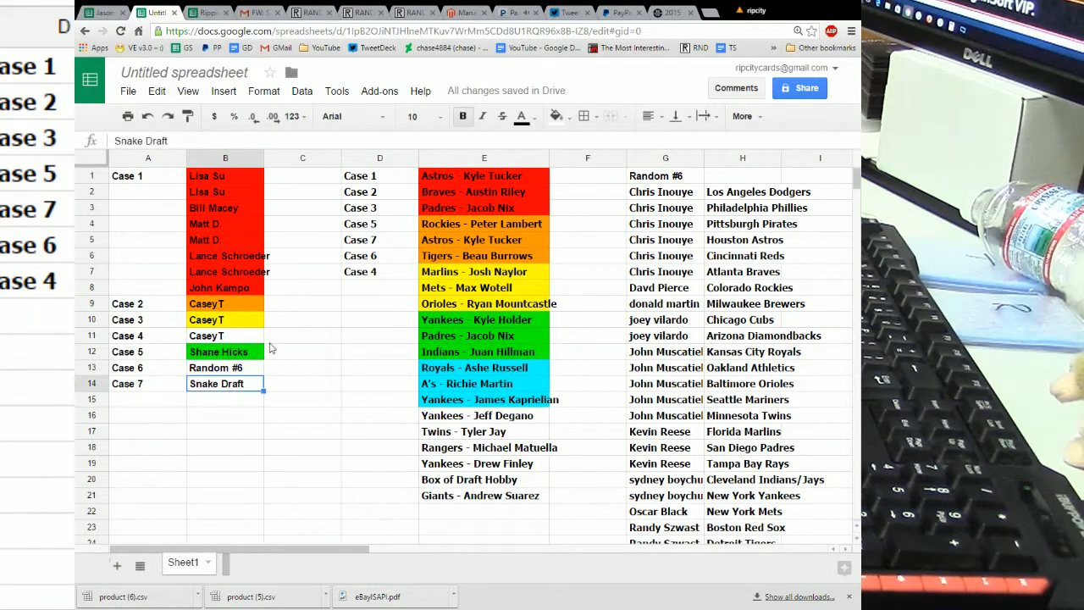
pyautogui.click(556, 115)
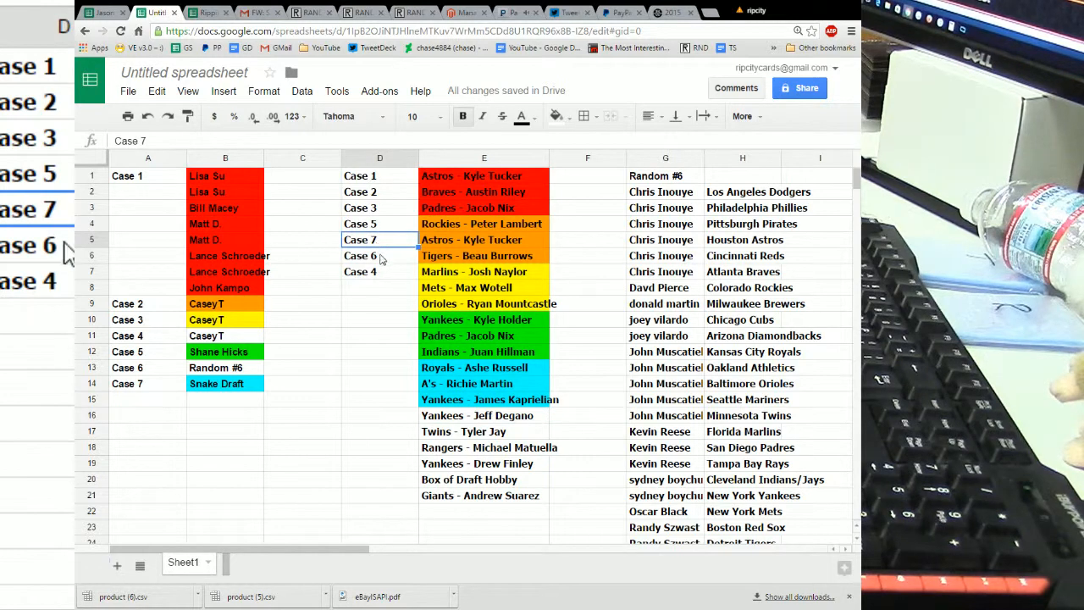
# Step: Fill the Case 6 player rows and buyer Random #6 blue
pyautogui.click(380, 254)
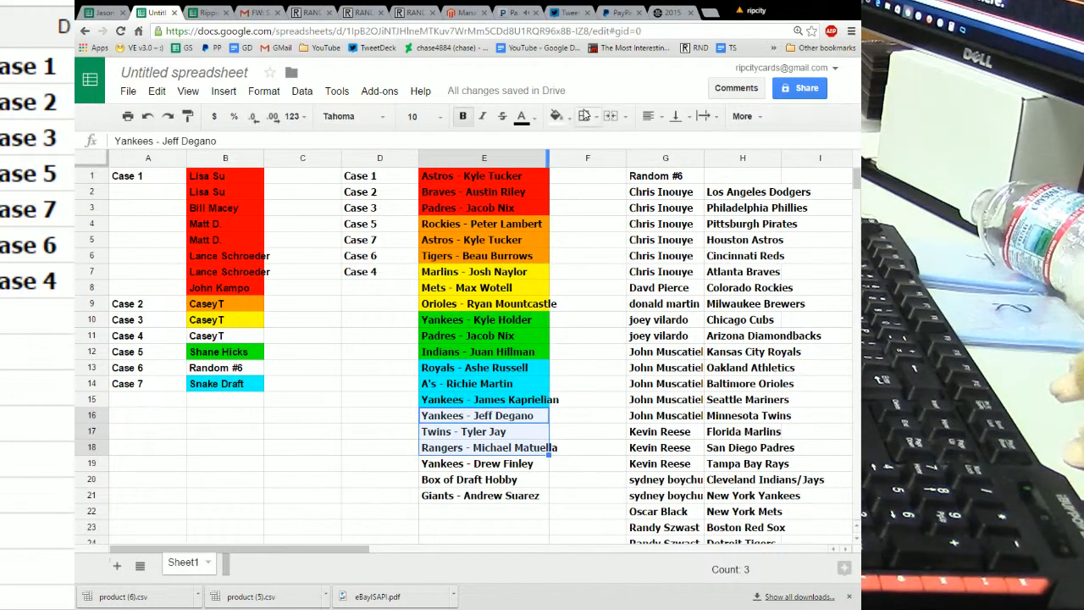
pyautogui.click(555, 115)
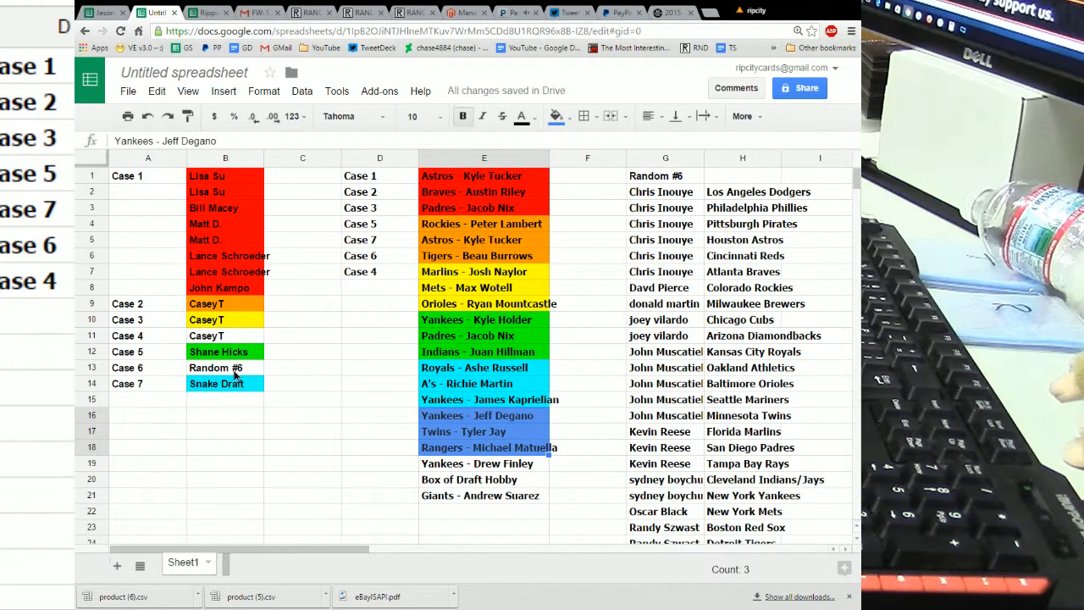
pyautogui.click(556, 115)
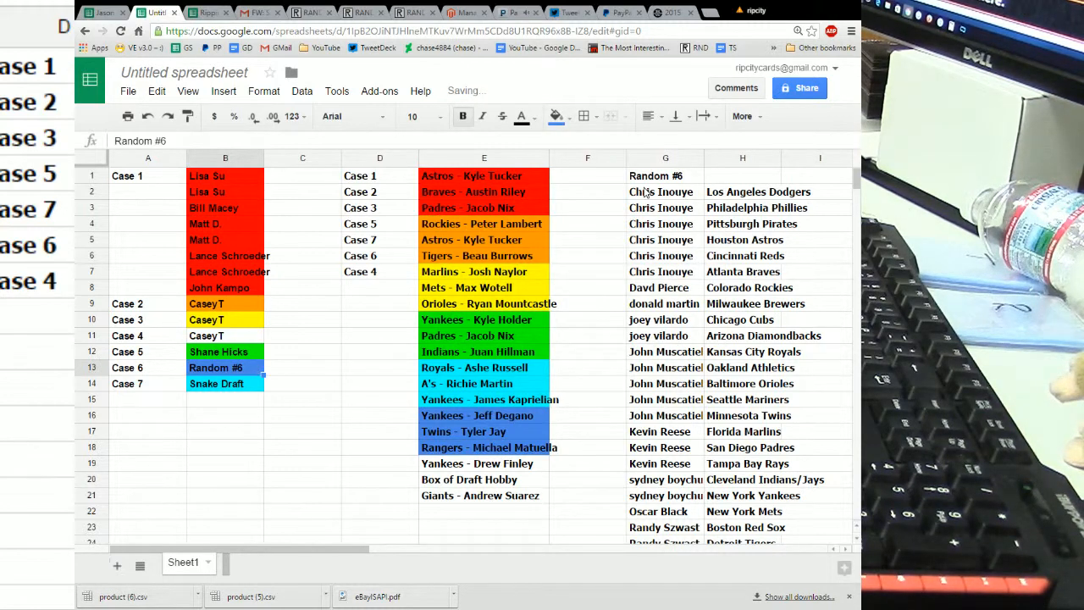
# Step: Fill the three Case 4 player rows and buyer CaseT purple
pyautogui.click(380, 271)
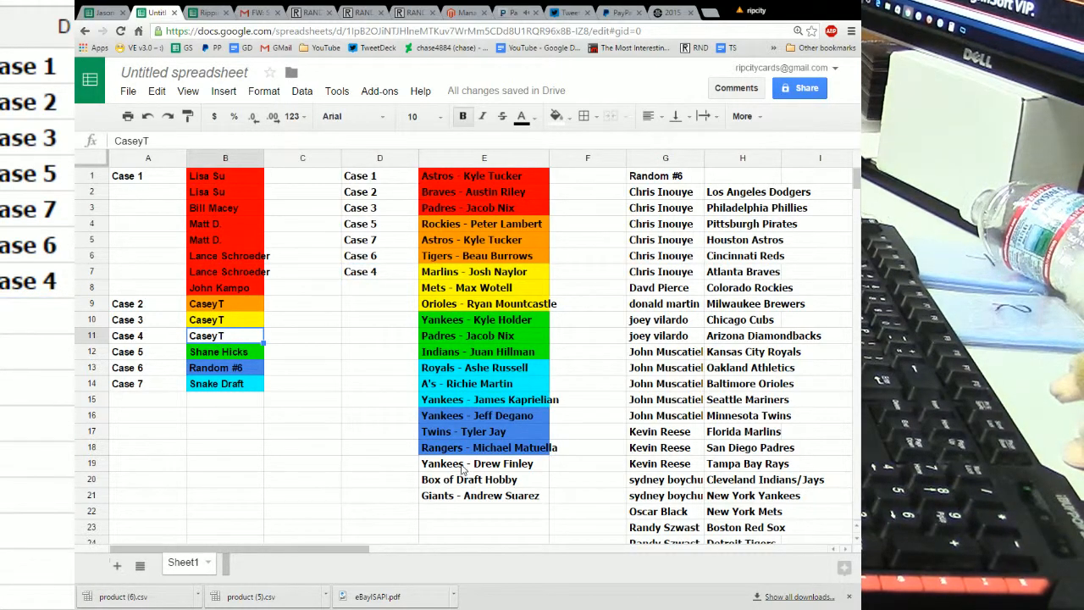
pyautogui.moveTo(484, 464); pyautogui.dragTo(485, 494)
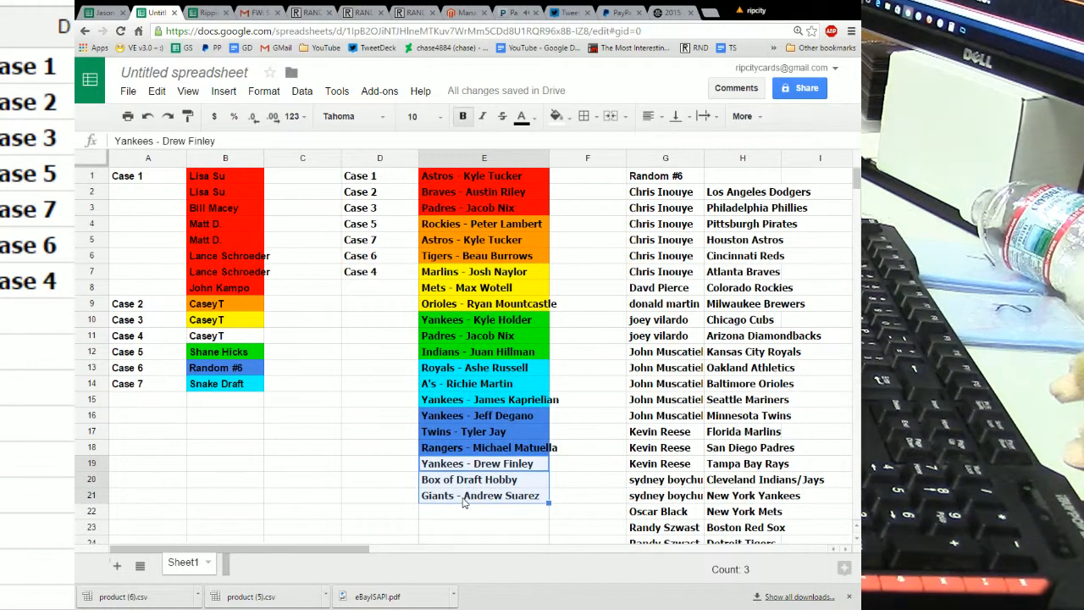
pyautogui.click(556, 115)
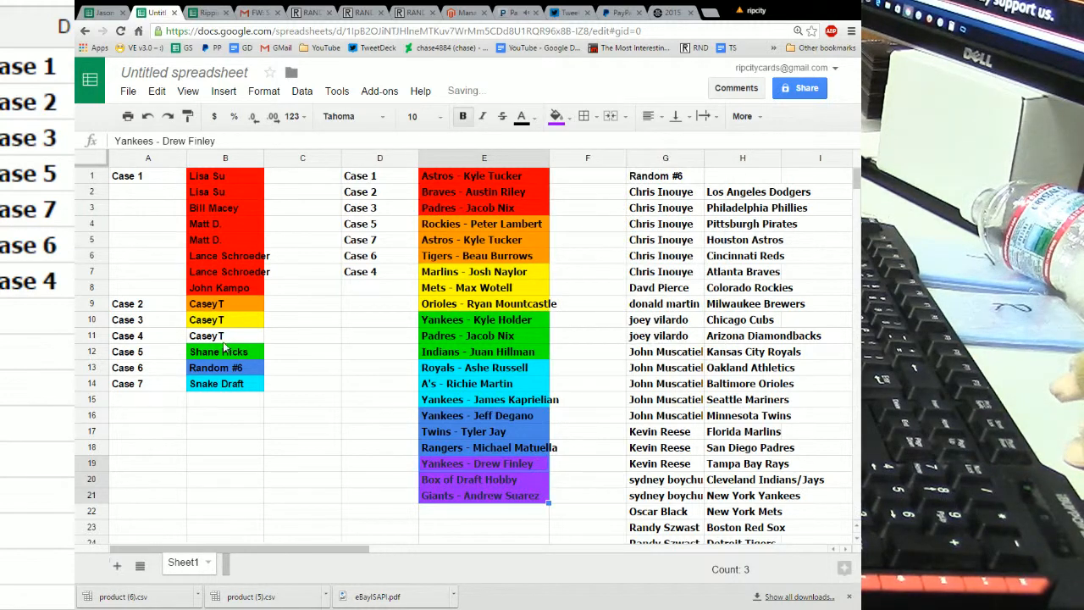
pyautogui.click(556, 115)
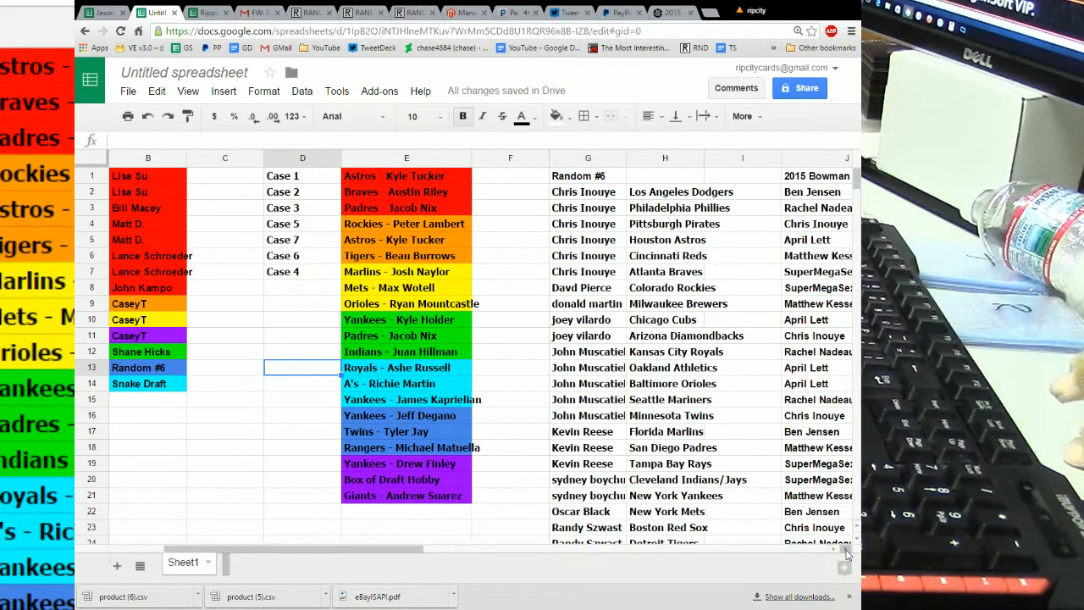
pyautogui.moveTo(624, 217)
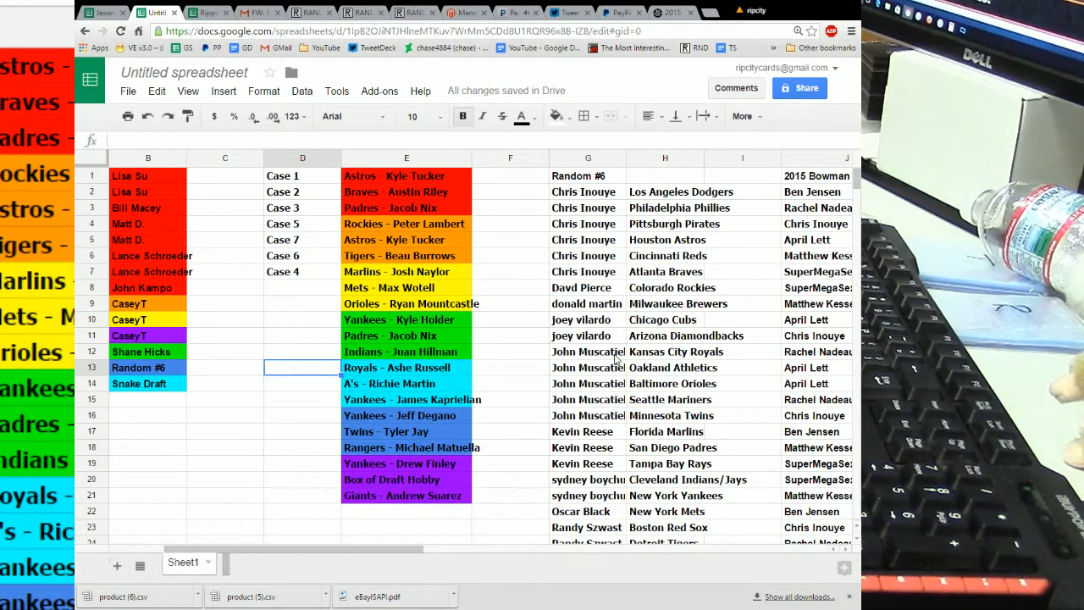
pyautogui.moveTo(329, 181)
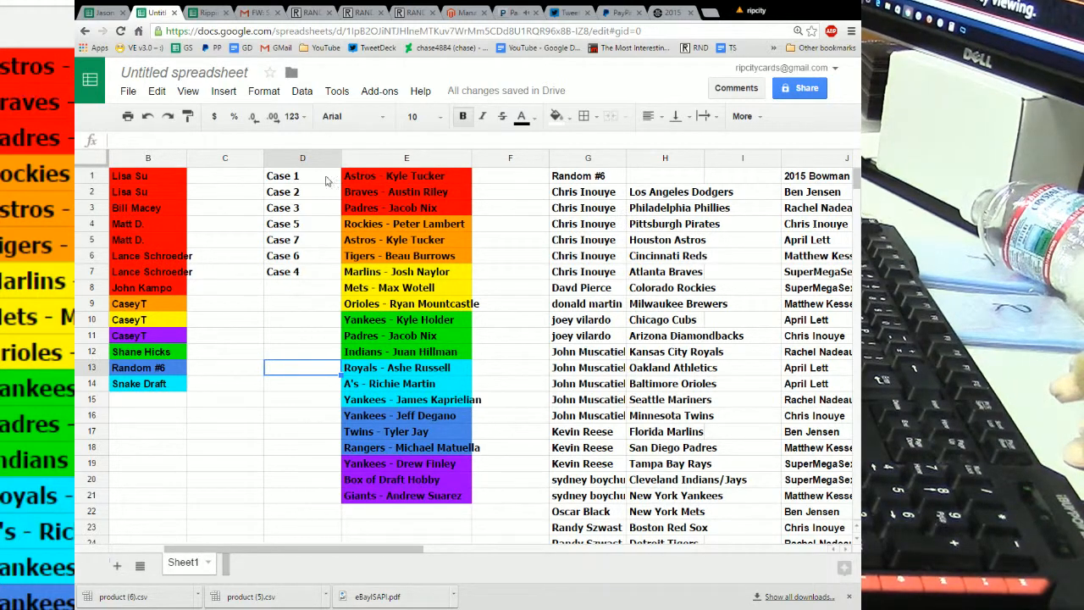
pyautogui.moveTo(498, 303)
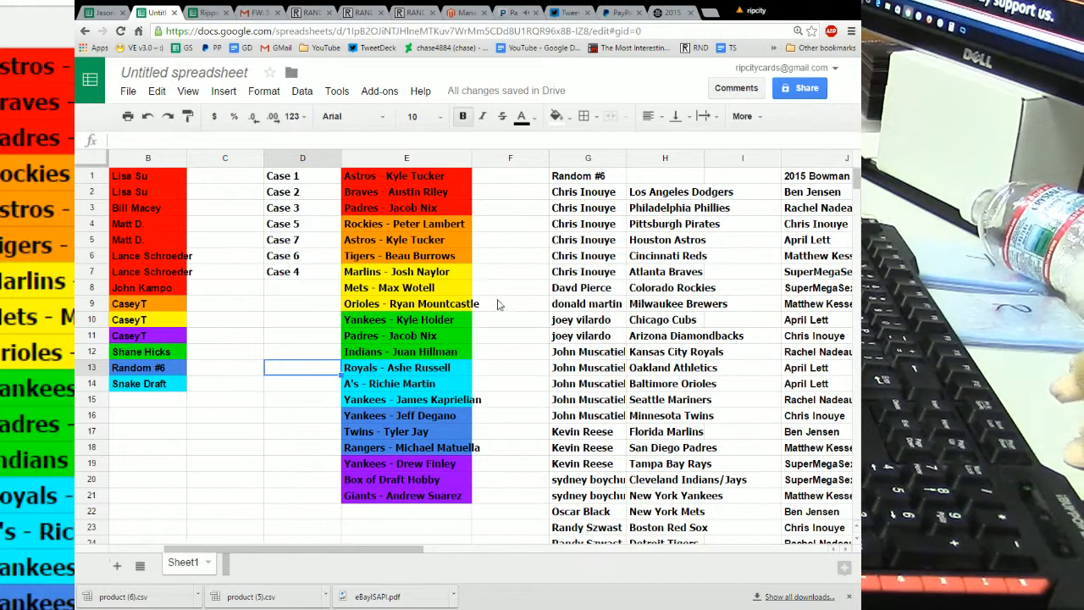
pyautogui.moveTo(542, 460)
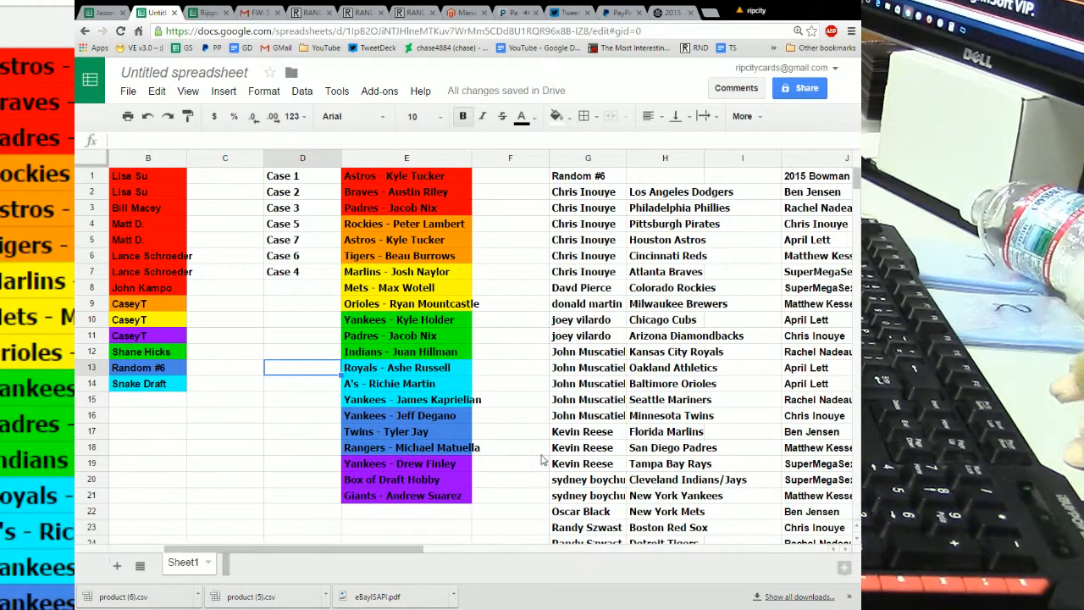
pyautogui.moveTo(834, 149)
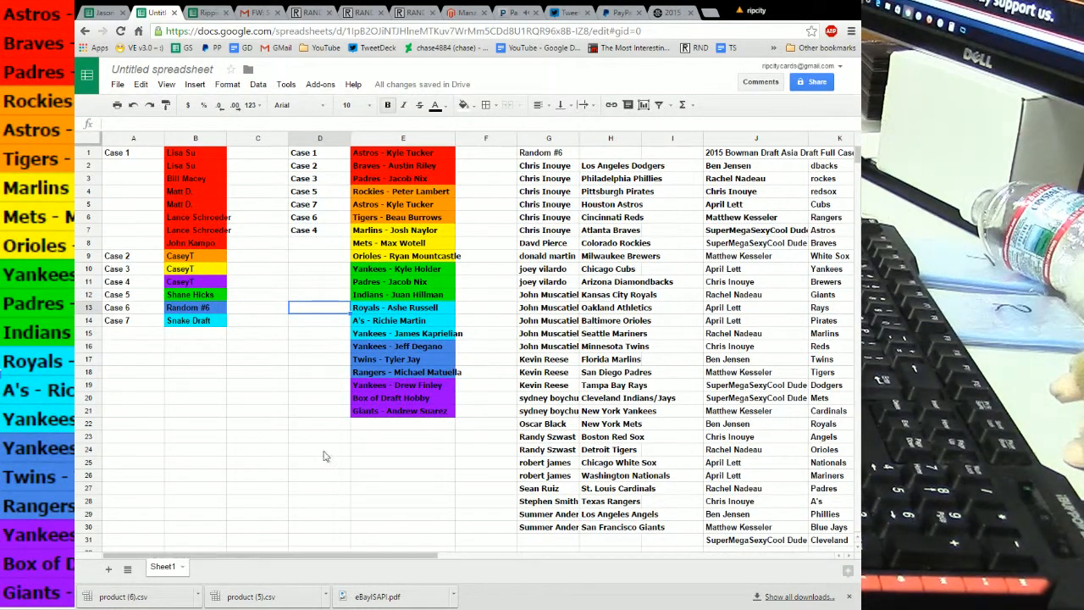
# Step: Highlight the Minnesota Twins card cell in Random #6's team list cyan
pyautogui.click(194, 307)
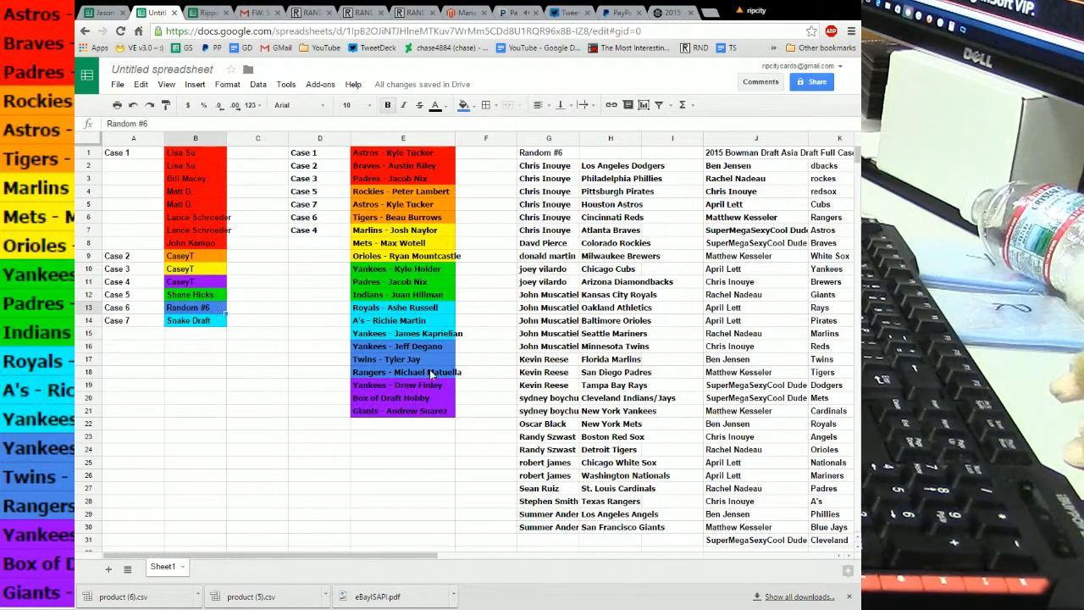
pyautogui.click(386, 359)
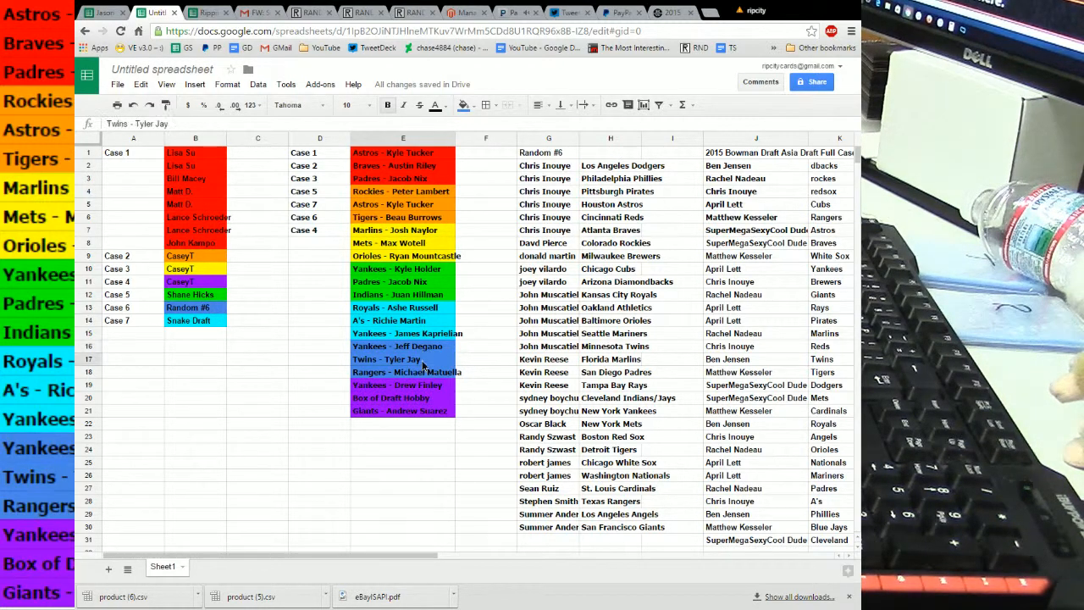
pyautogui.click(406, 373)
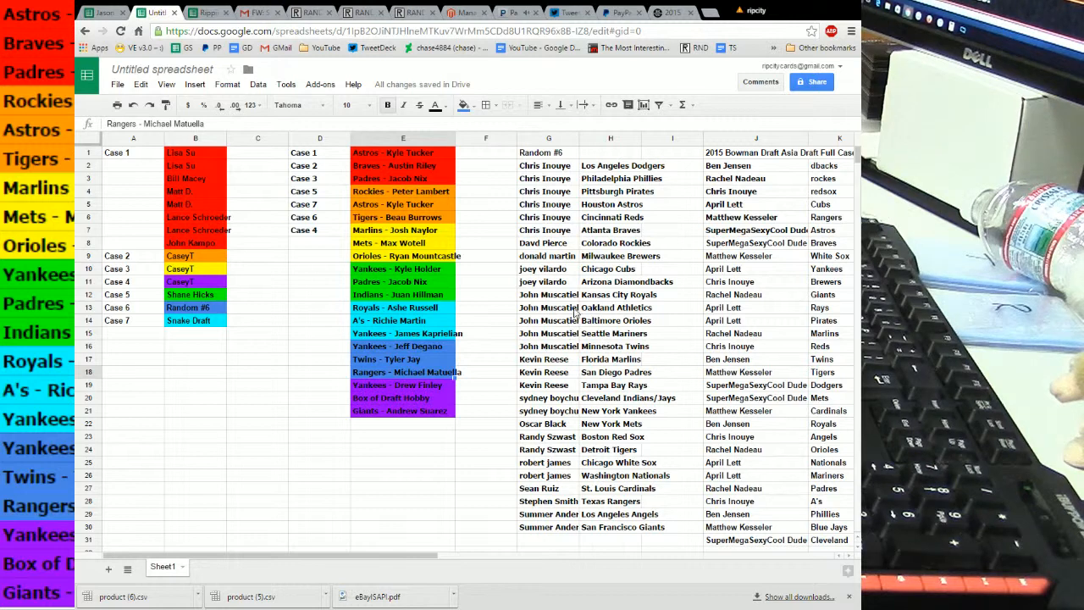
pyautogui.moveTo(609, 169)
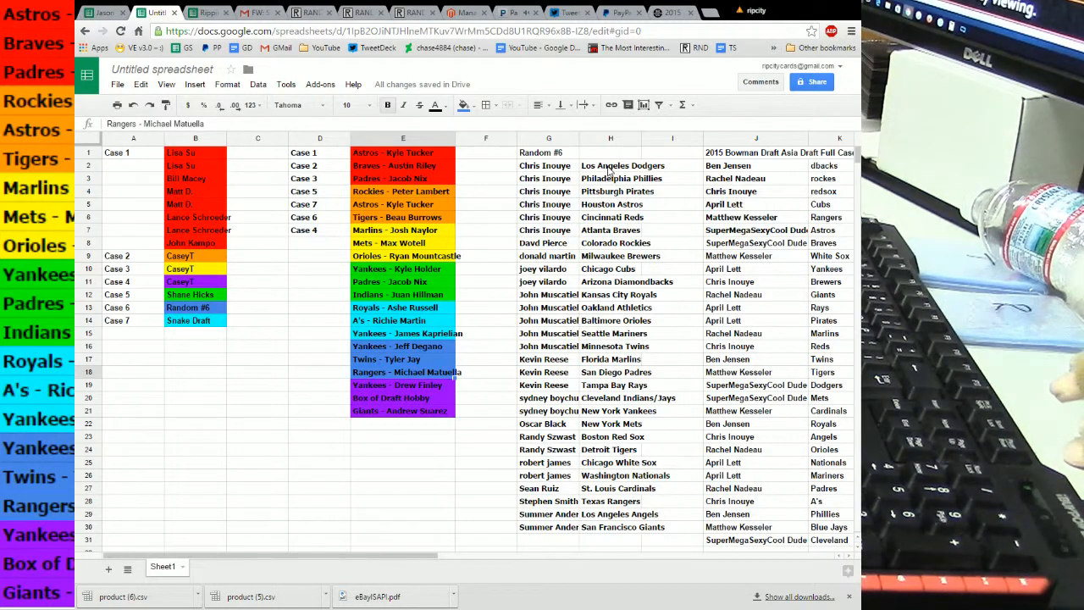
pyautogui.moveTo(617, 424)
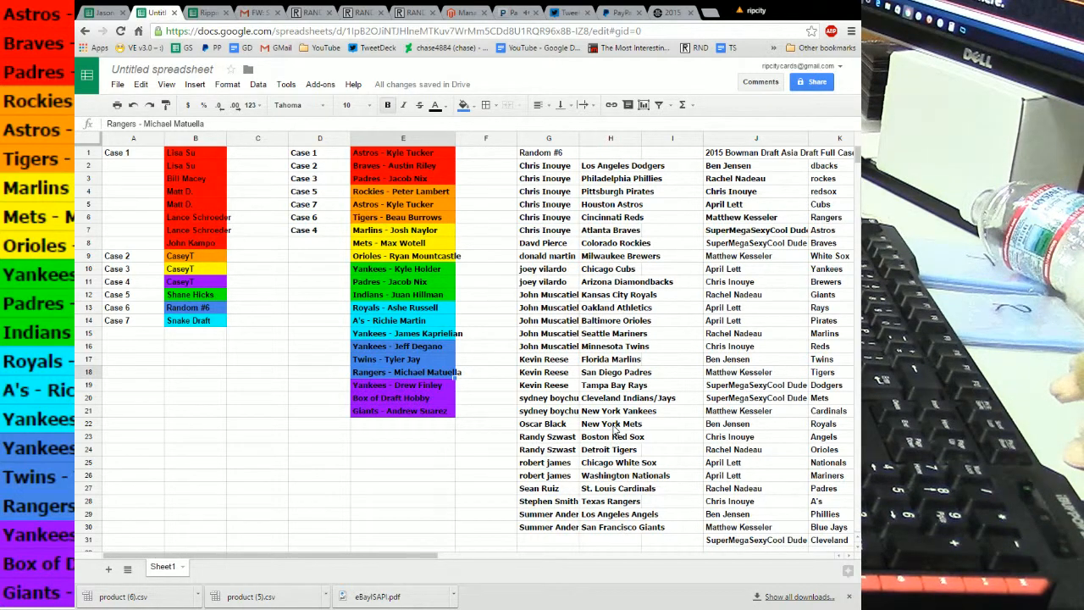
pyautogui.click(613, 346)
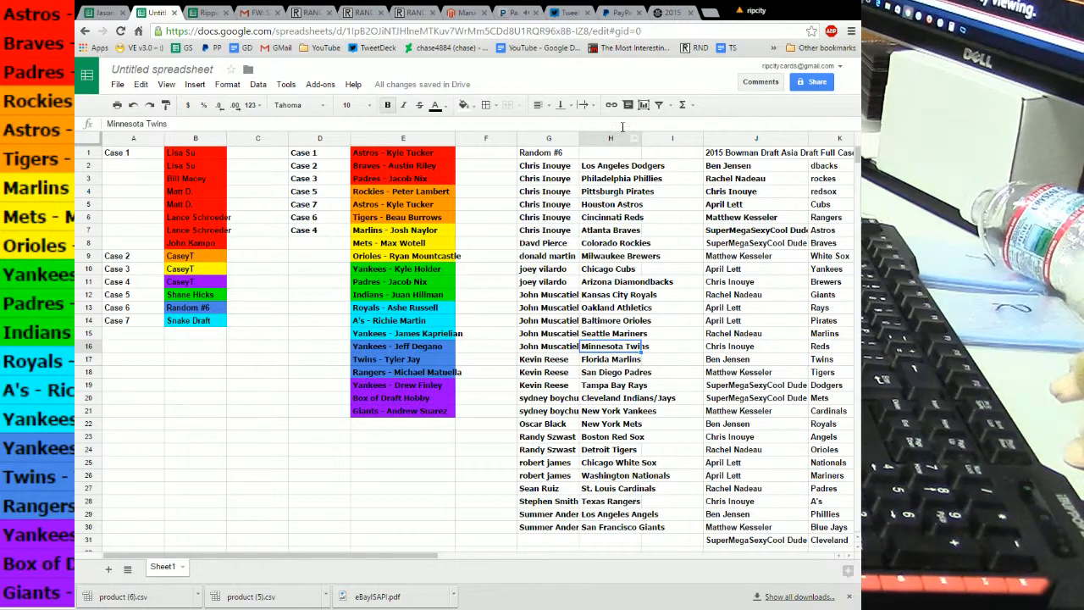
pyautogui.click(437, 105)
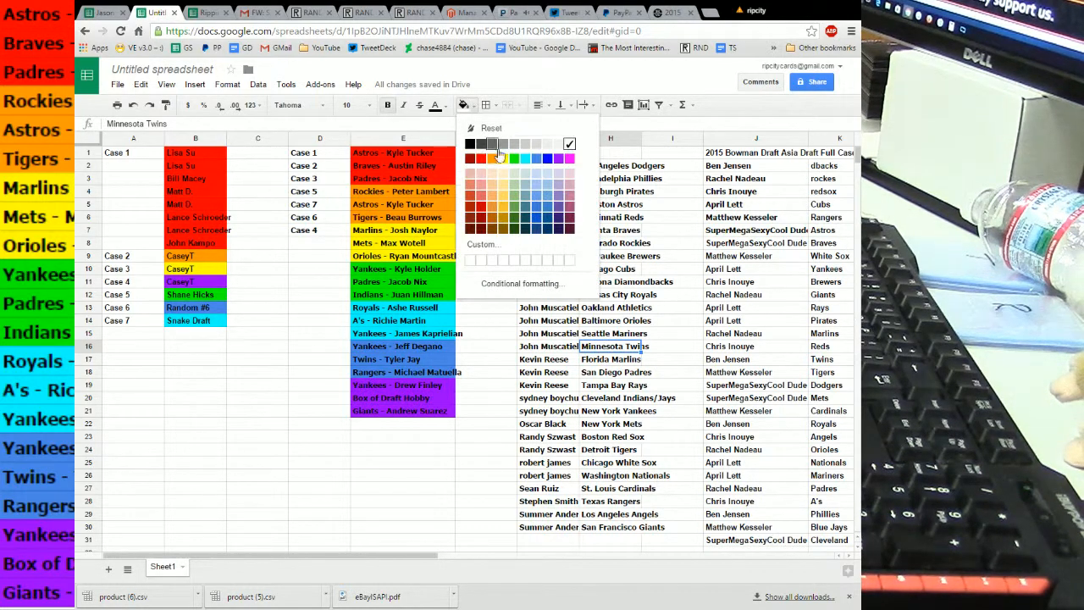
pyautogui.click(471, 143)
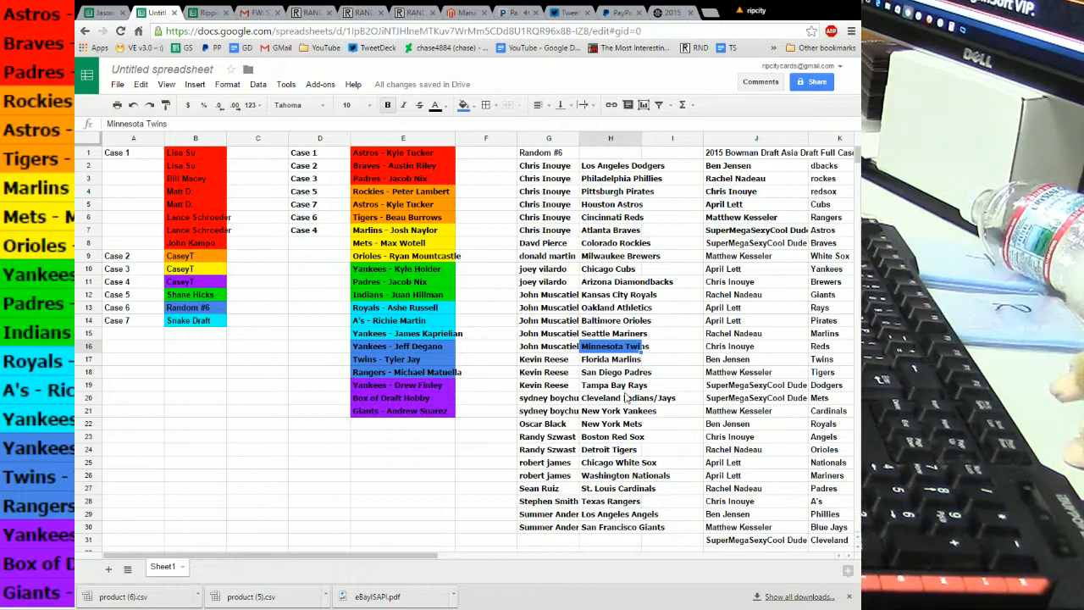
# Step: Fill the New York Yankees and Texas Rangers card cells dark blue
pyautogui.click(619, 411)
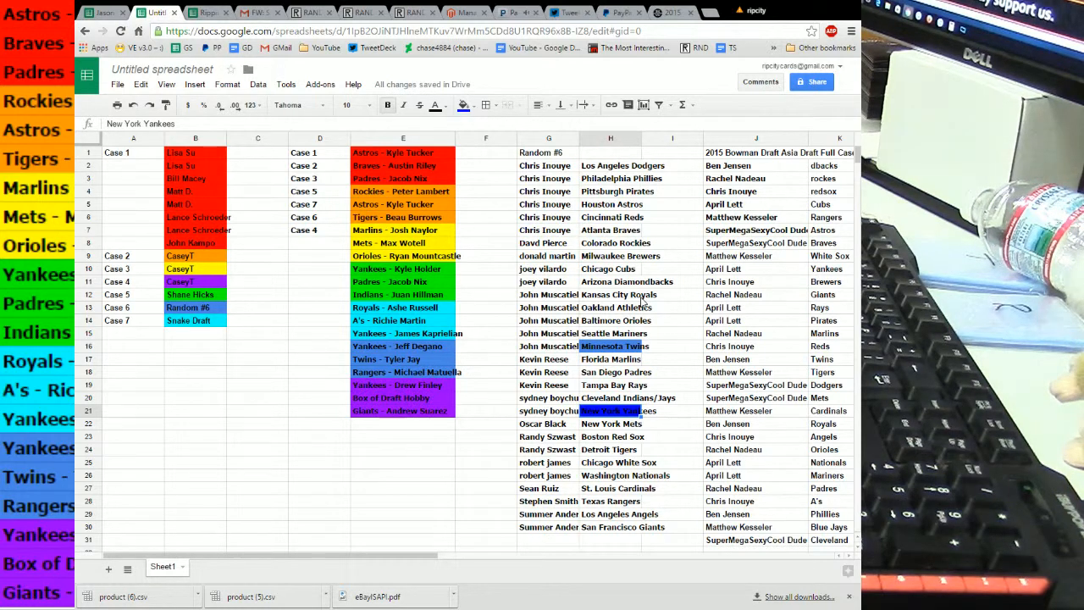
pyautogui.moveTo(613, 196)
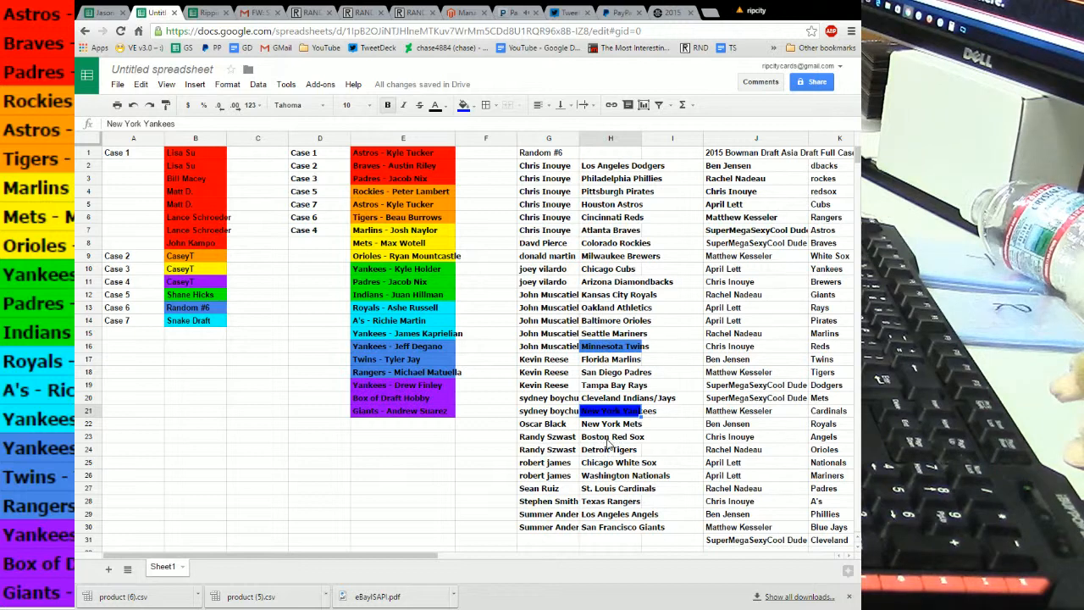
pyautogui.moveTo(606, 502)
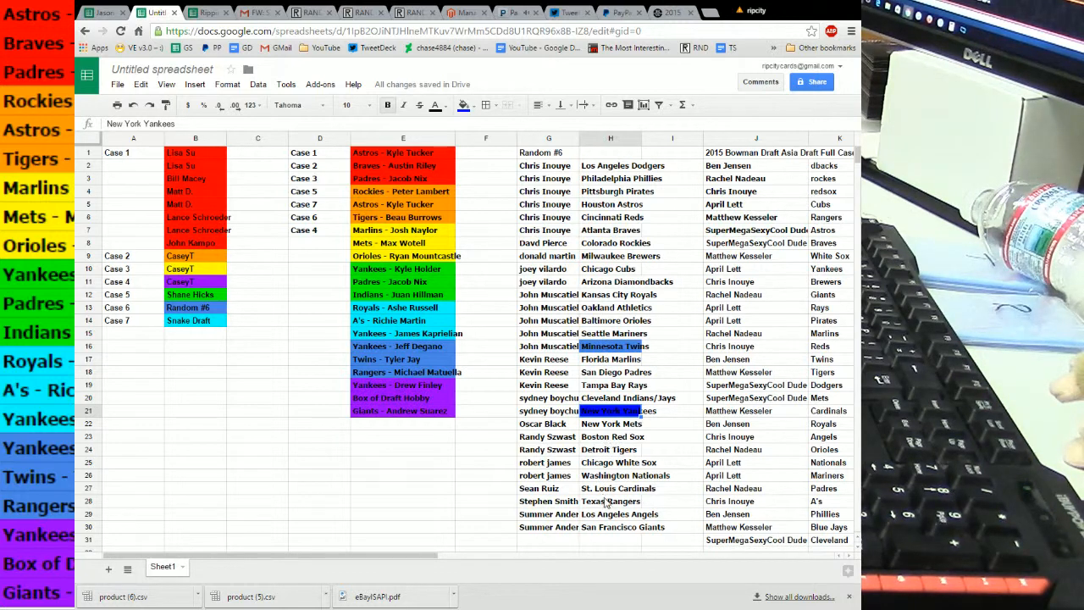
pyautogui.click(610, 501)
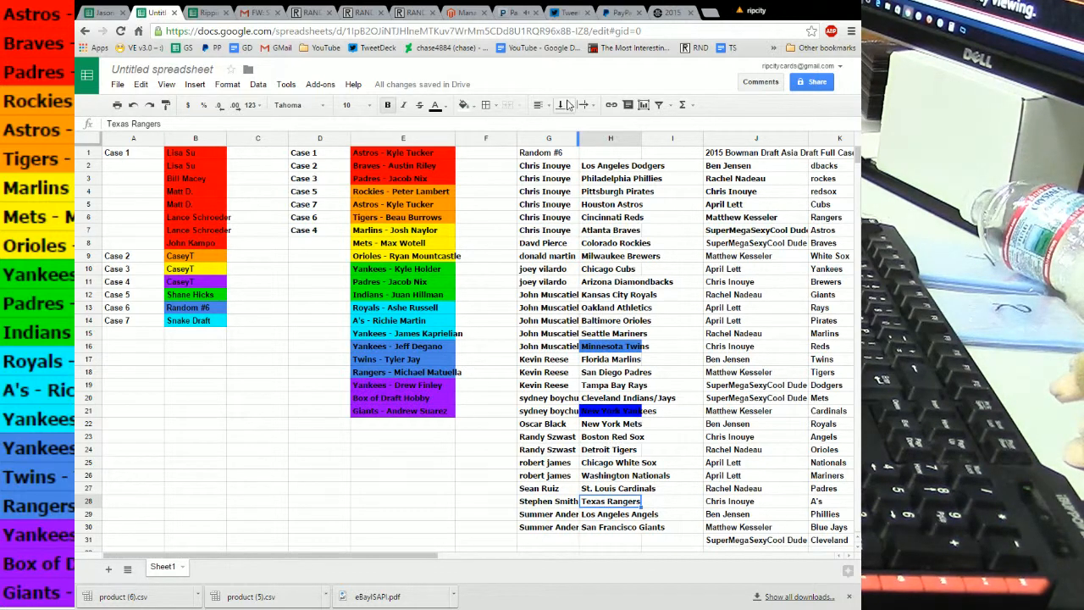
pyautogui.click(462, 105)
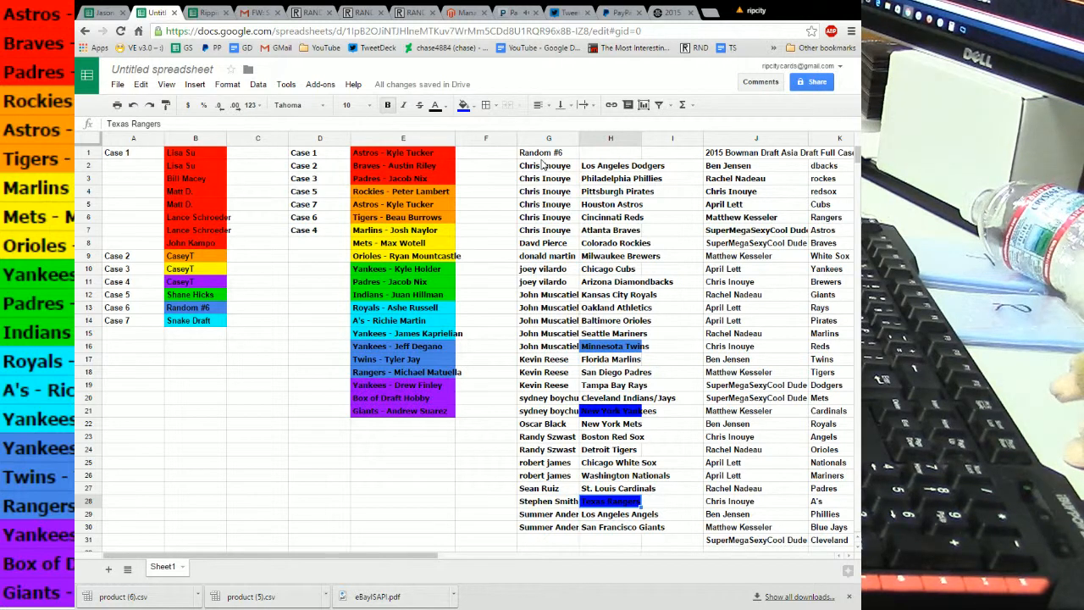
pyautogui.moveTo(601, 282)
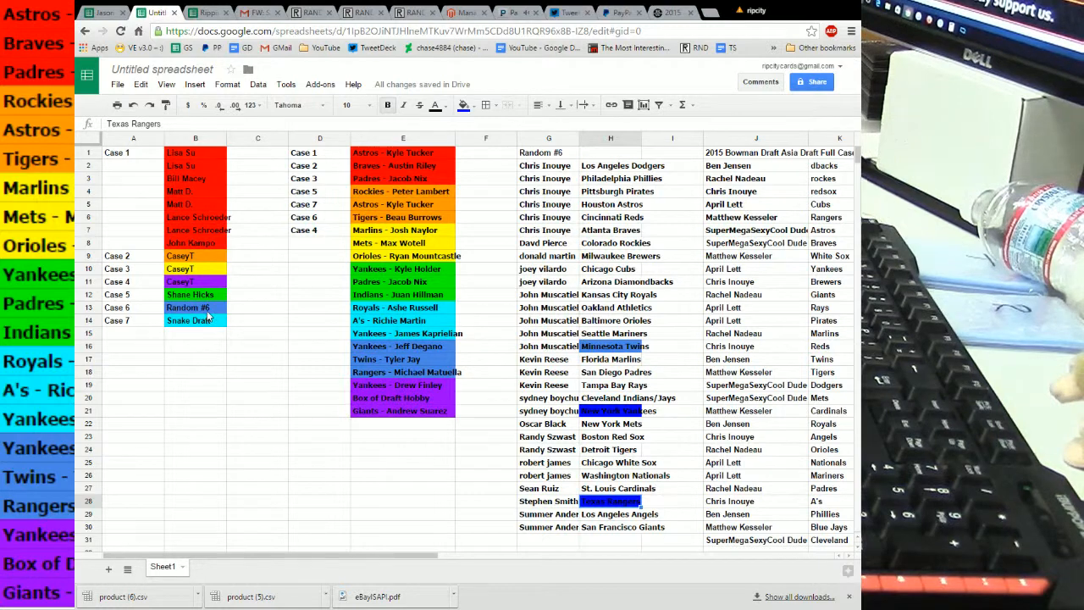
pyautogui.click(195, 320)
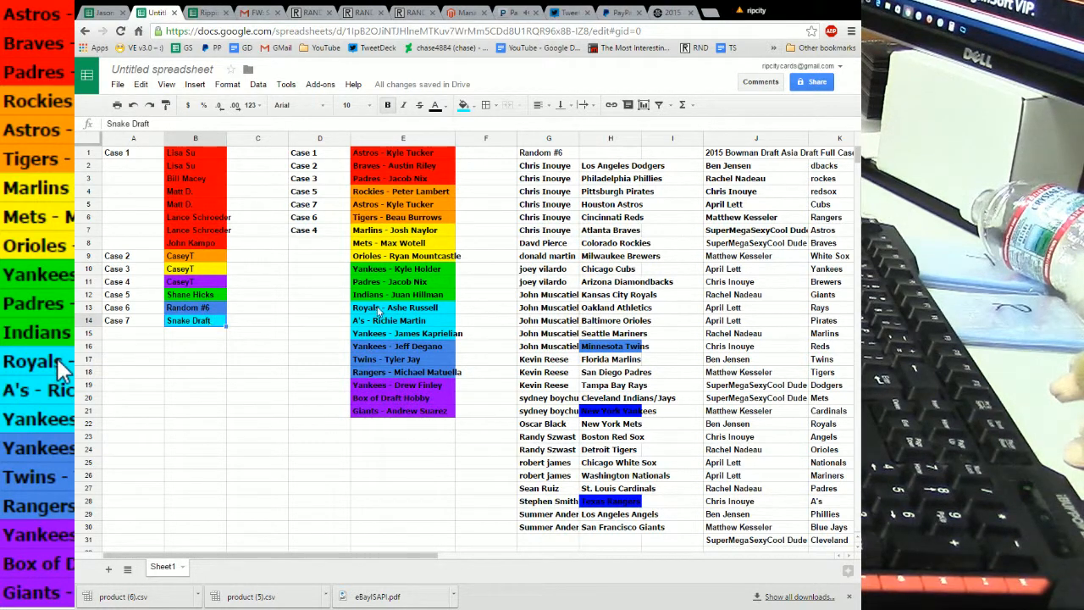
pyautogui.click(403, 307)
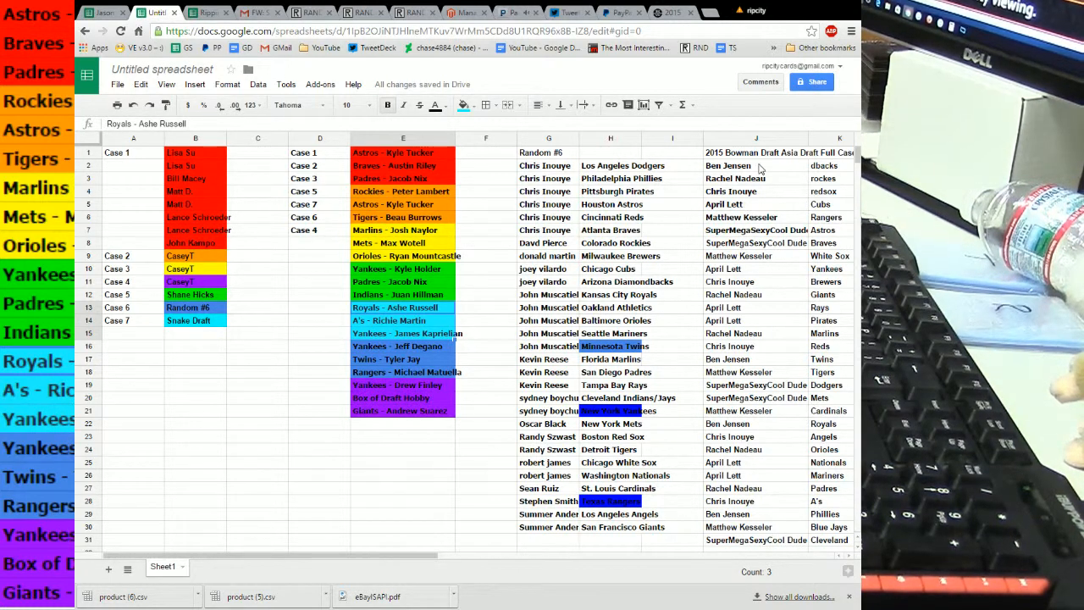
pyautogui.moveTo(811, 171)
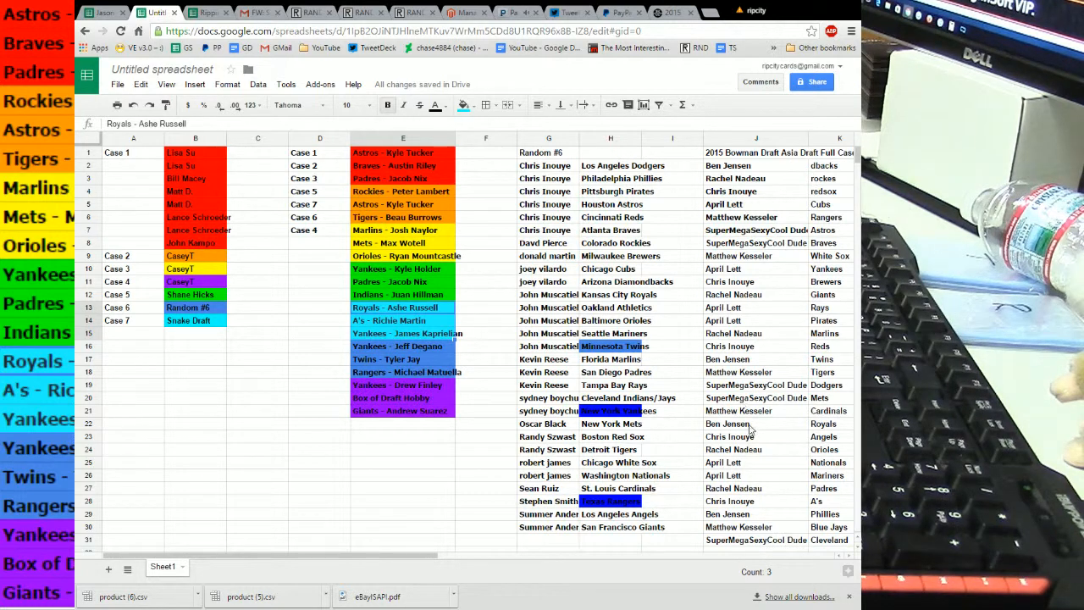
pyautogui.click(754, 423)
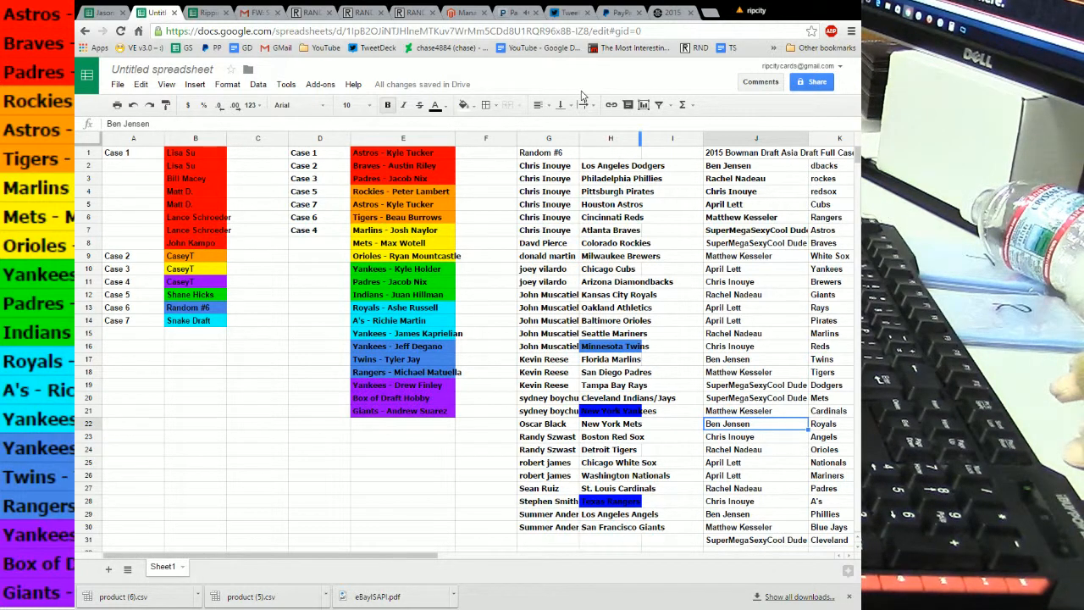
pyautogui.click(464, 105)
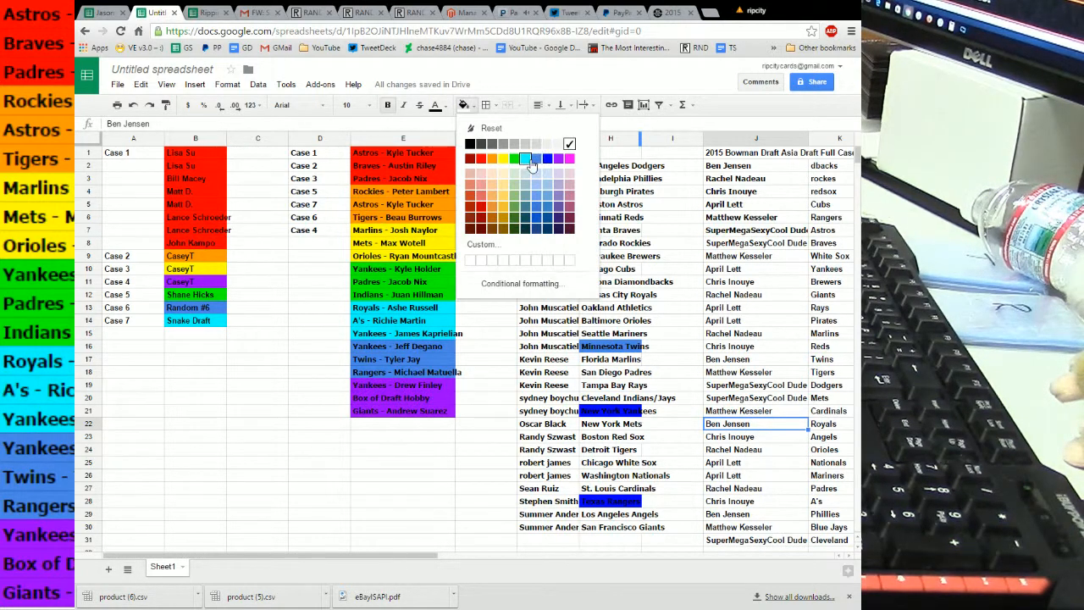
pyautogui.click(525, 159)
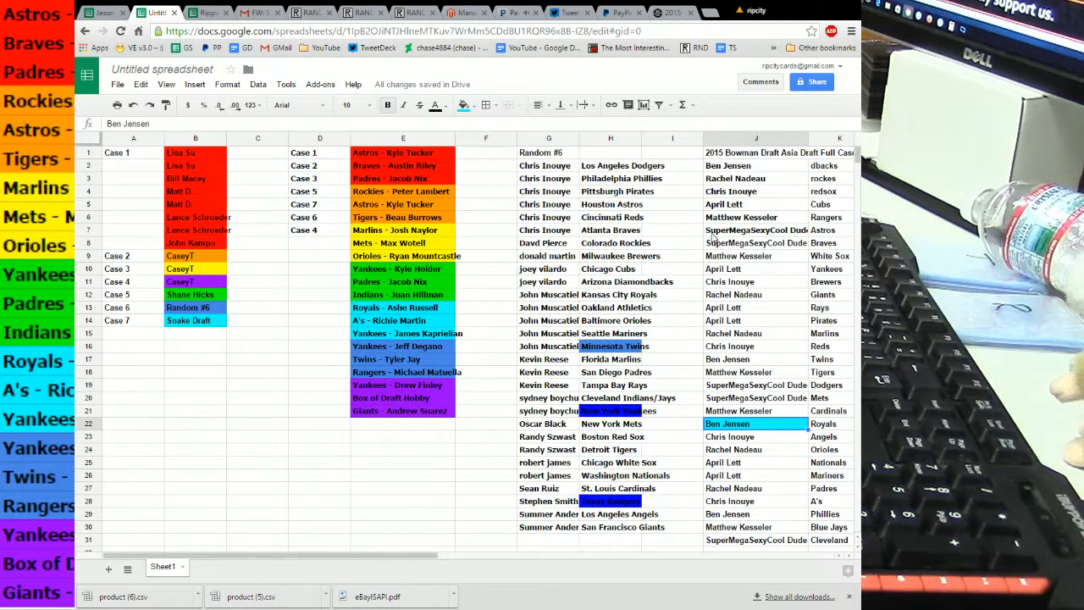
pyautogui.click(754, 501)
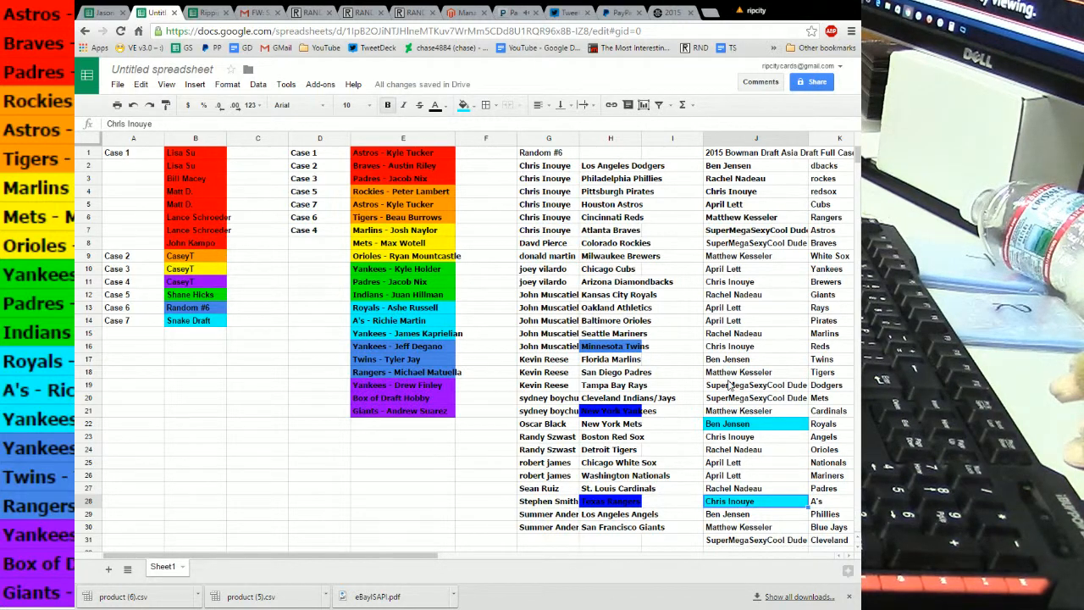
pyautogui.click(754, 268)
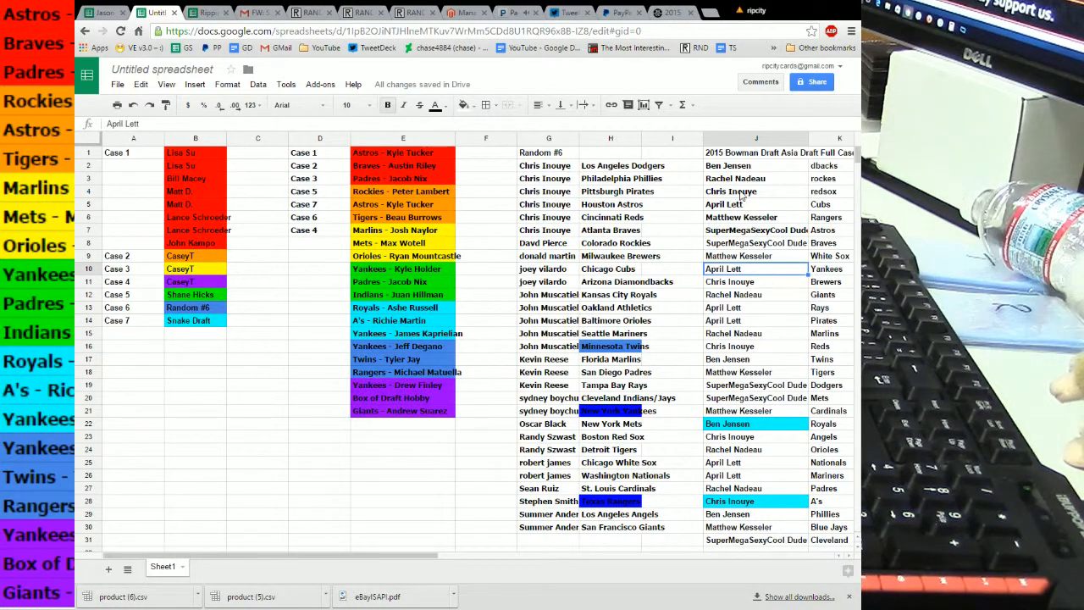
pyautogui.click(437, 105)
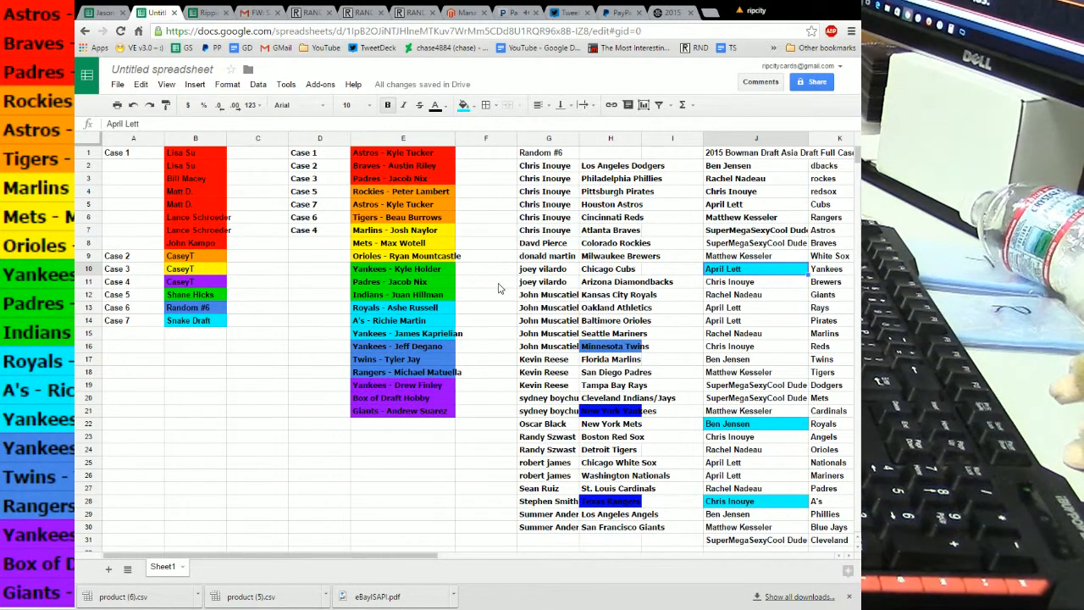
pyautogui.moveTo(440, 273)
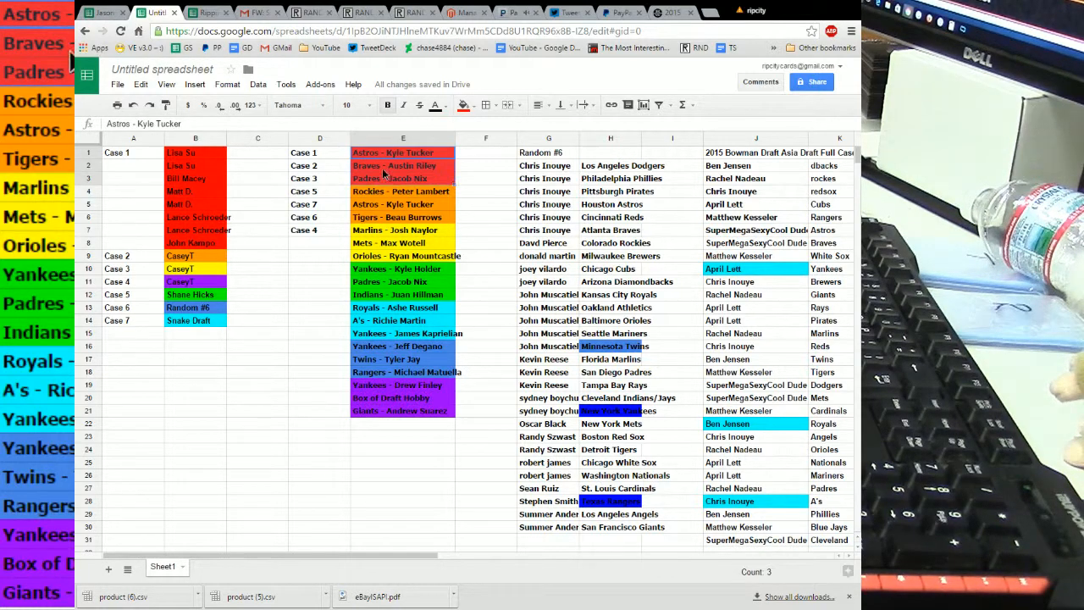
# Step: Copy the Astros, Braves and Padres player entries and bring up RANDOM.ORG's List Randomizer
pyautogui.rightClick(393, 166)
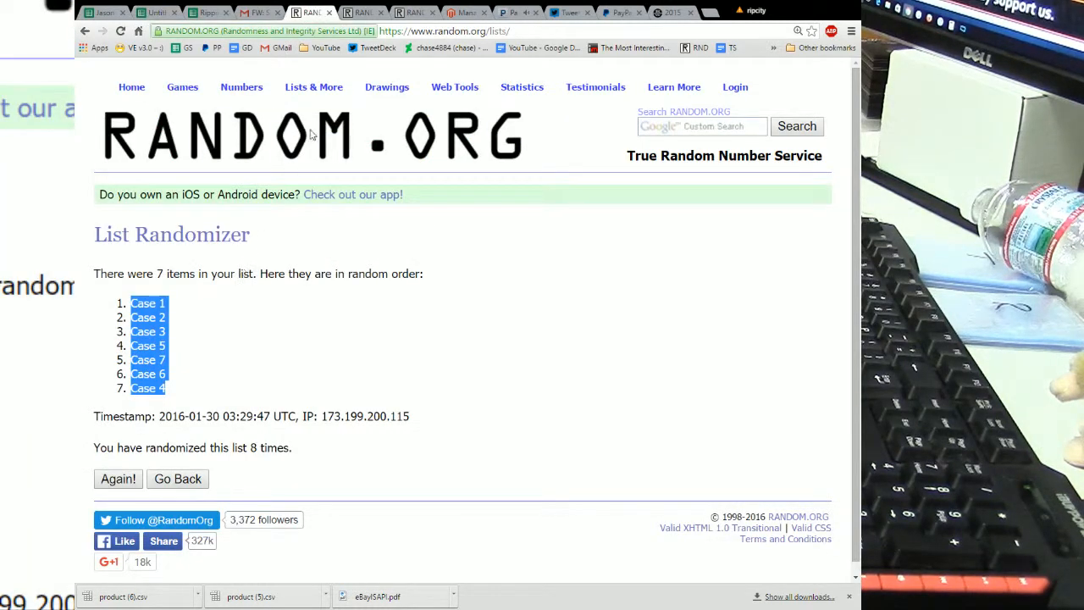
pyautogui.click(313, 86)
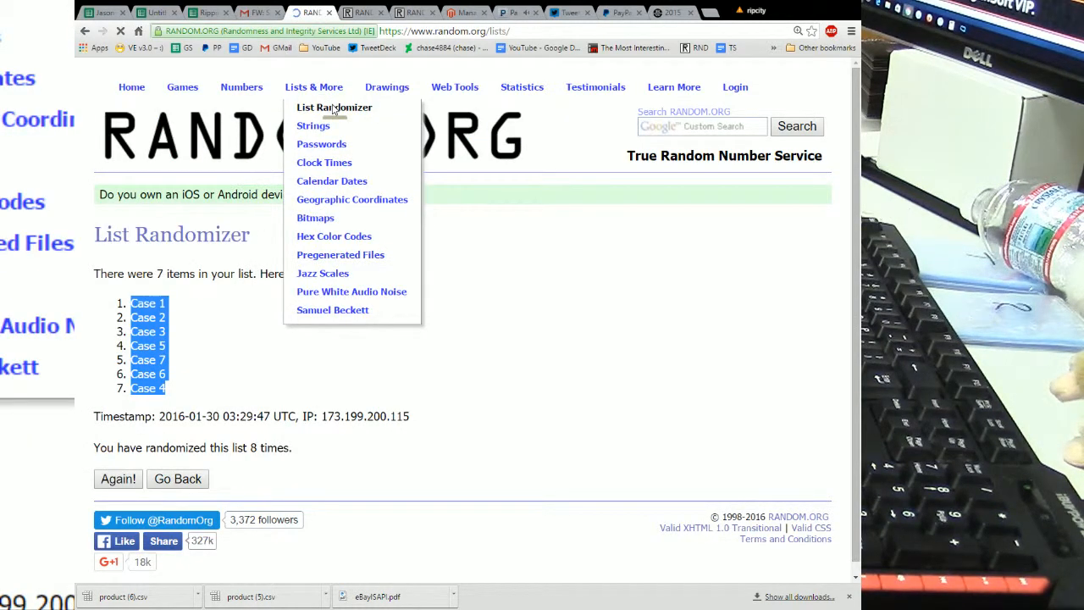
pyautogui.click(334, 107)
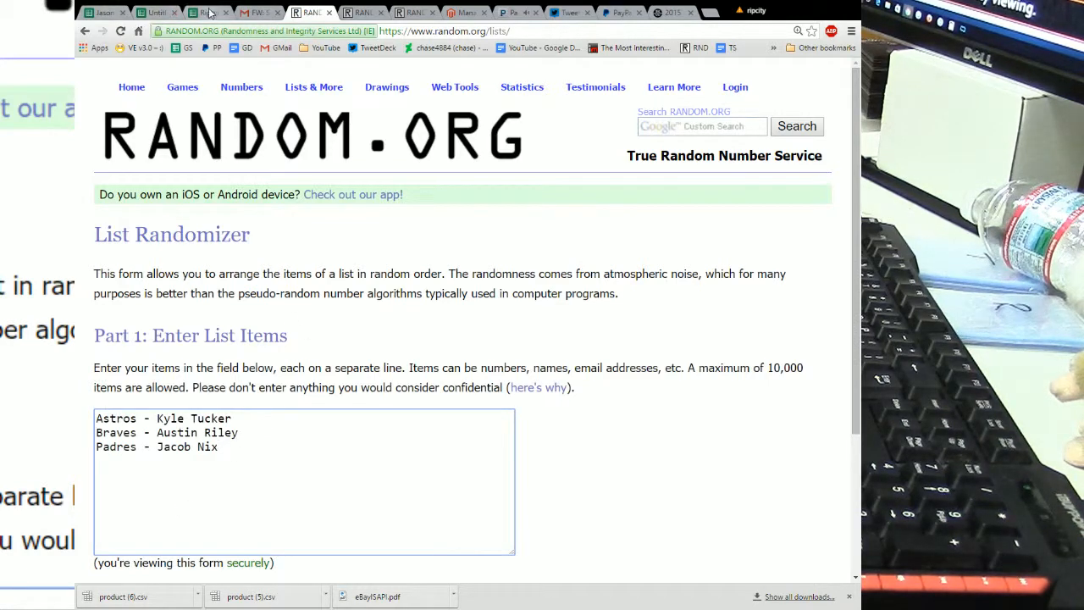
# Step: Copy the buyer names from column B and start a fresh List Randomizer form
pyautogui.click(156, 12)
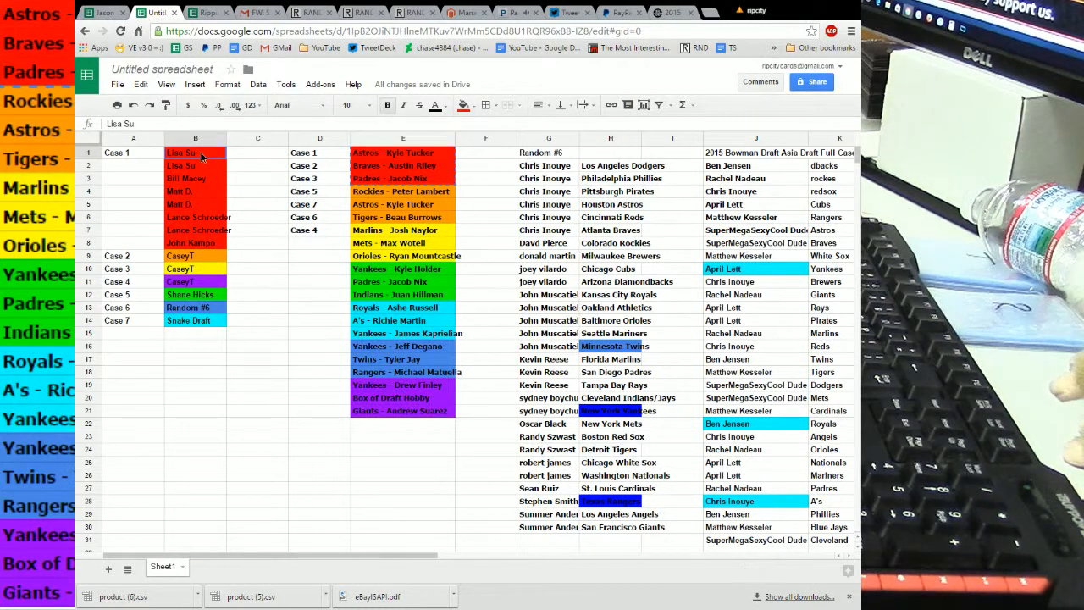
pyautogui.rightClick(202, 157)
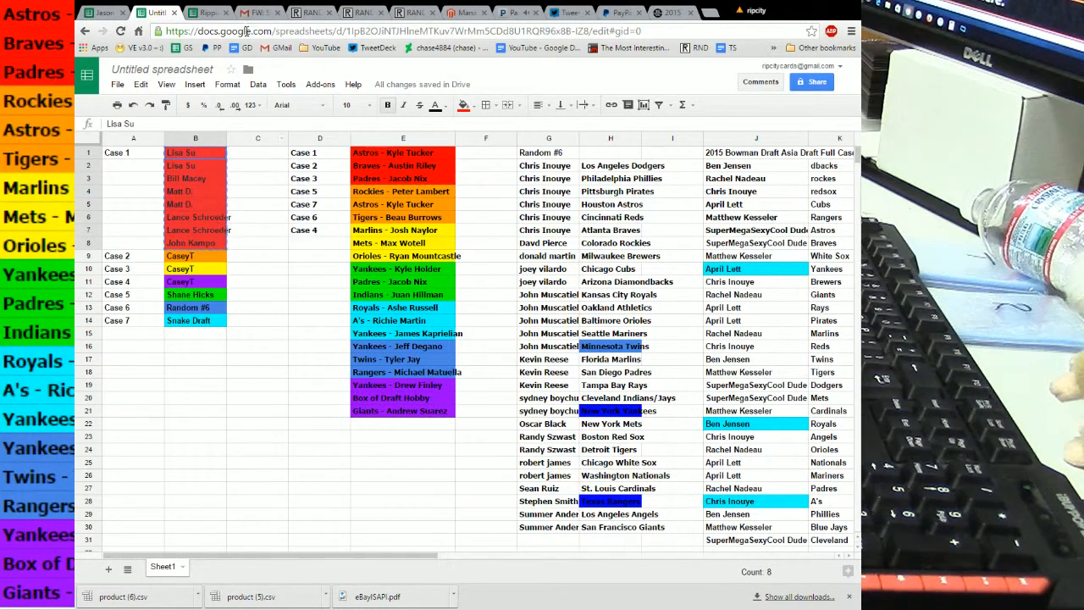
pyautogui.click(363, 12)
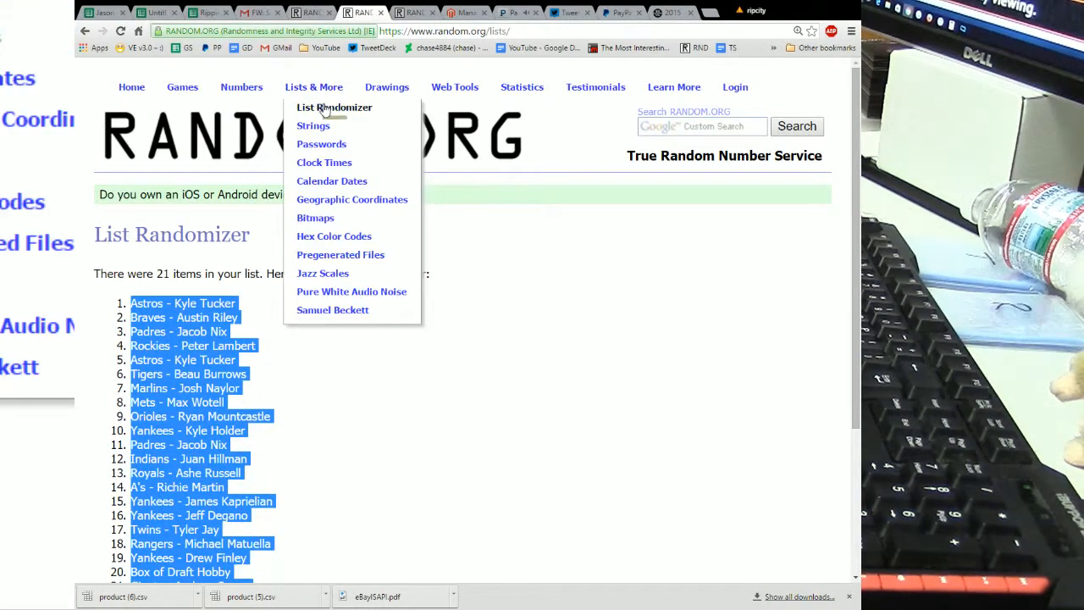
pyautogui.click(333, 107)
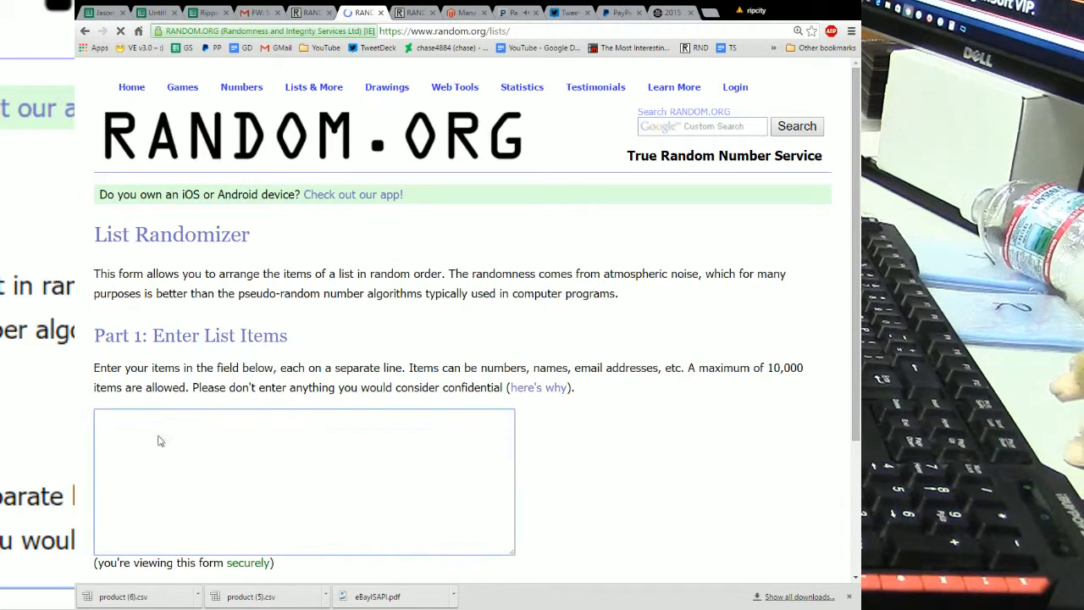
pyautogui.write('Lisa Su')
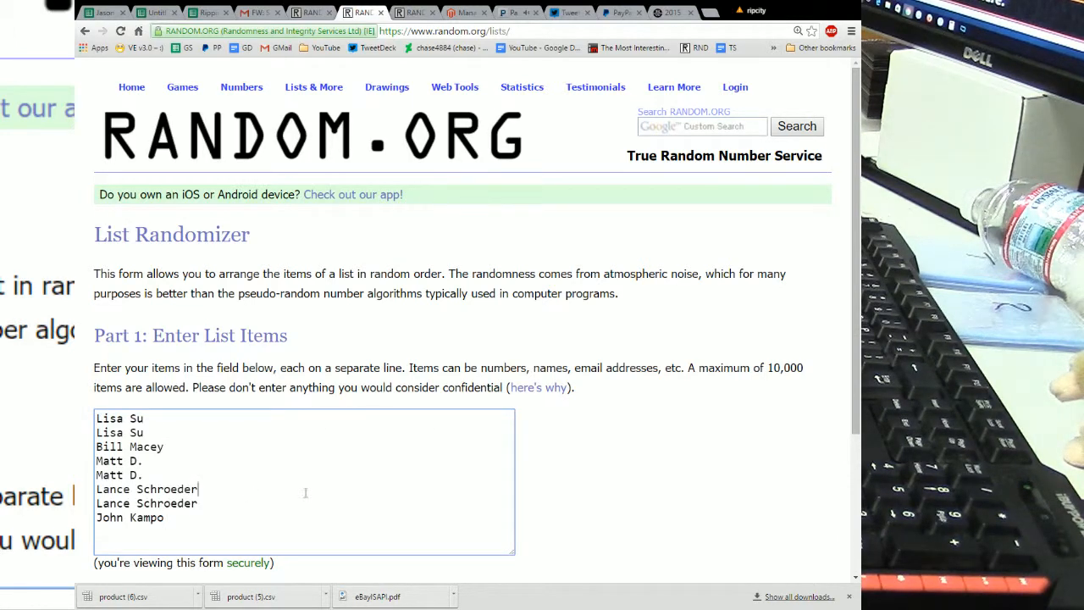
pyautogui.scroll(-3)
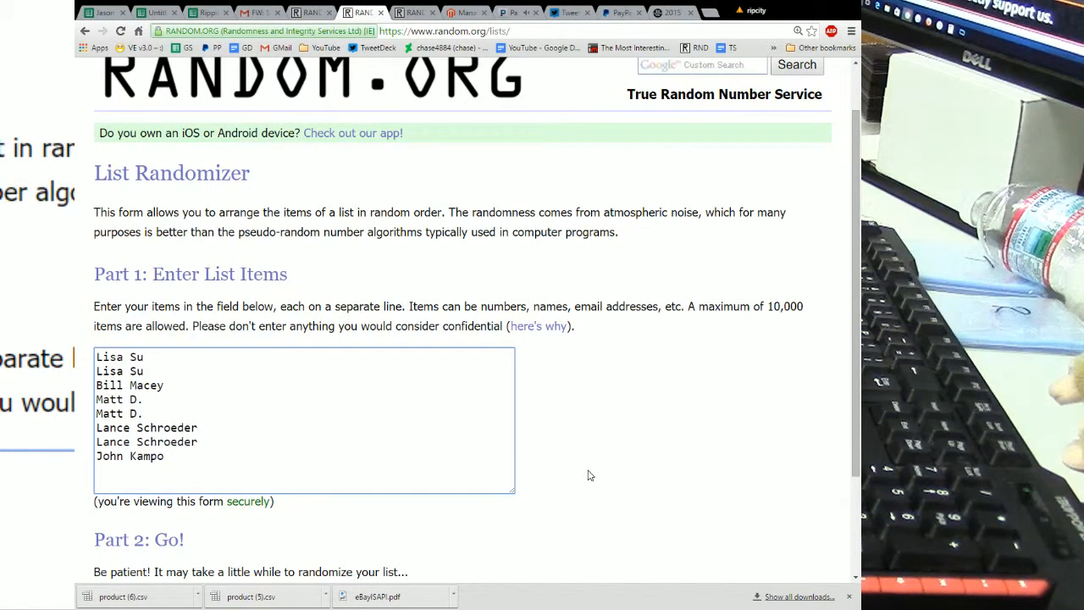
pyautogui.click(234, 400)
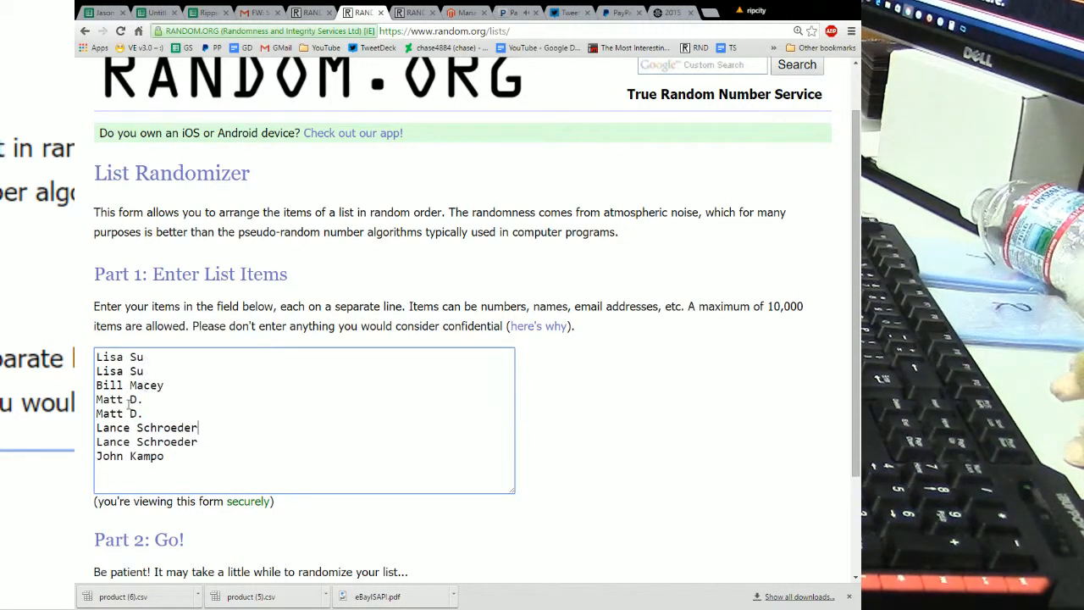
pyautogui.moveTo(569, 515)
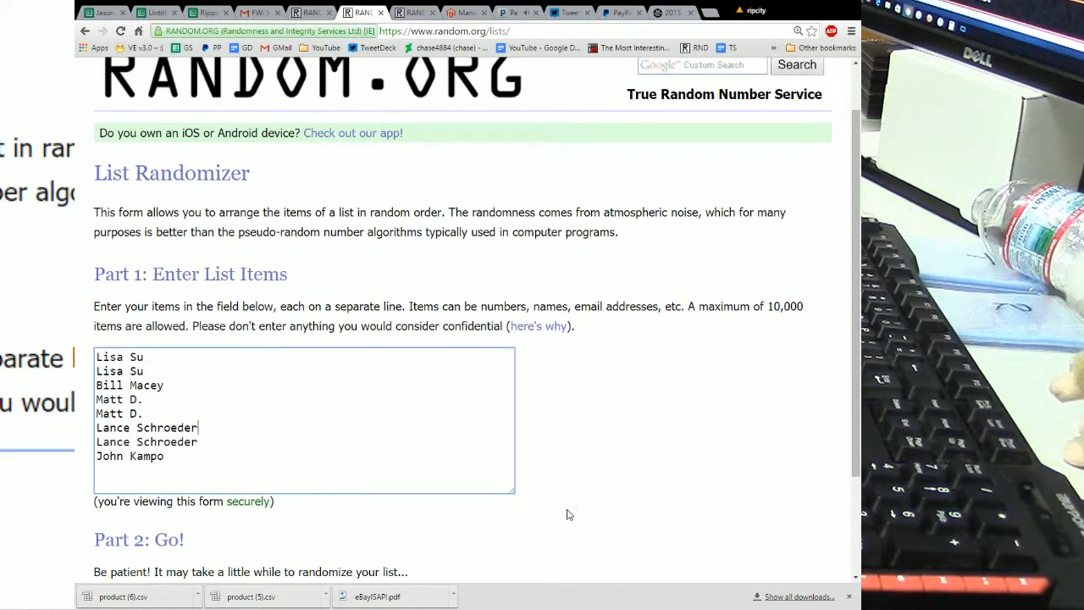
pyautogui.scroll(-3)
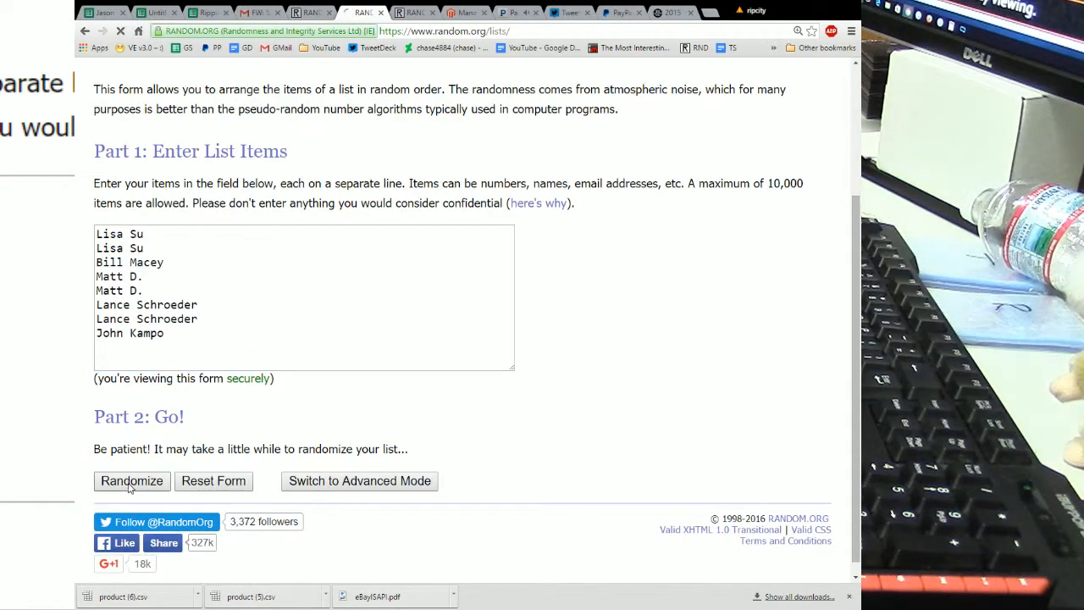
pyautogui.click(132, 481)
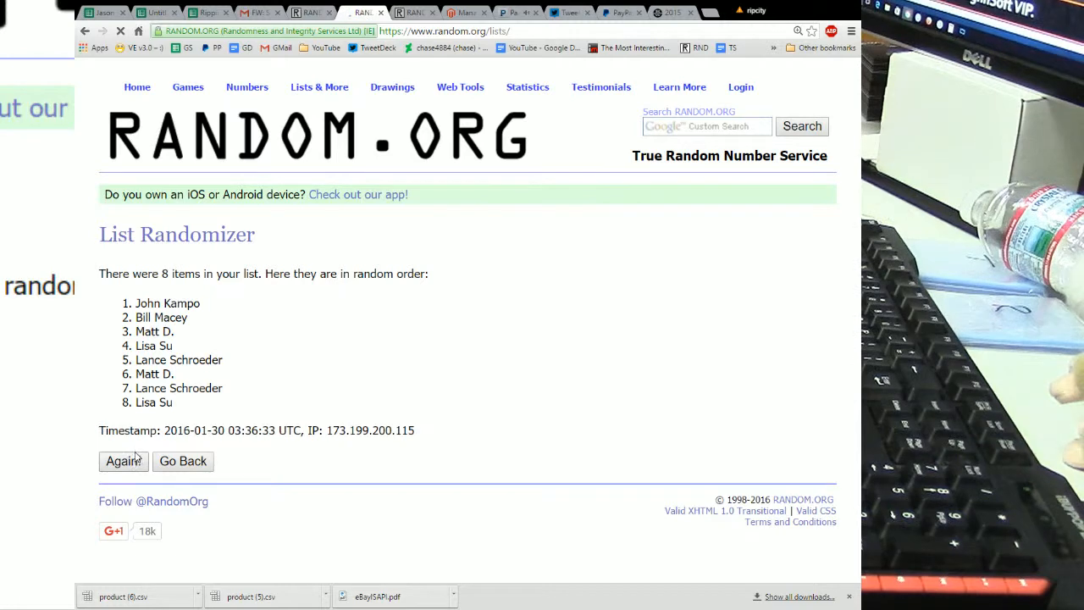
pyautogui.click(122, 461)
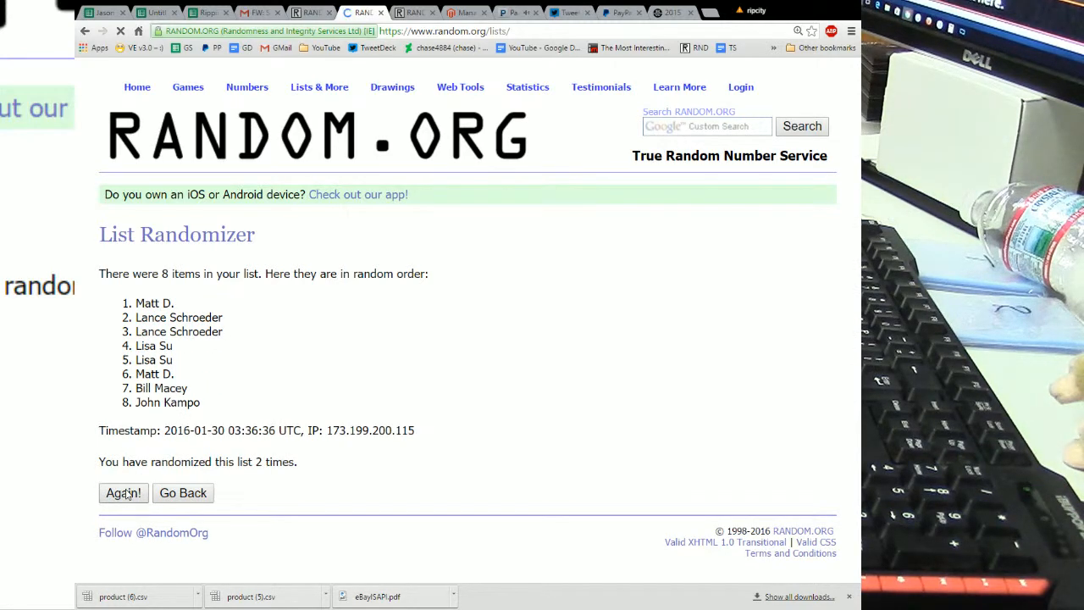
pyautogui.click(122, 492)
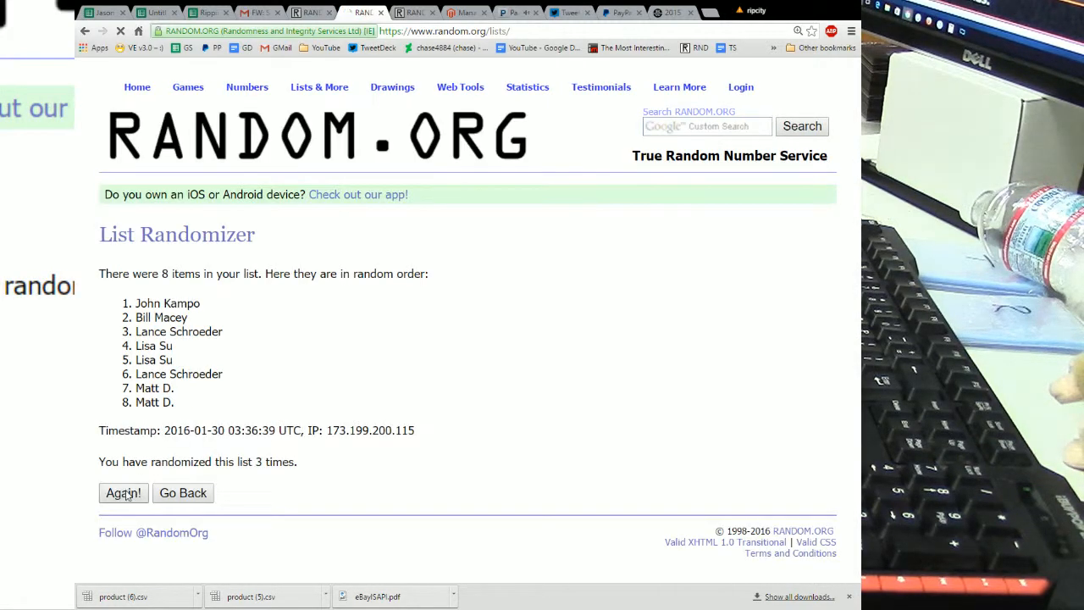
pyautogui.click(121, 491)
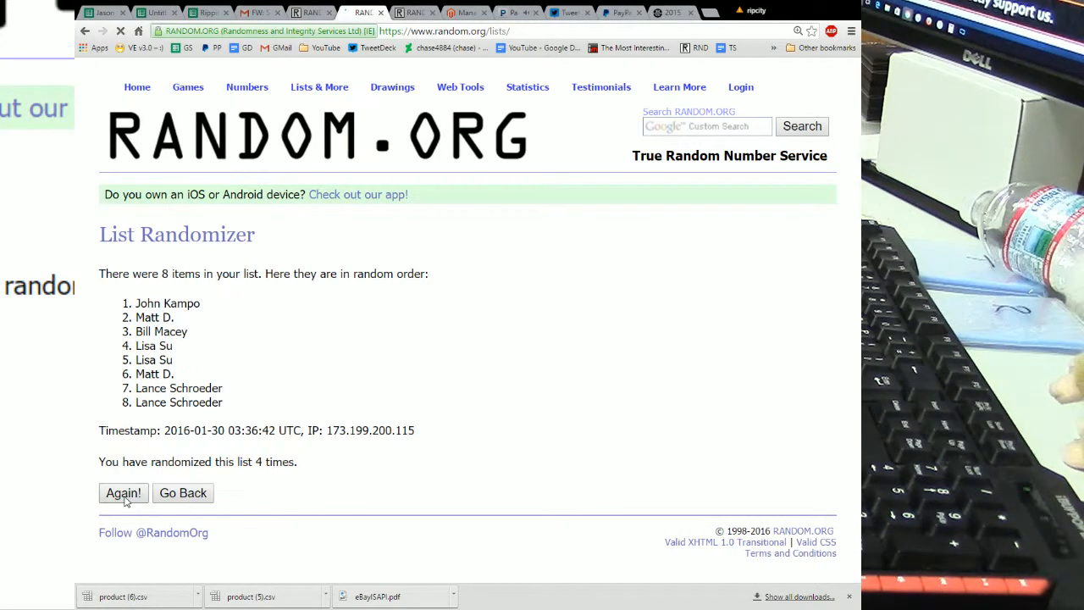
pyautogui.click(121, 493)
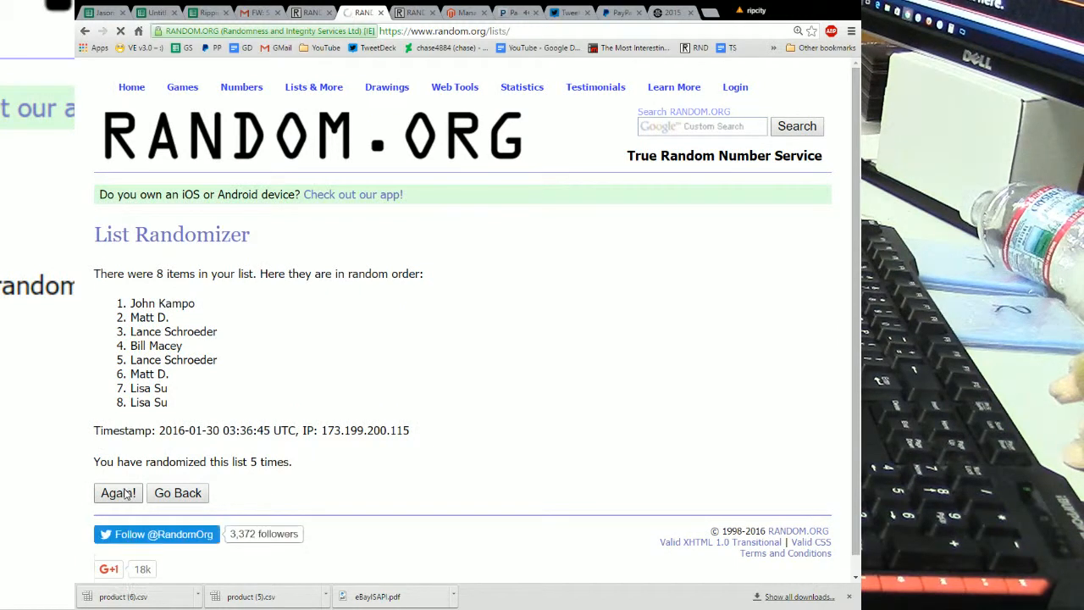
pyautogui.click(118, 493)
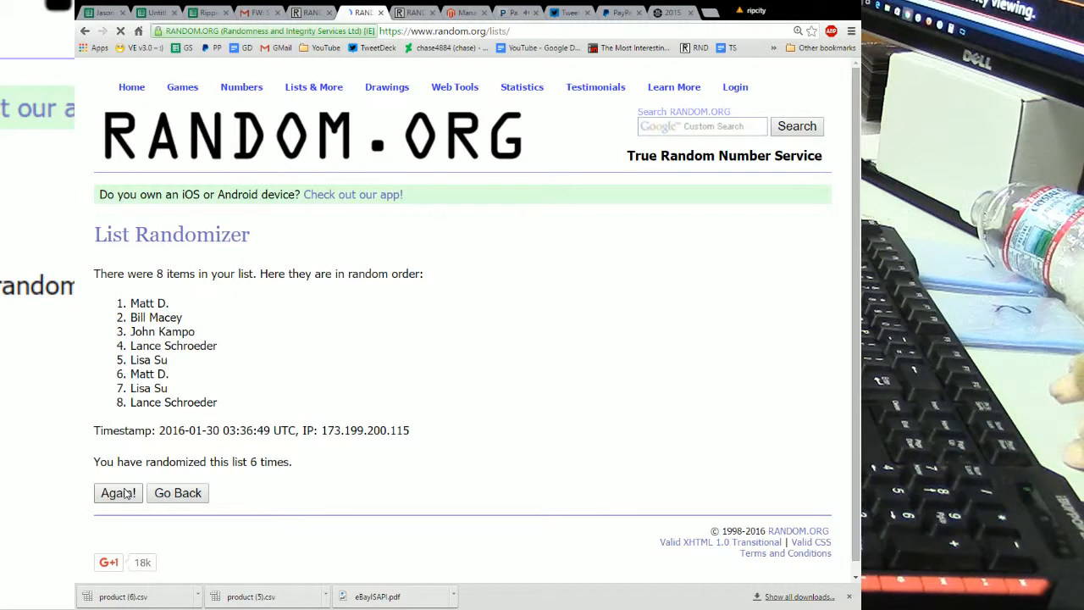
pyautogui.click(118, 493)
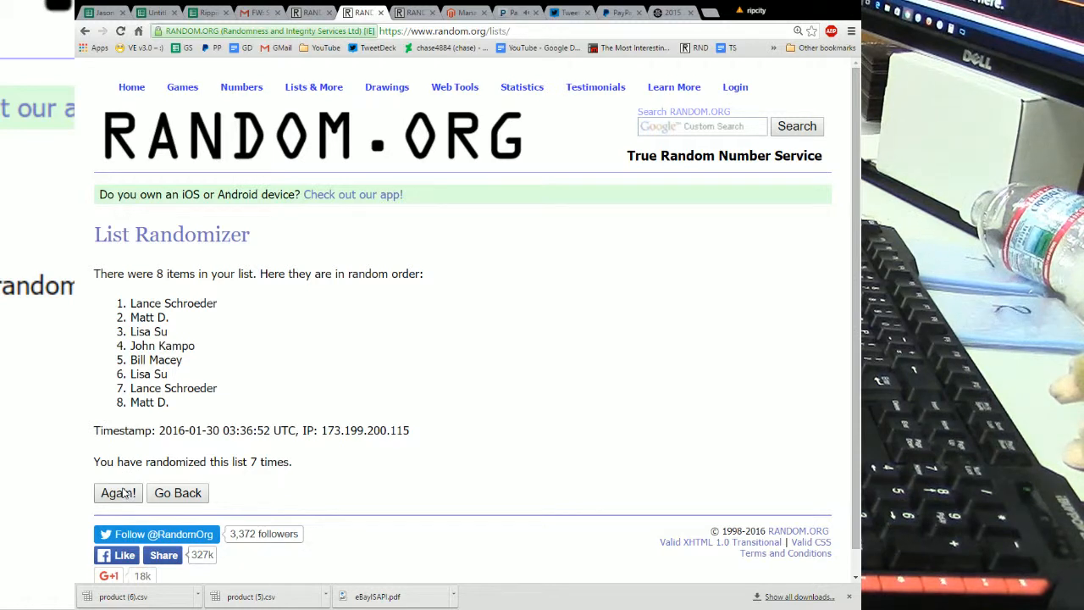
pyautogui.click(118, 493)
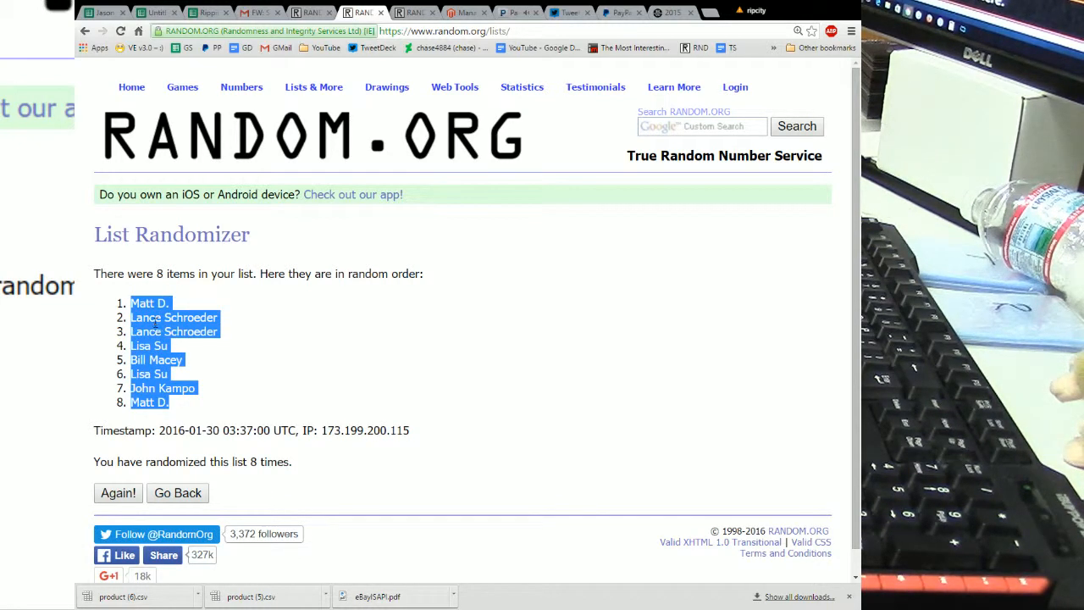
# Step: Paste the final randomized buyer order into the sheet below the table at A20
pyautogui.click(156, 12)
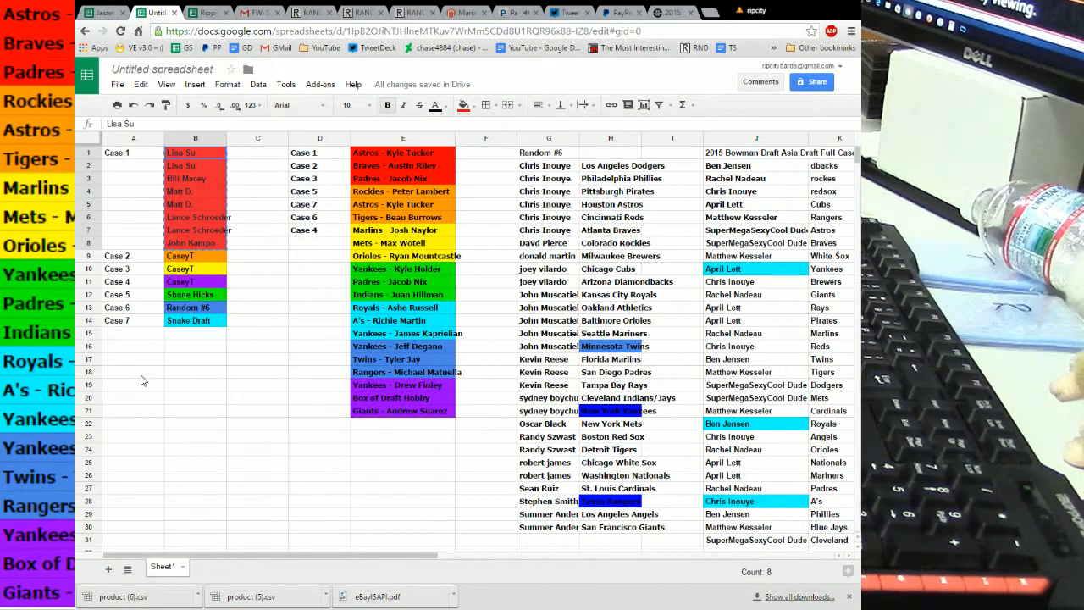
pyautogui.rightClick(143, 380)
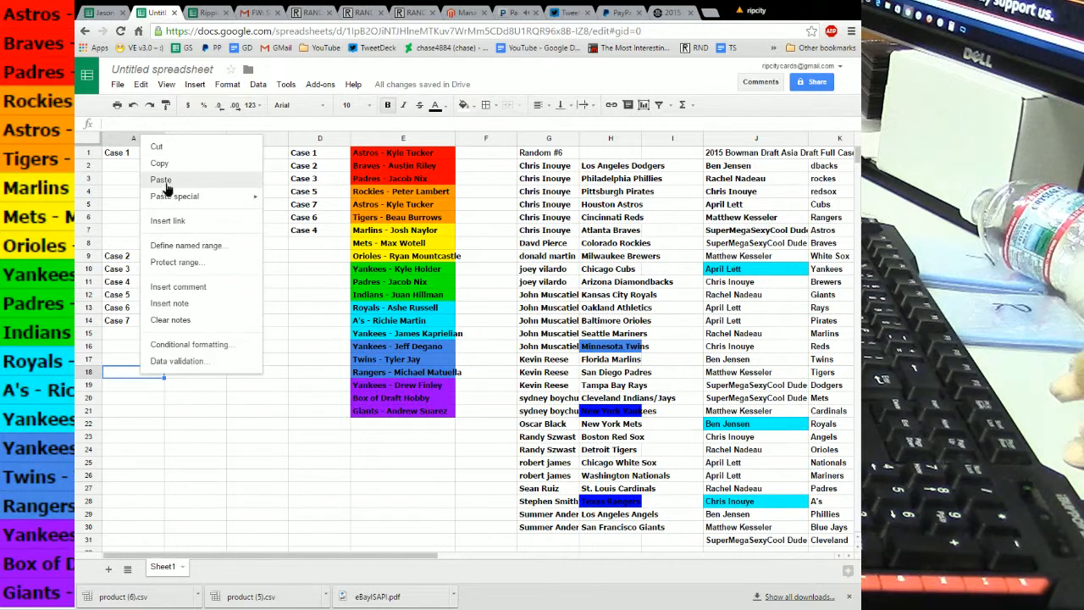
pyautogui.click(159, 179)
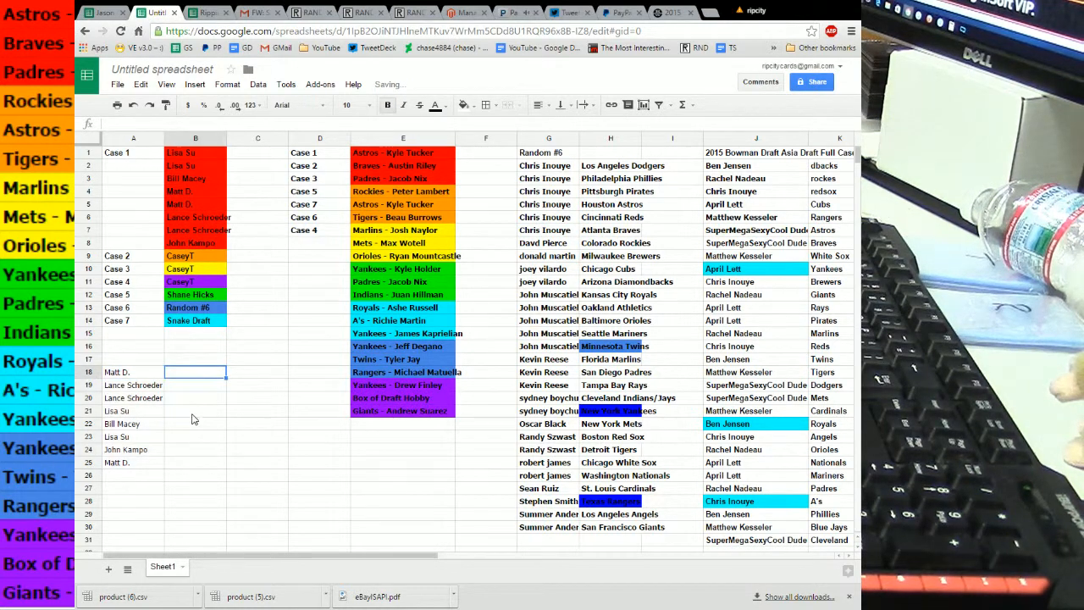
pyautogui.click(306, 12)
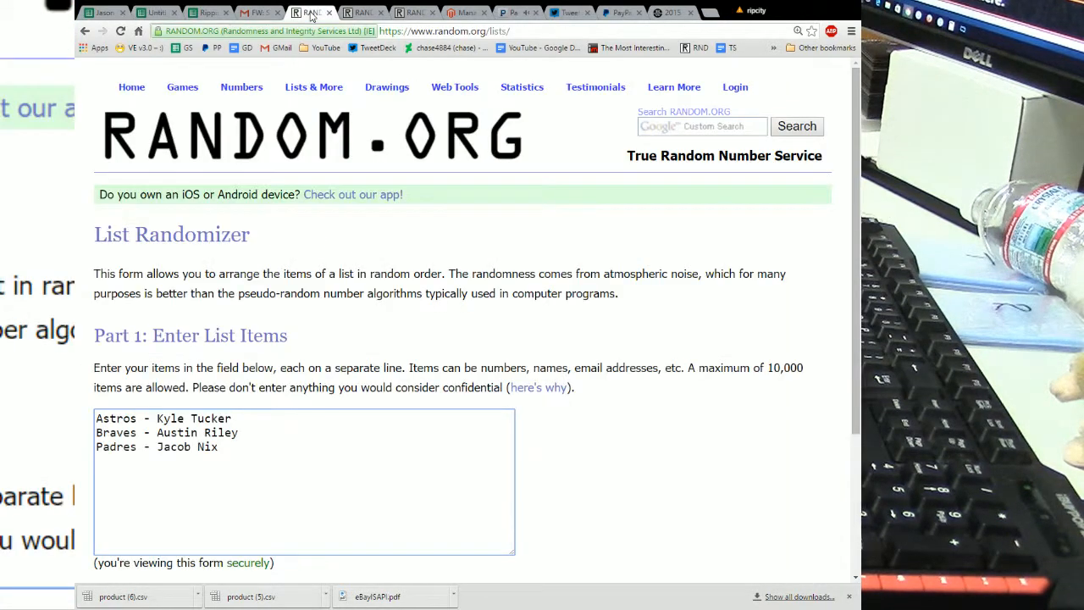
# Step: Shuffle the Astros, Braves and Padres cards eight times, ending Astros first, Padres last
pyautogui.scroll(-3)
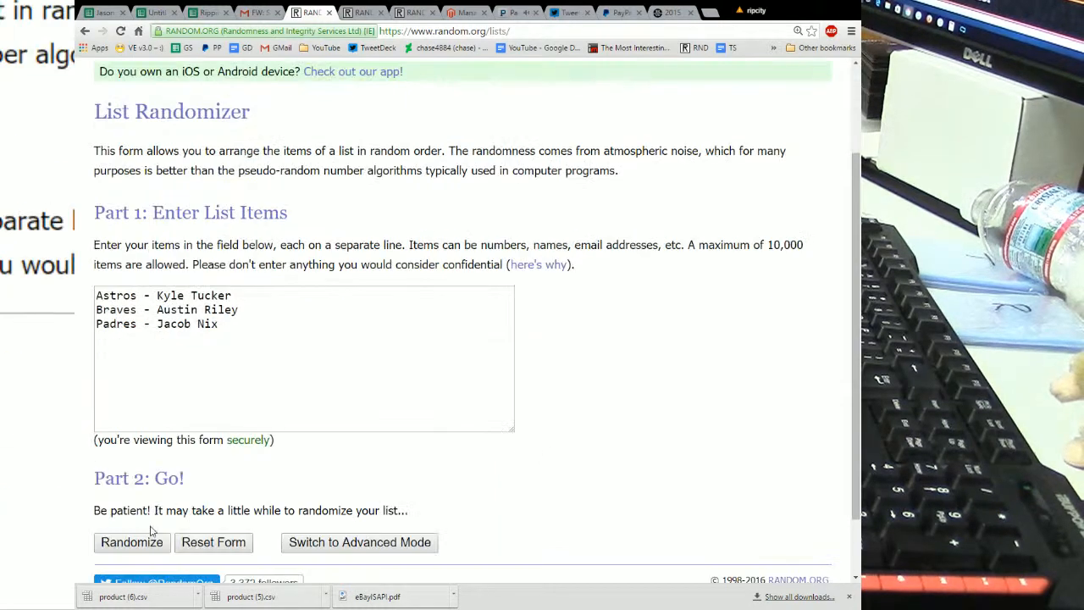
pyautogui.click(132, 542)
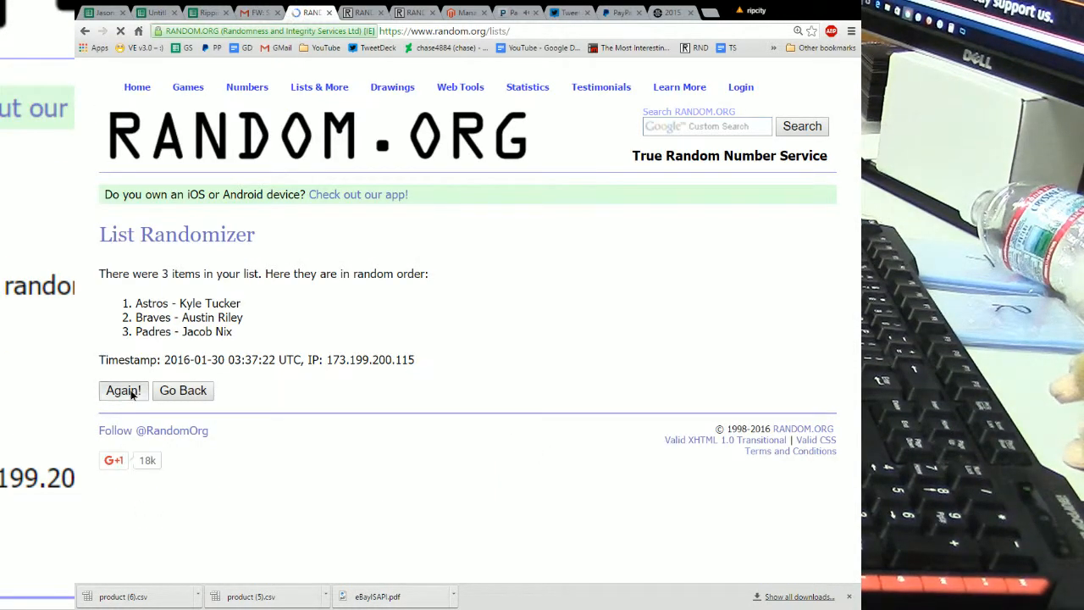
pyautogui.click(122, 390)
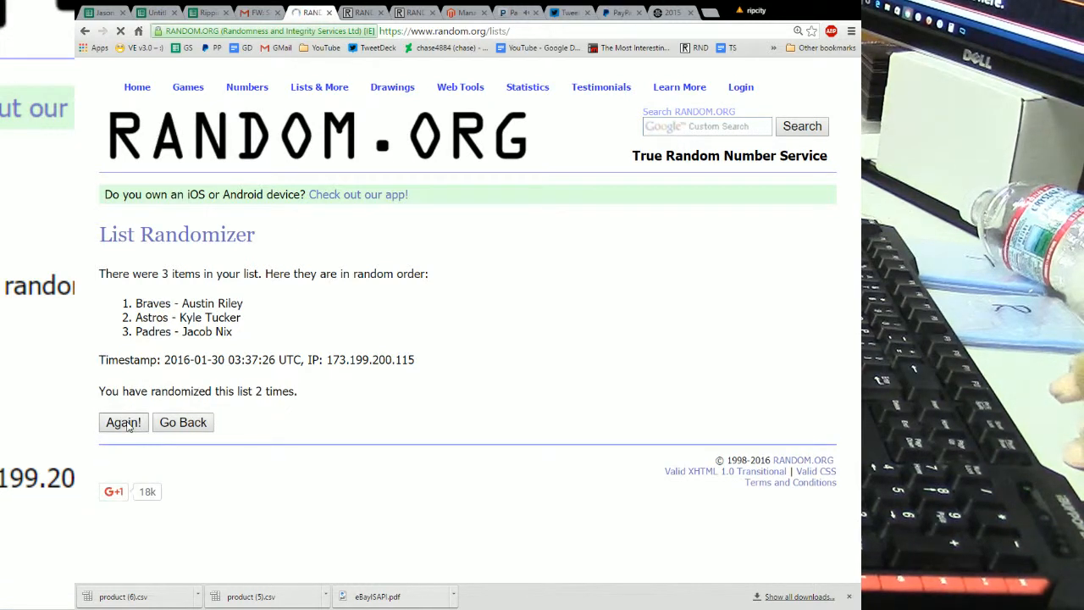
pyautogui.click(122, 422)
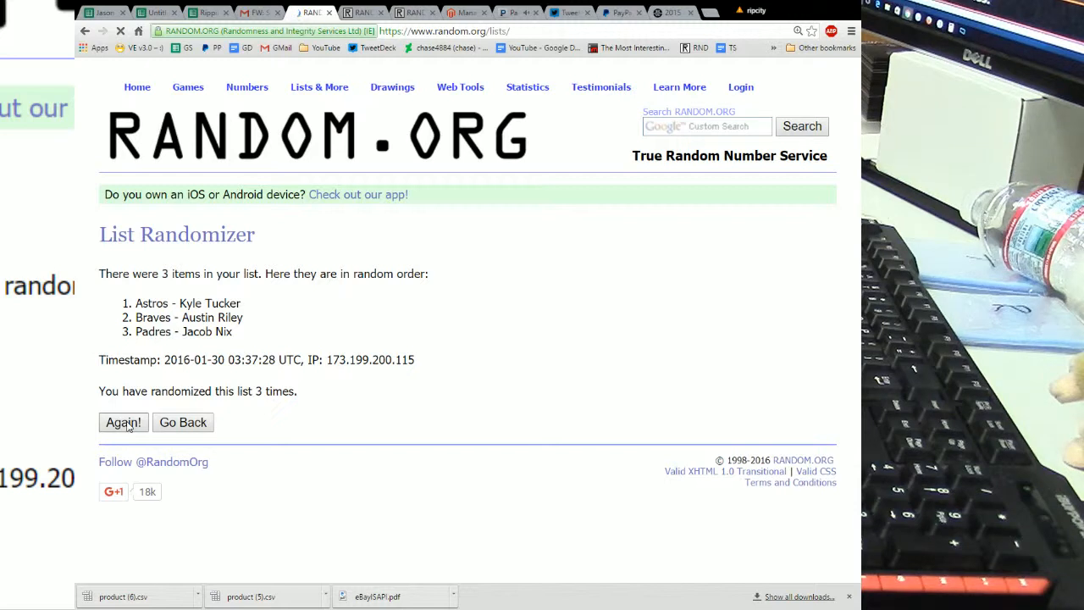
pyautogui.click(121, 421)
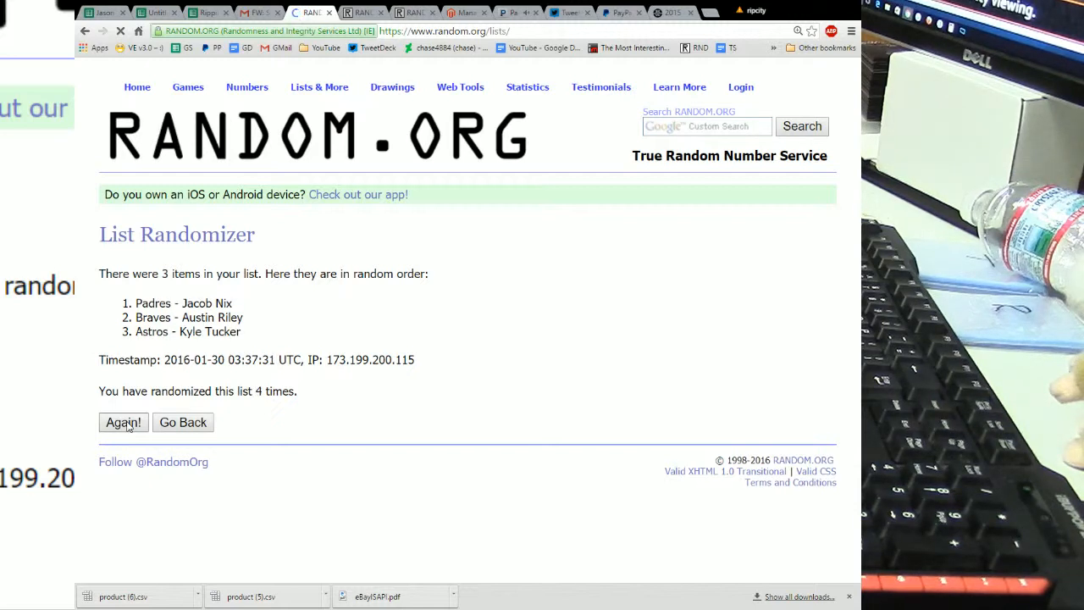
pyautogui.click(122, 422)
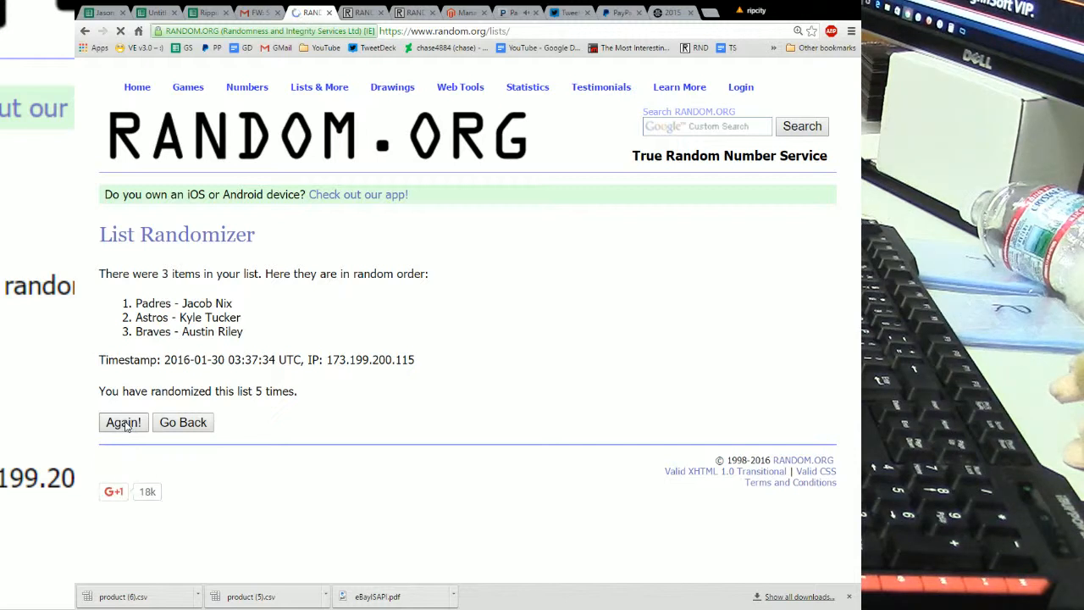
pyautogui.click(122, 422)
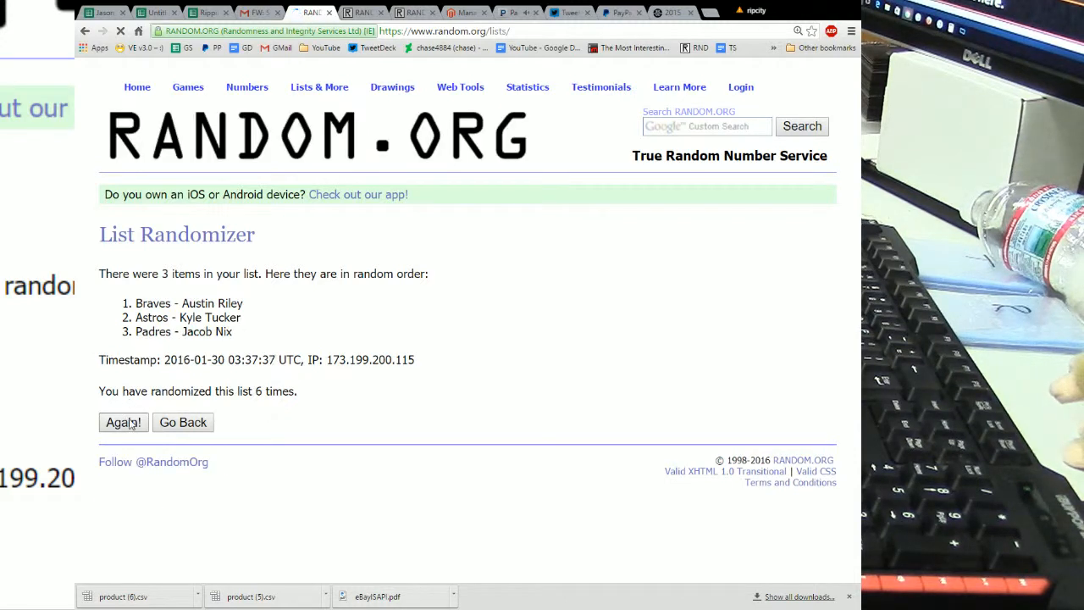
pyautogui.click(122, 421)
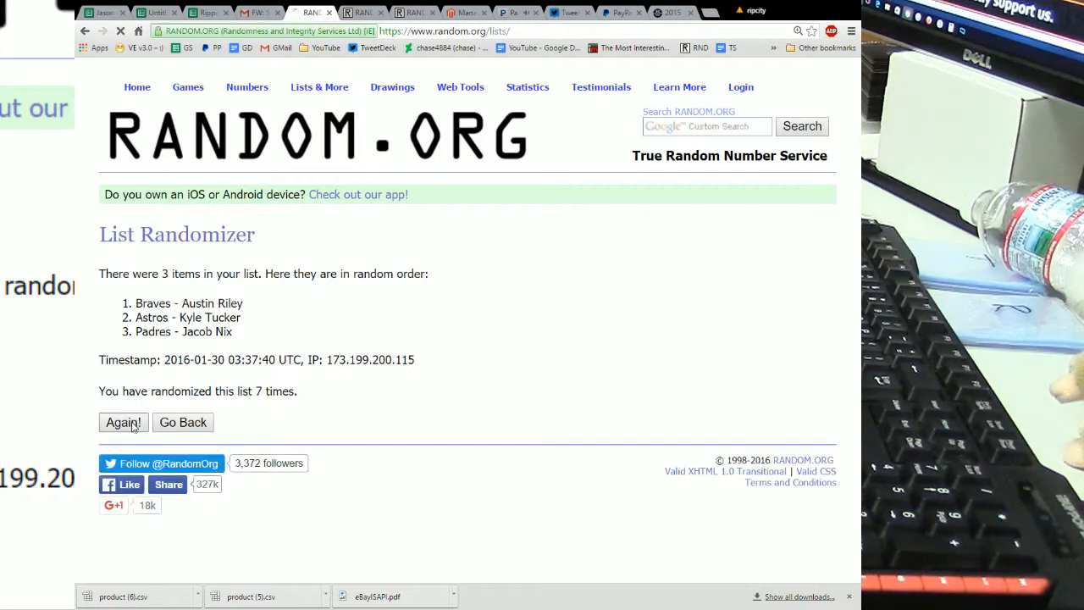
pyautogui.click(122, 421)
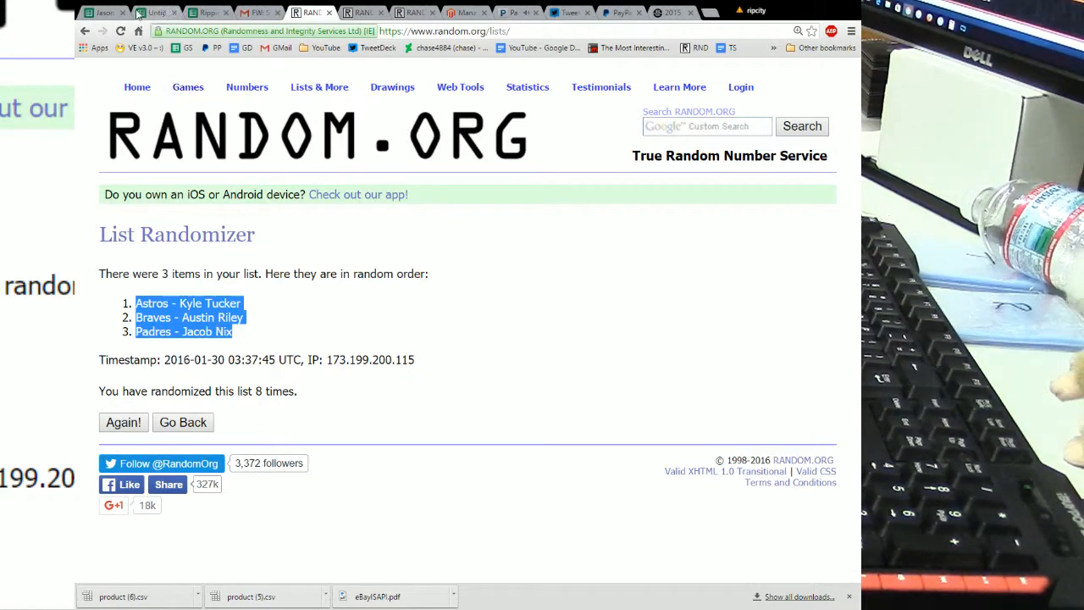
pyautogui.click(152, 11)
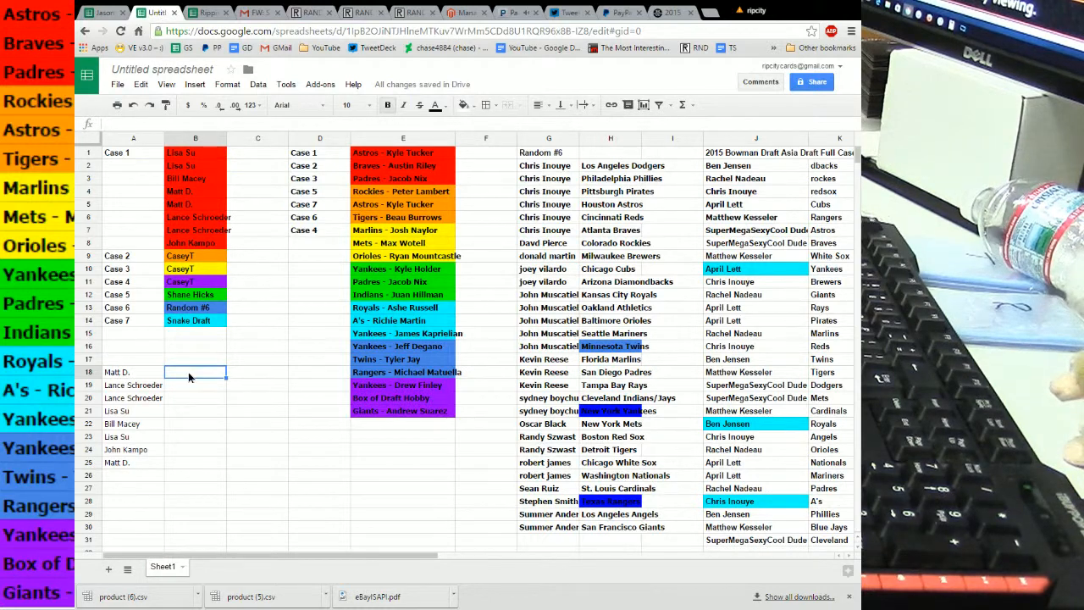